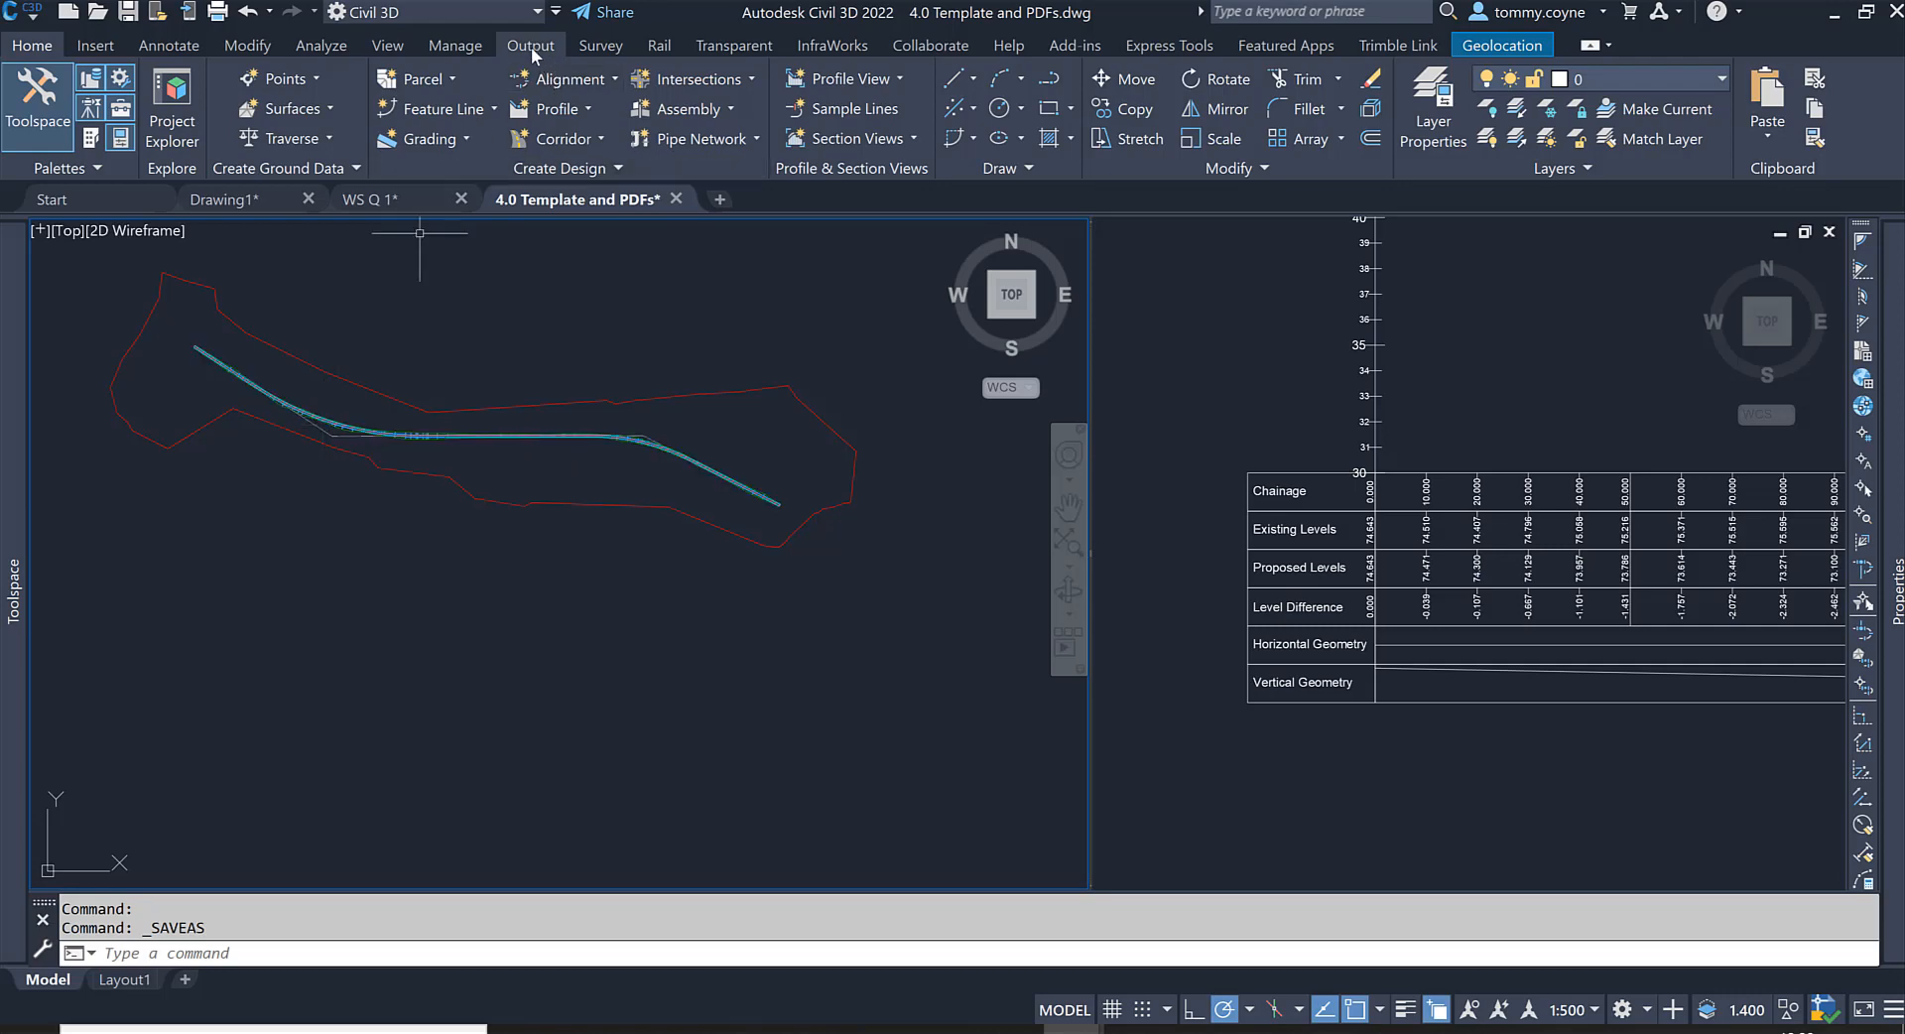
# Step: Start Create View Frames from the Output tab with Road 1 as the alignment, station range Automatic
pyautogui.click(530, 46)
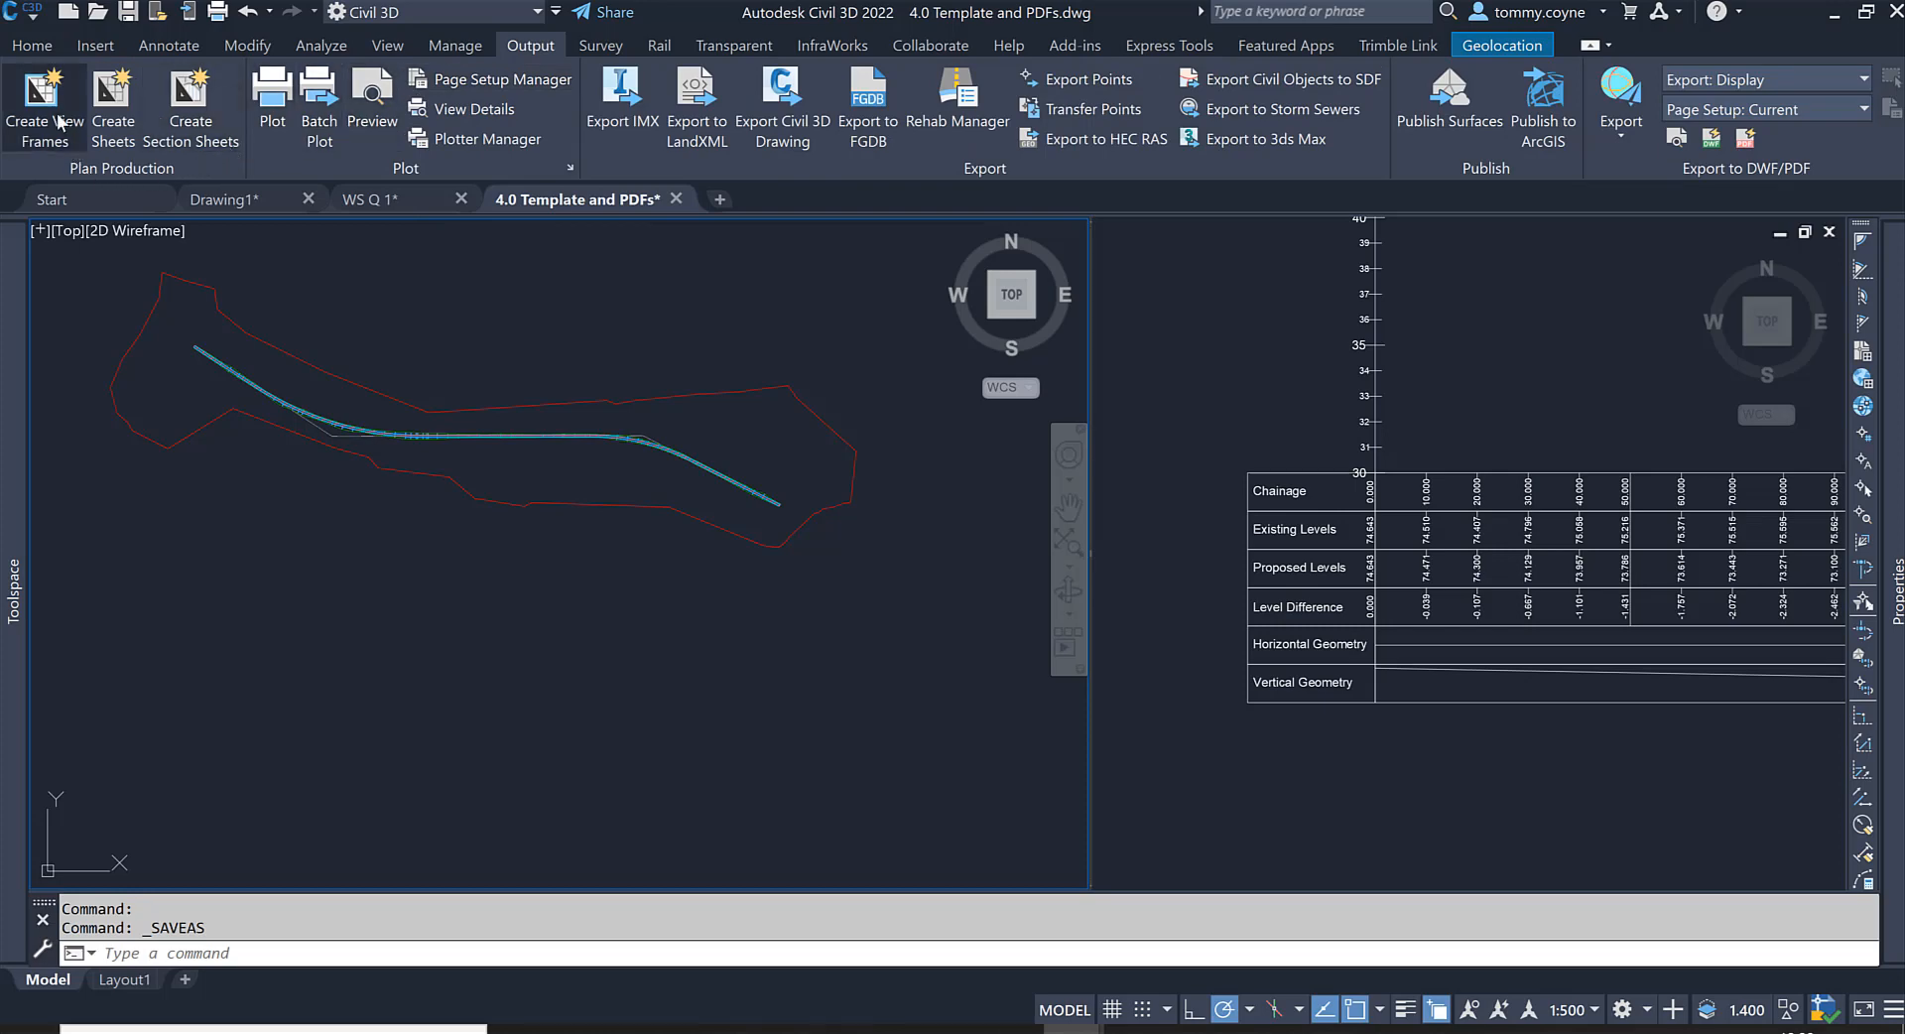
pyautogui.moveTo(42, 103)
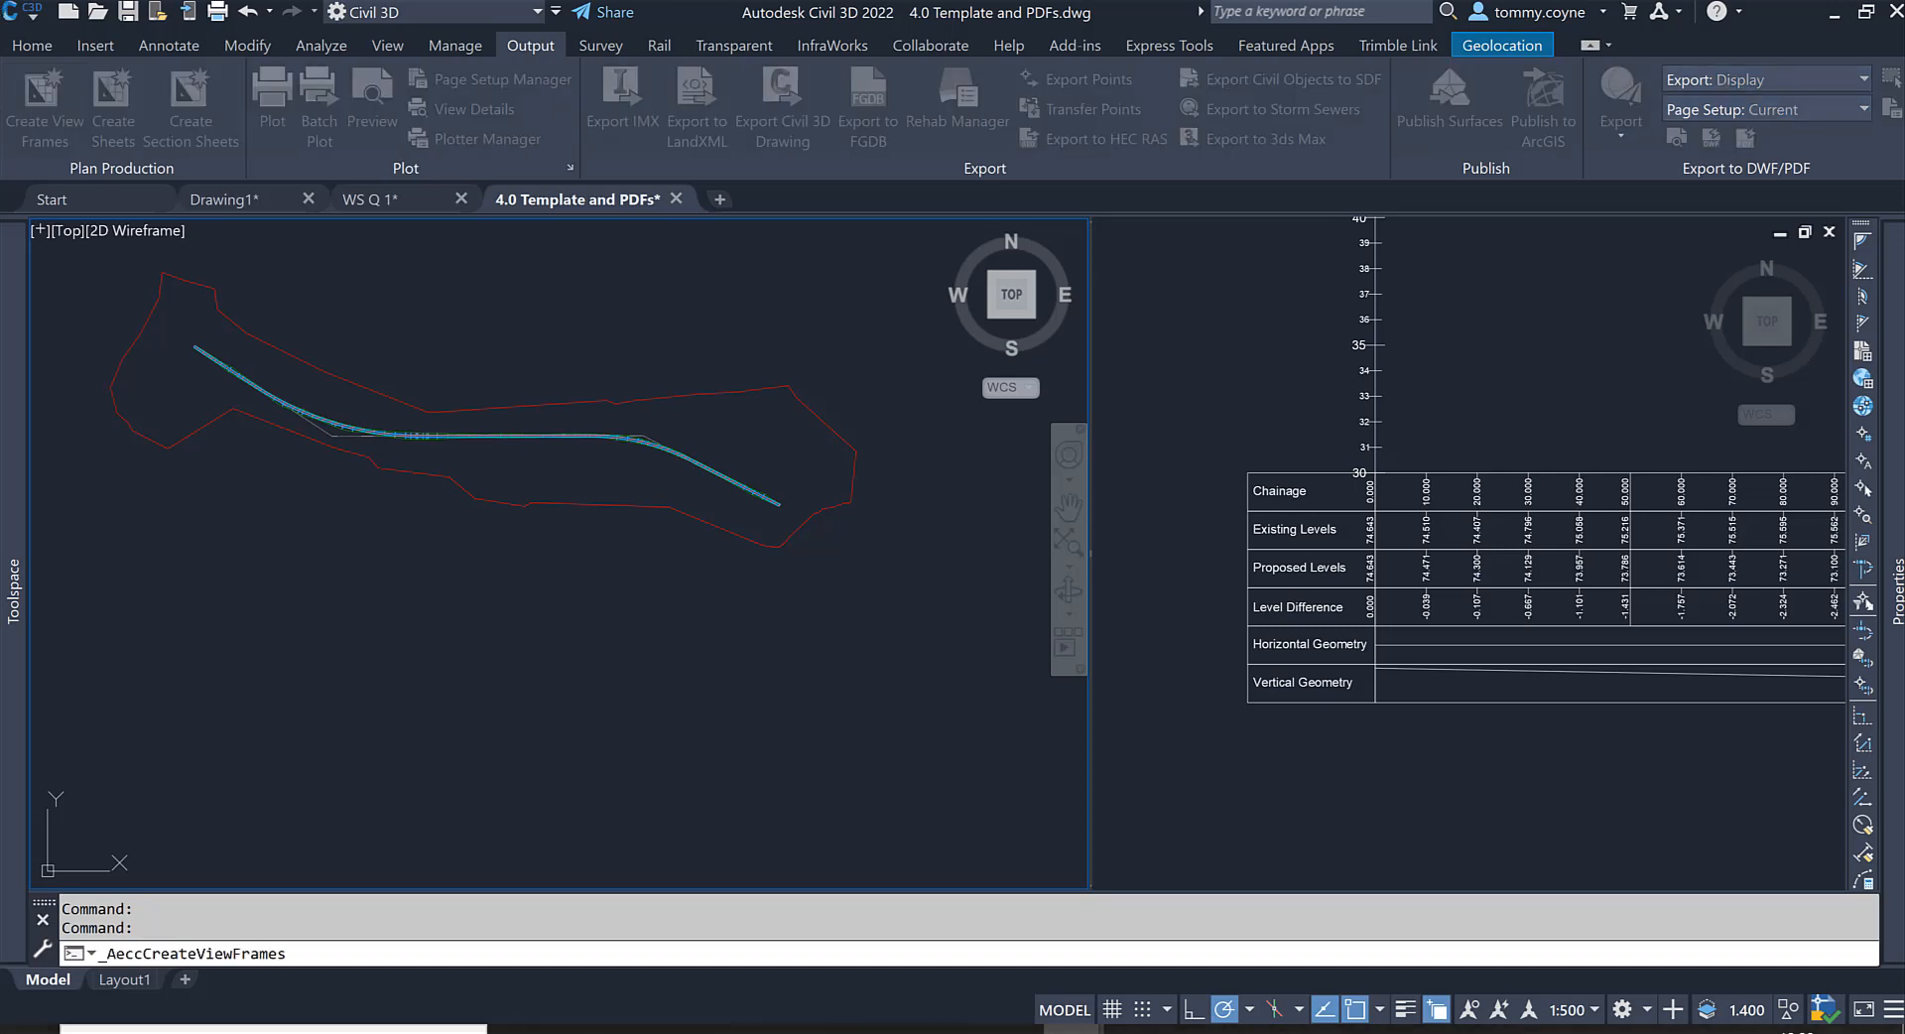
pyautogui.click(46, 105)
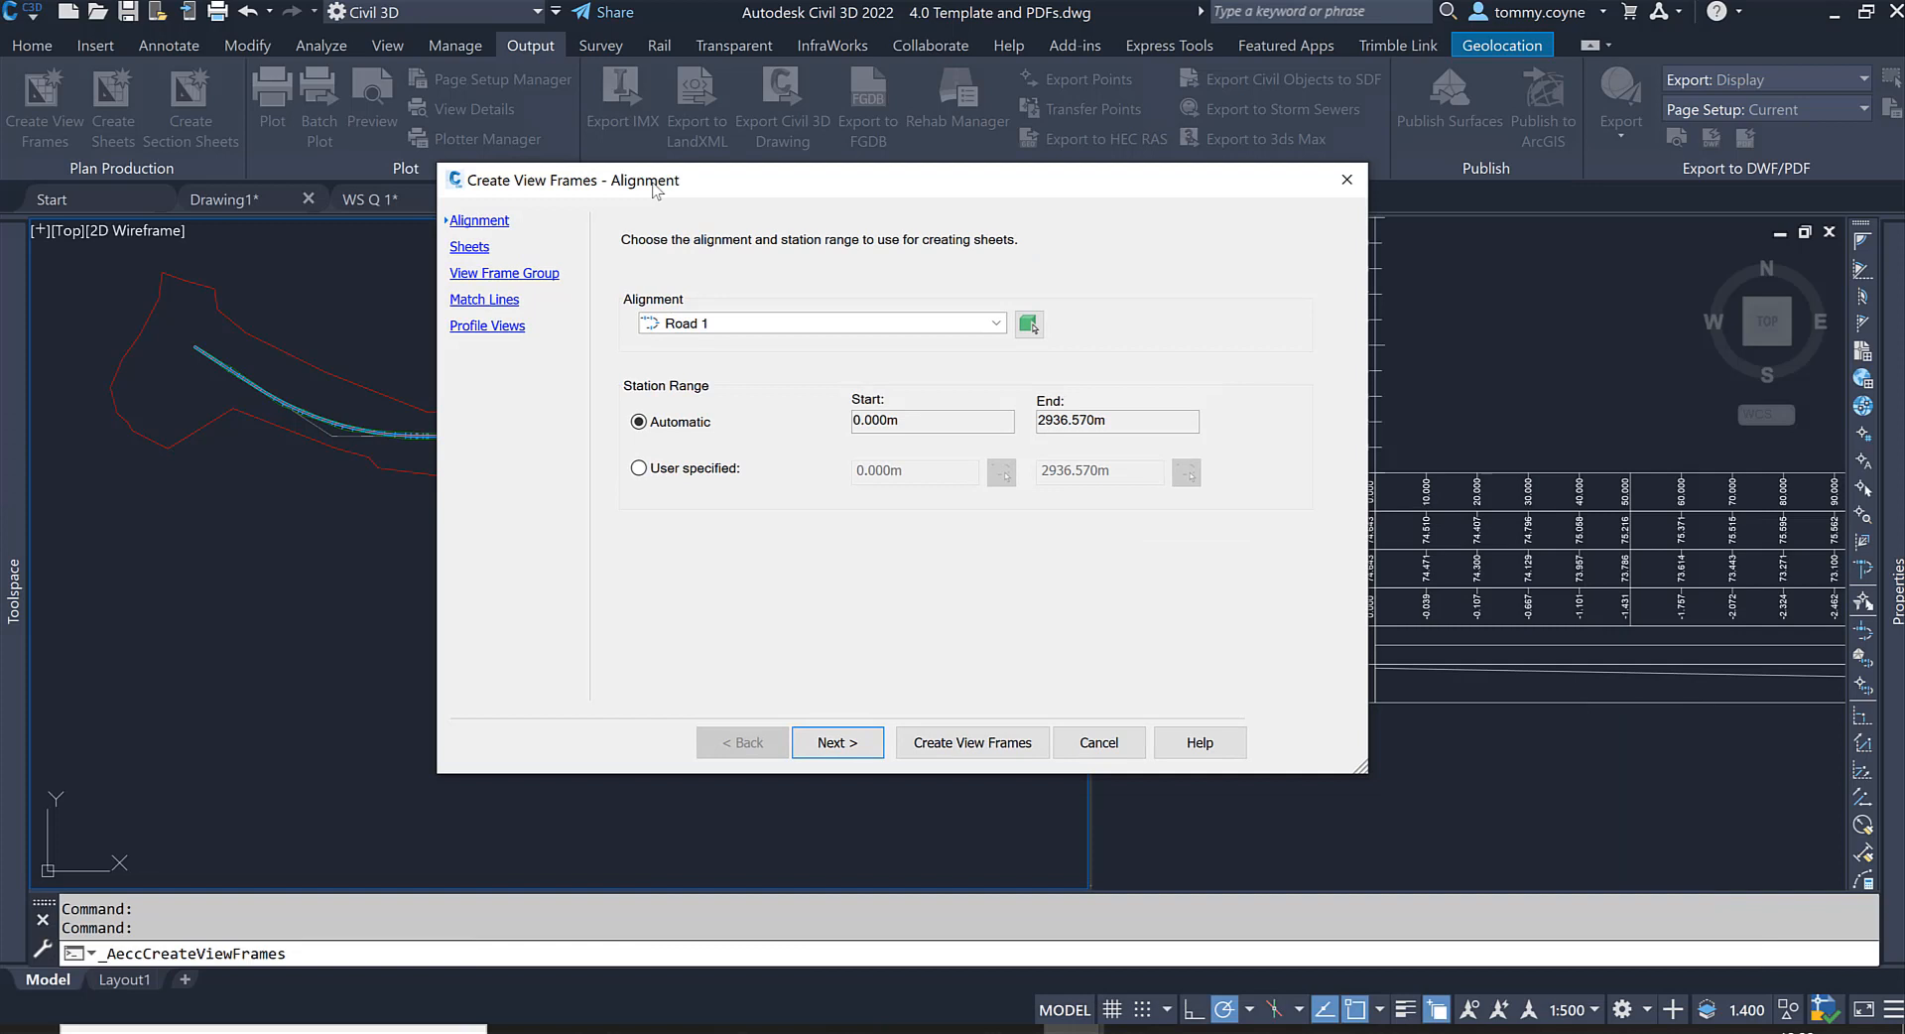
pyautogui.moveTo(835, 369)
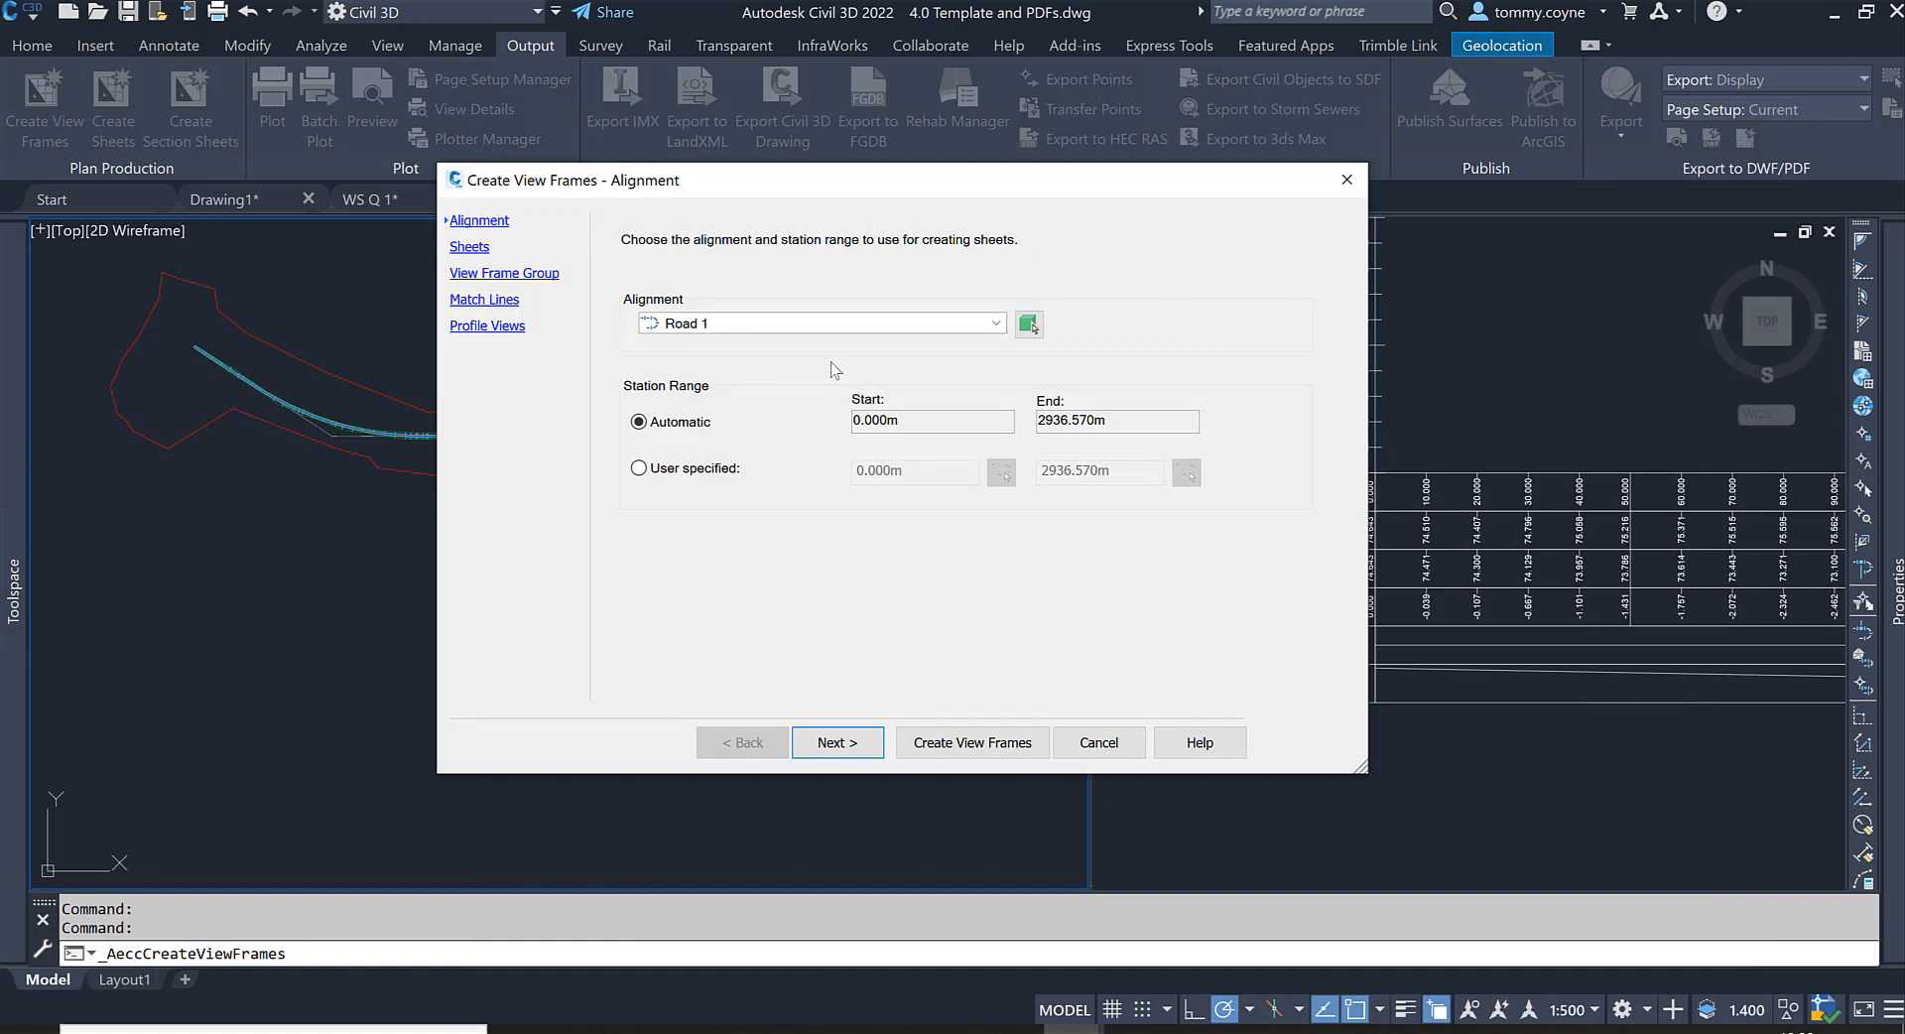
pyautogui.click(994, 321)
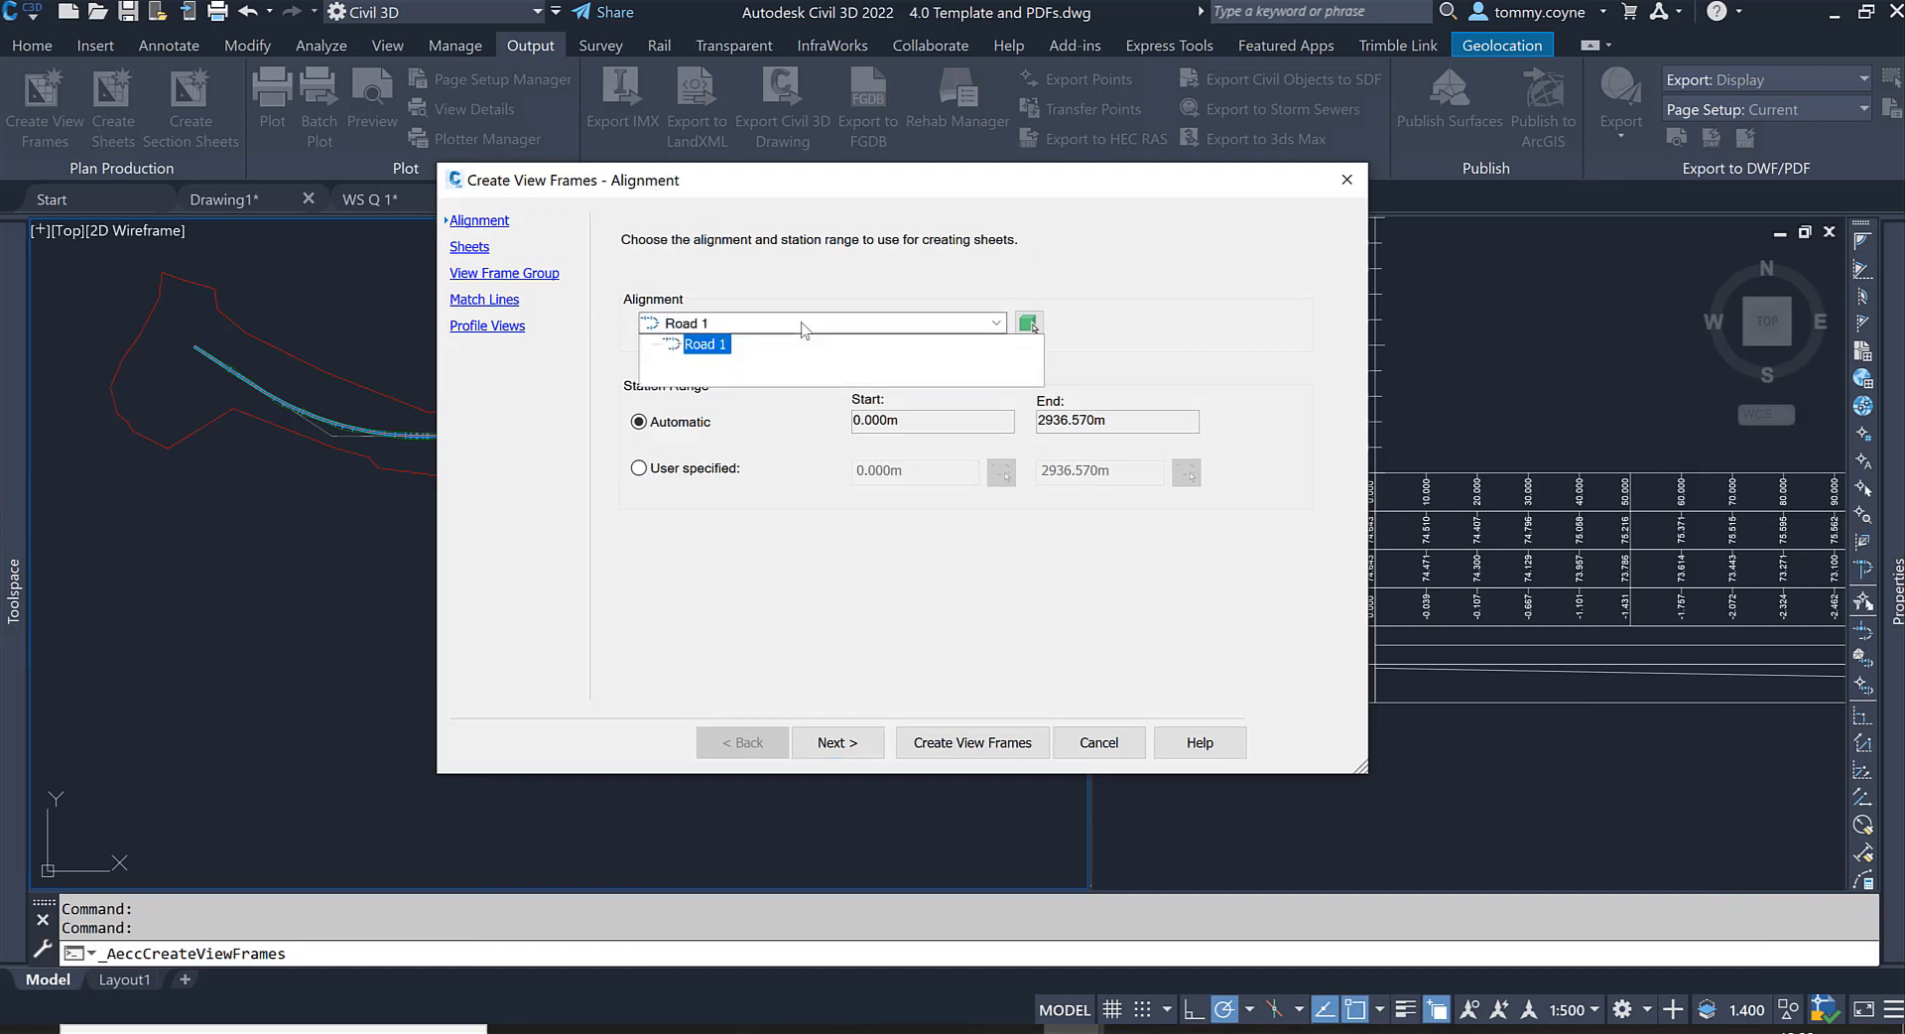
pyautogui.click(706, 343)
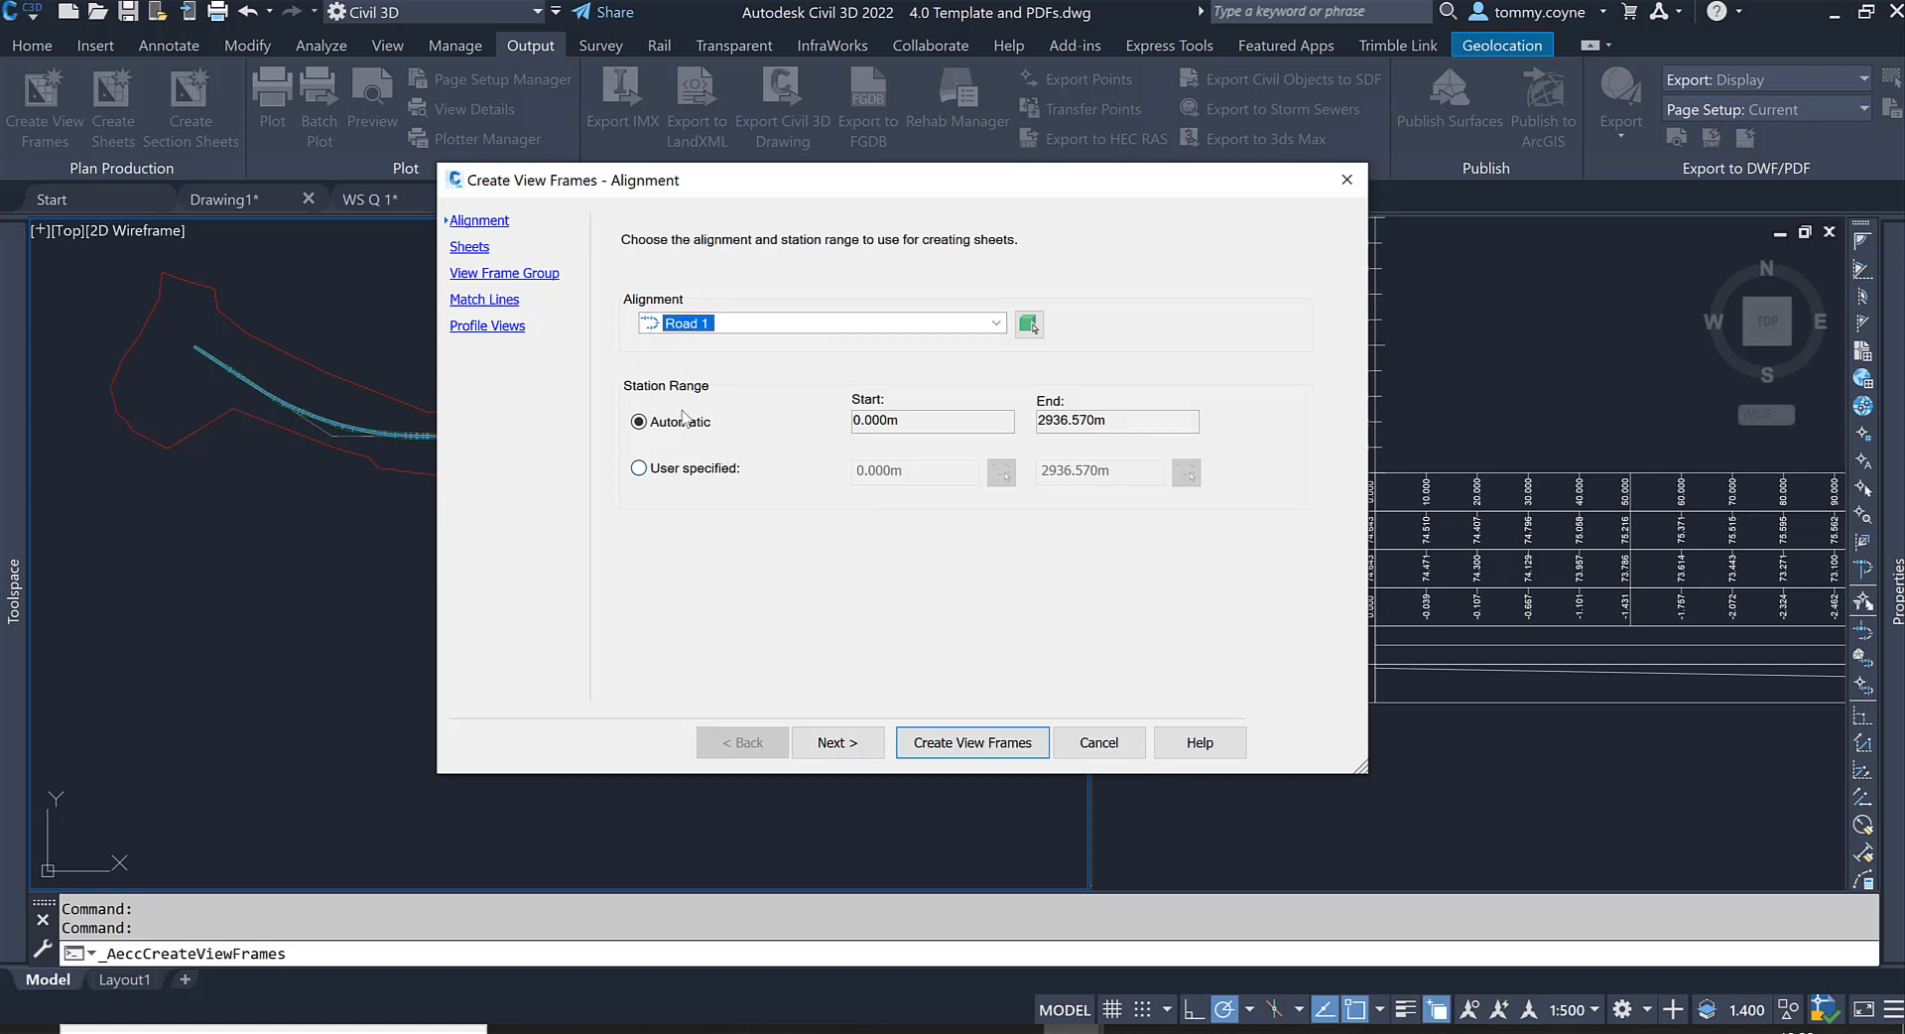
pyautogui.moveTo(687, 440)
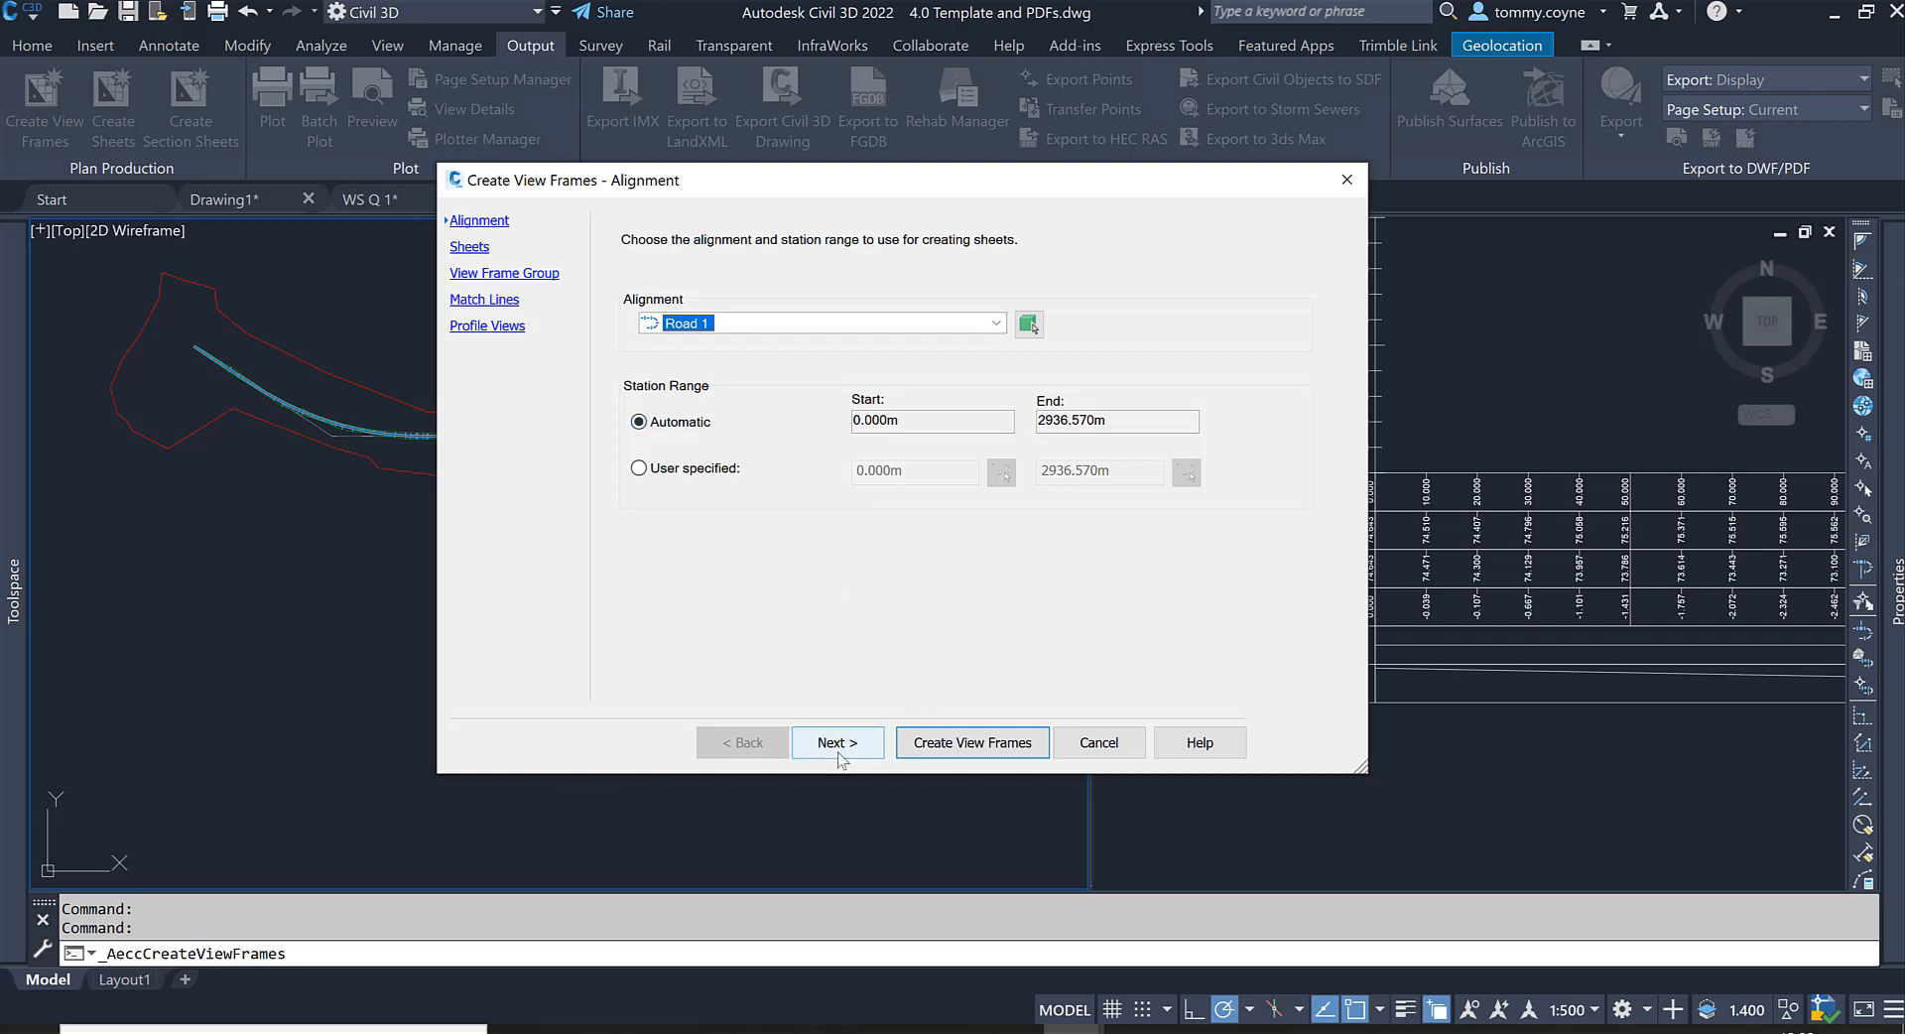
# Step: Advance to the Sheets step and browse for the Plan and Profile sheet template
pyautogui.click(836, 743)
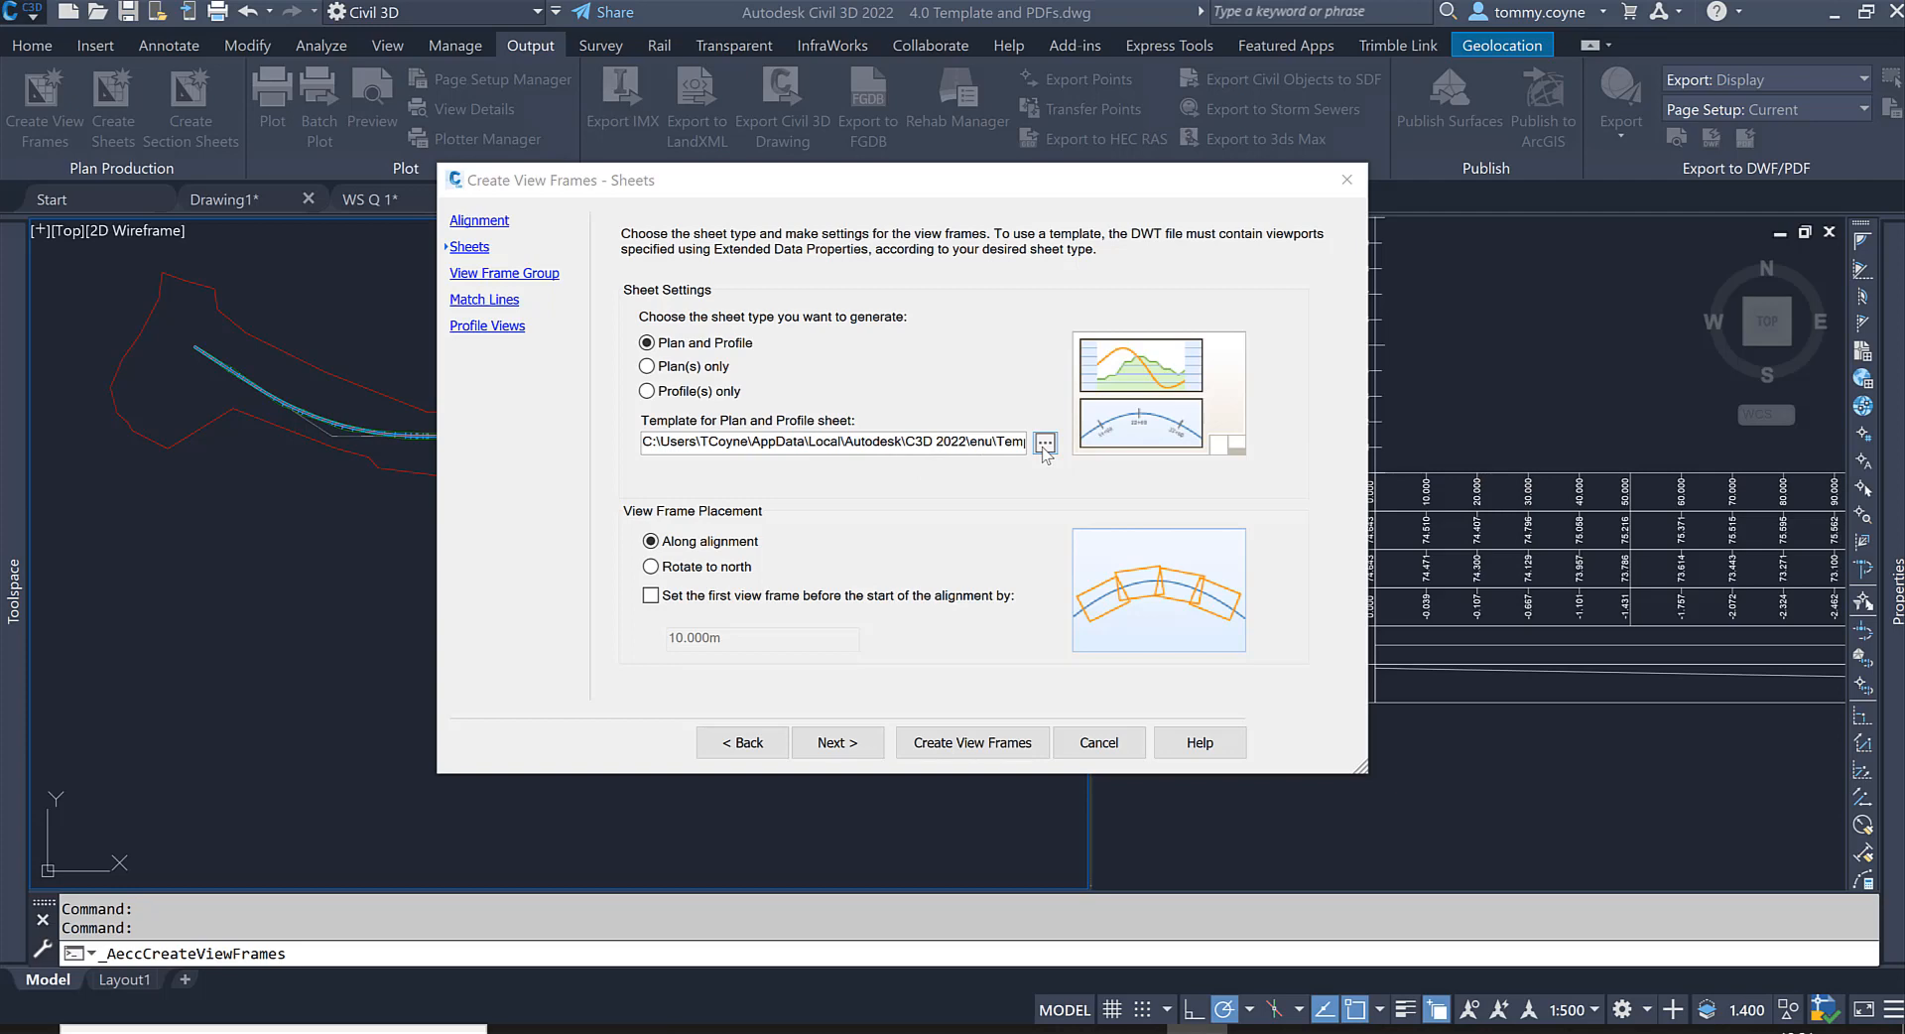
pyautogui.click(1044, 443)
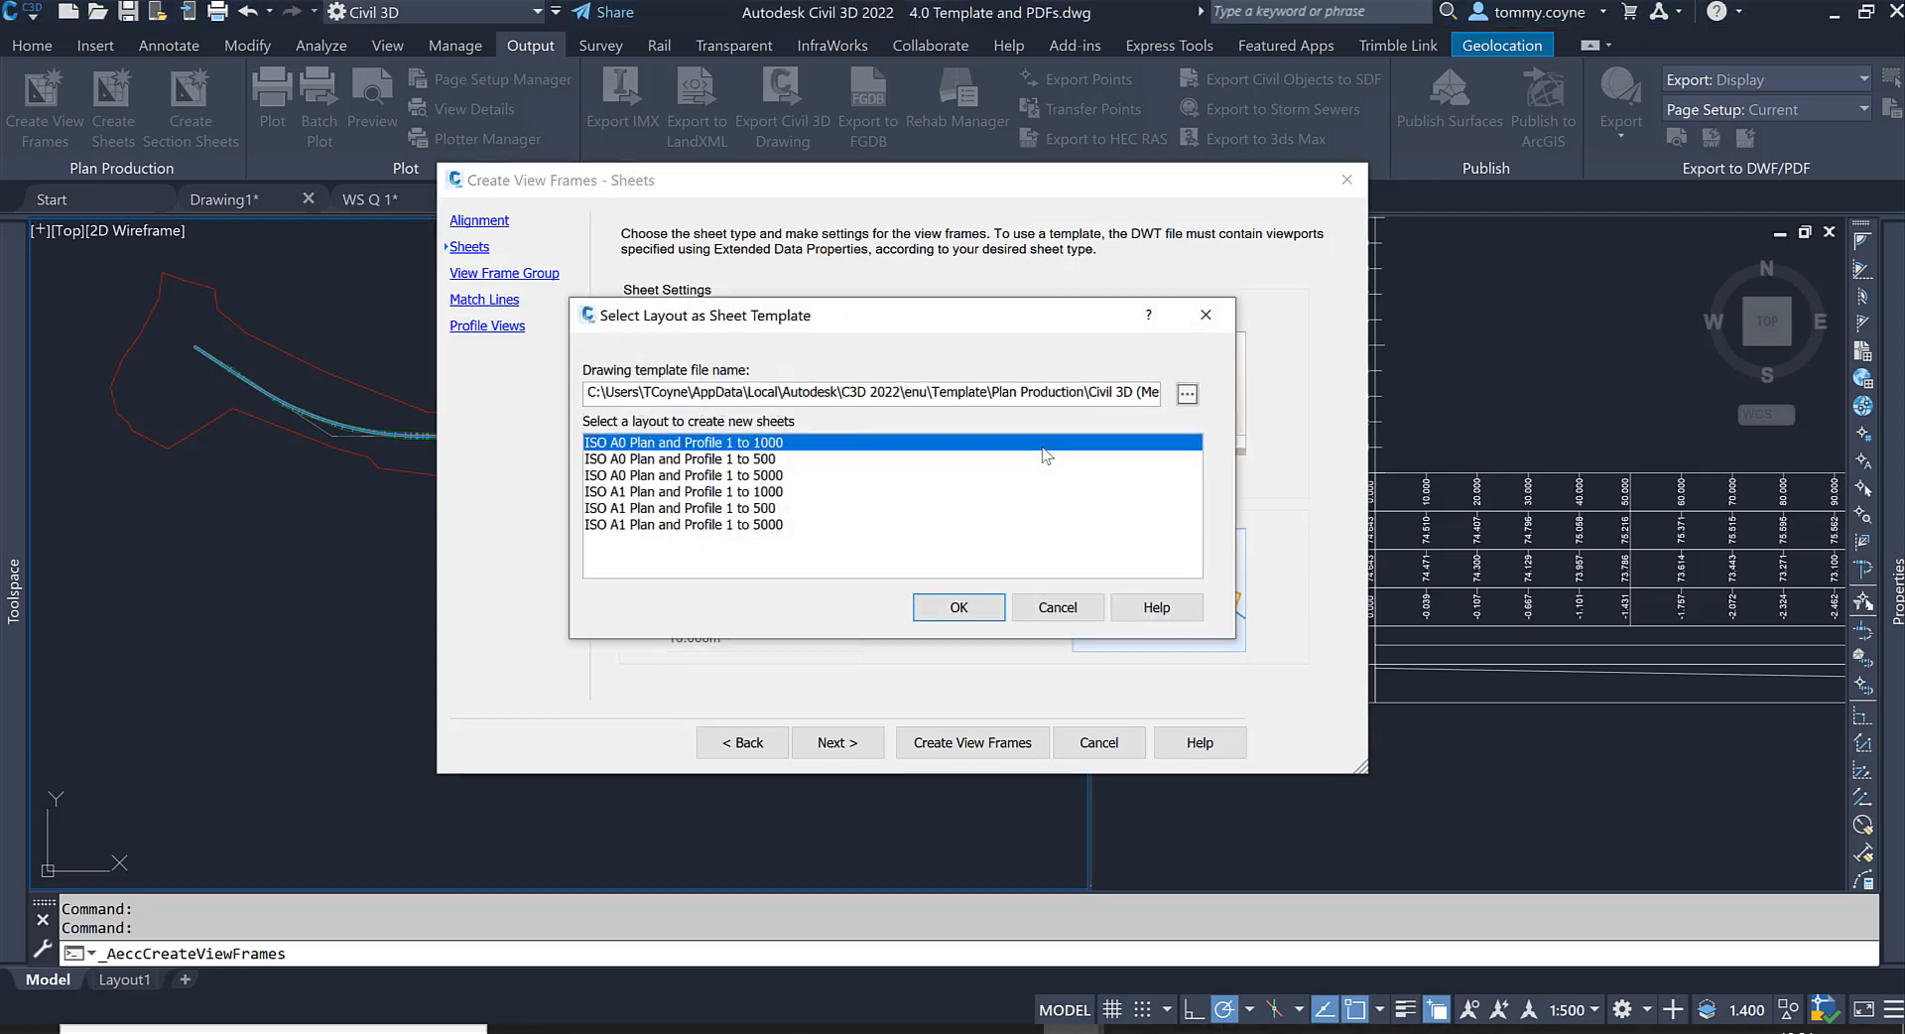
pyautogui.moveTo(1054, 417)
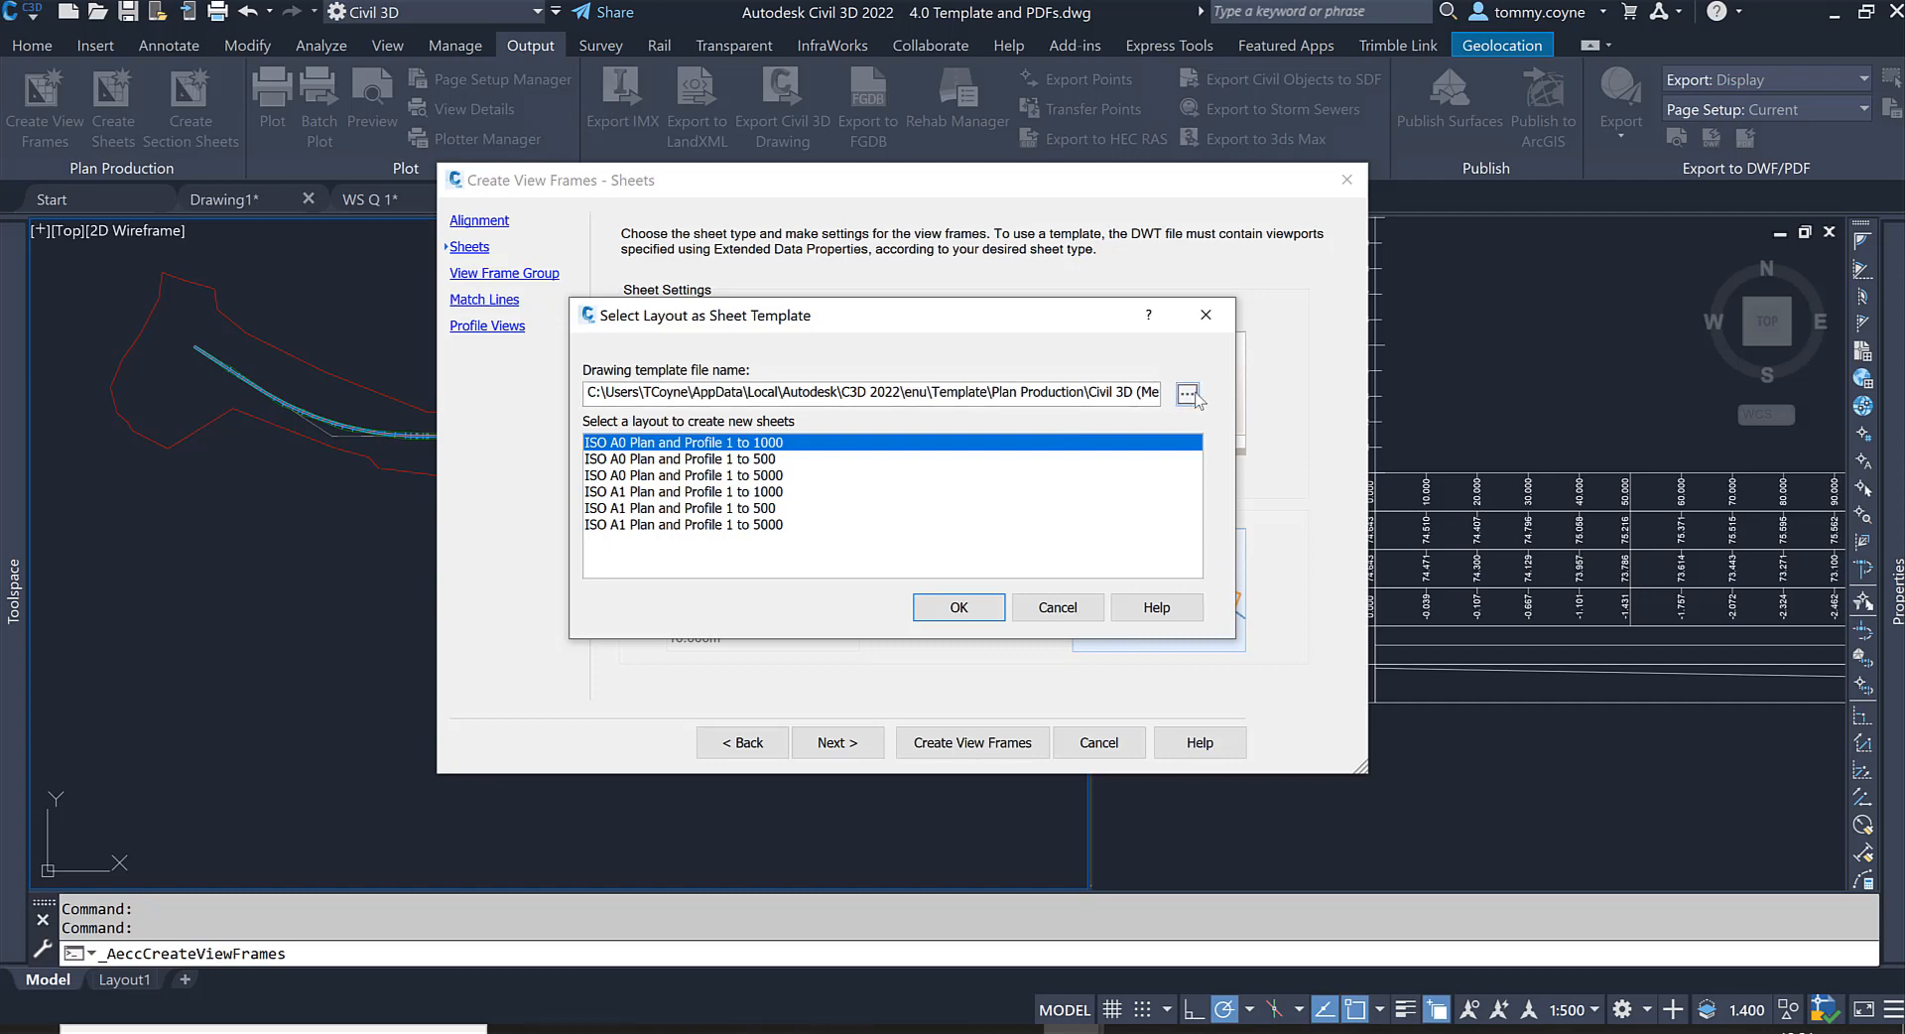
# Step: Load WS Q1 Template.dwt and use its ISO A1 Plan and Profile 1 to 500 layout
pyautogui.click(1188, 393)
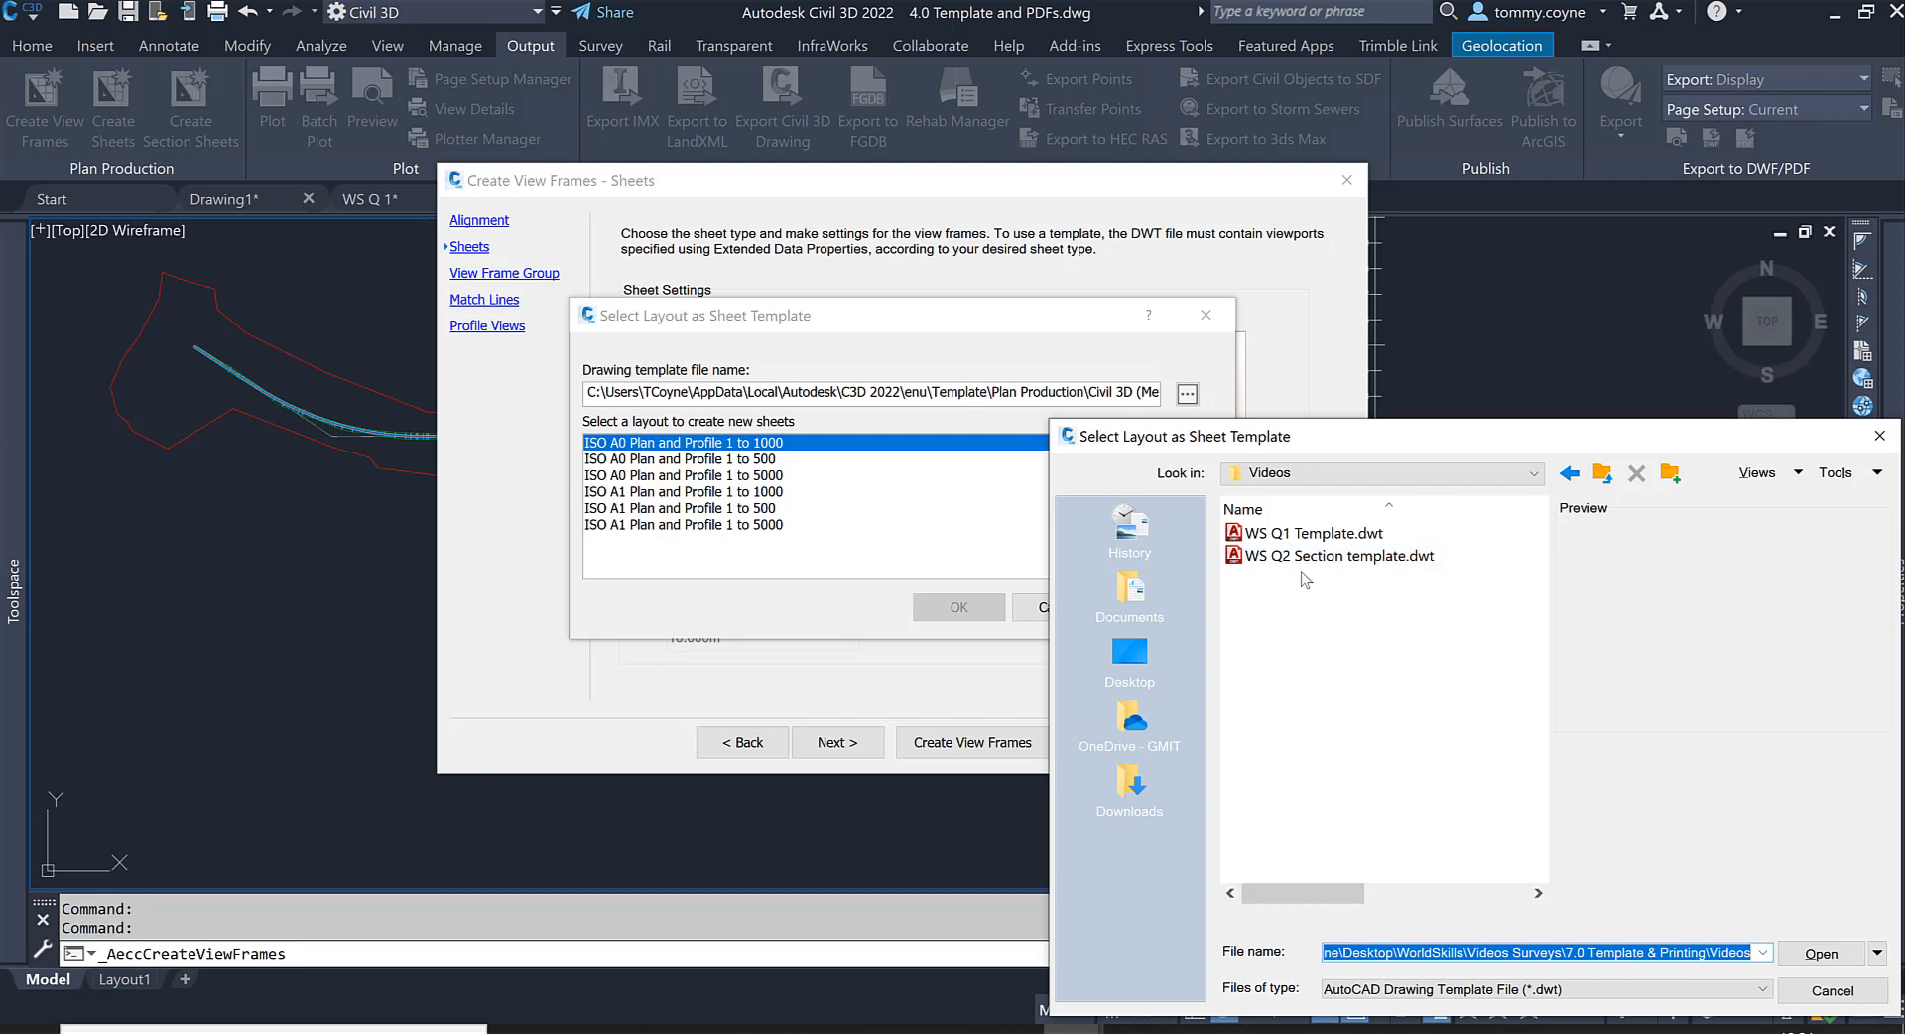
pyautogui.moveTo(1312, 532)
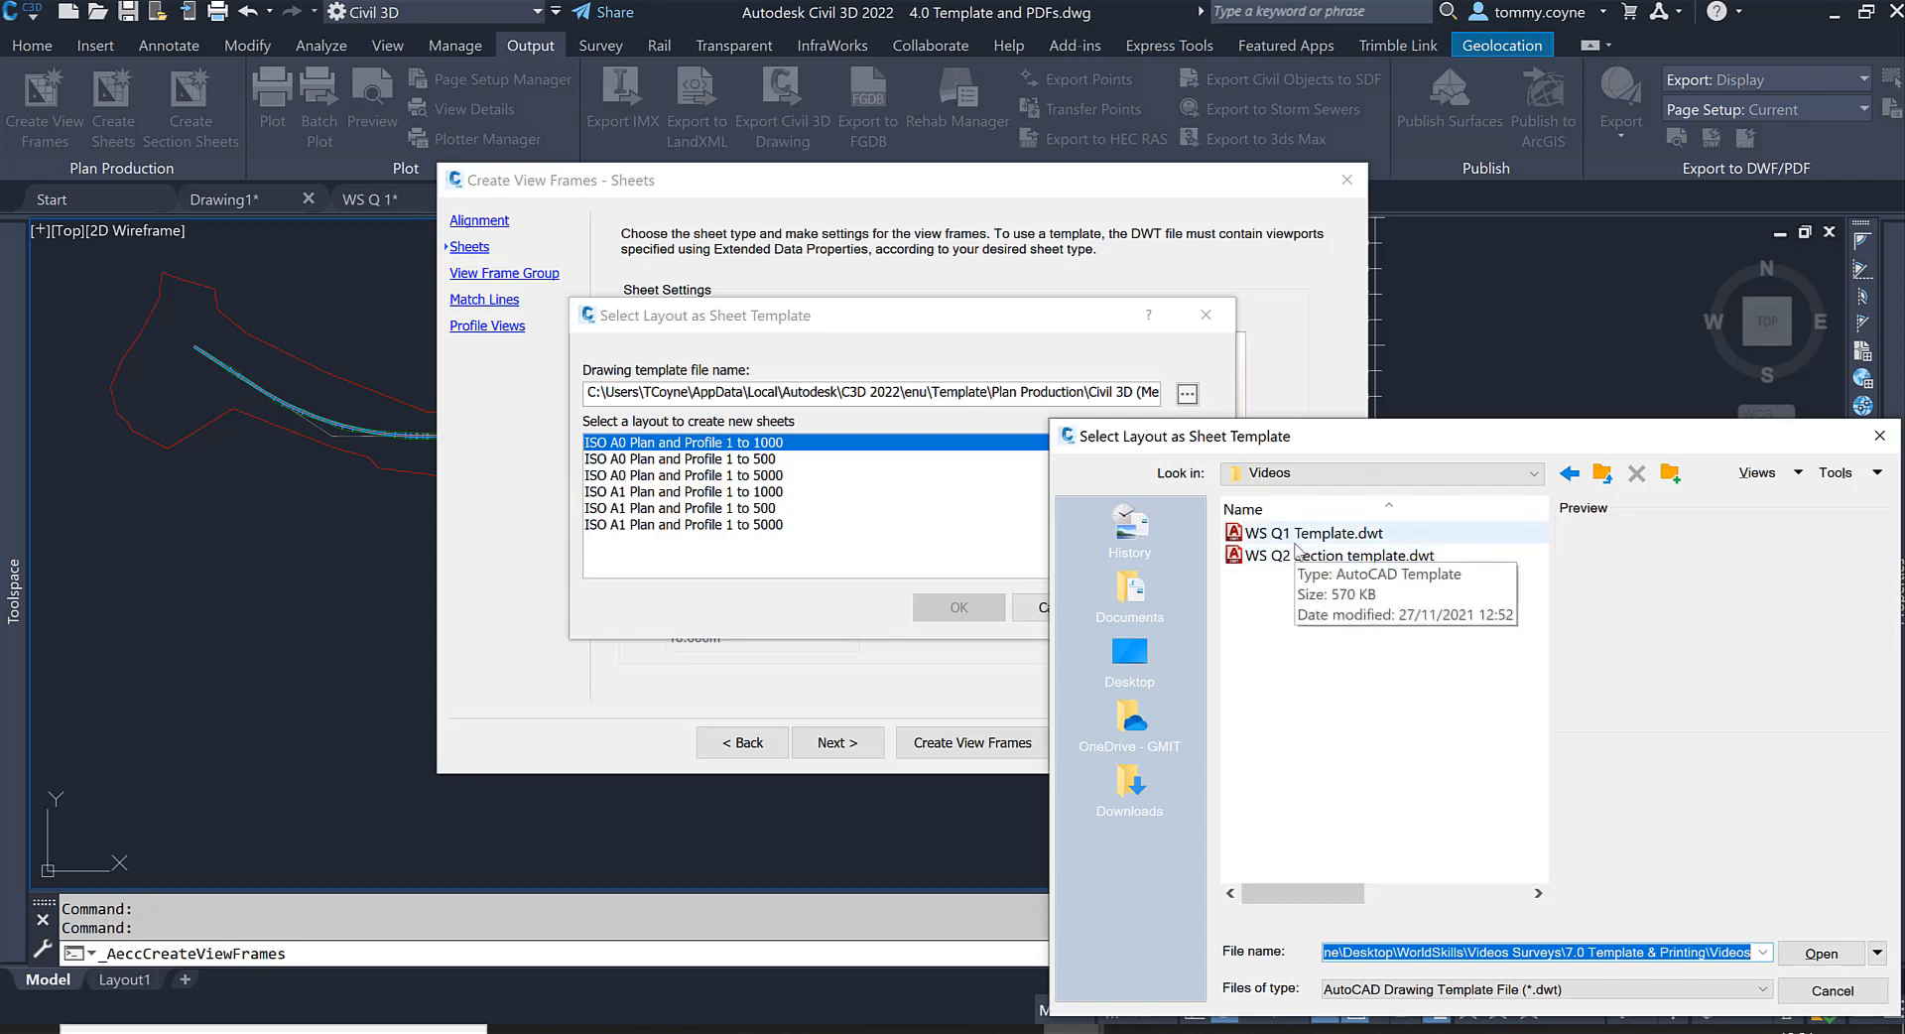
pyautogui.click(1312, 532)
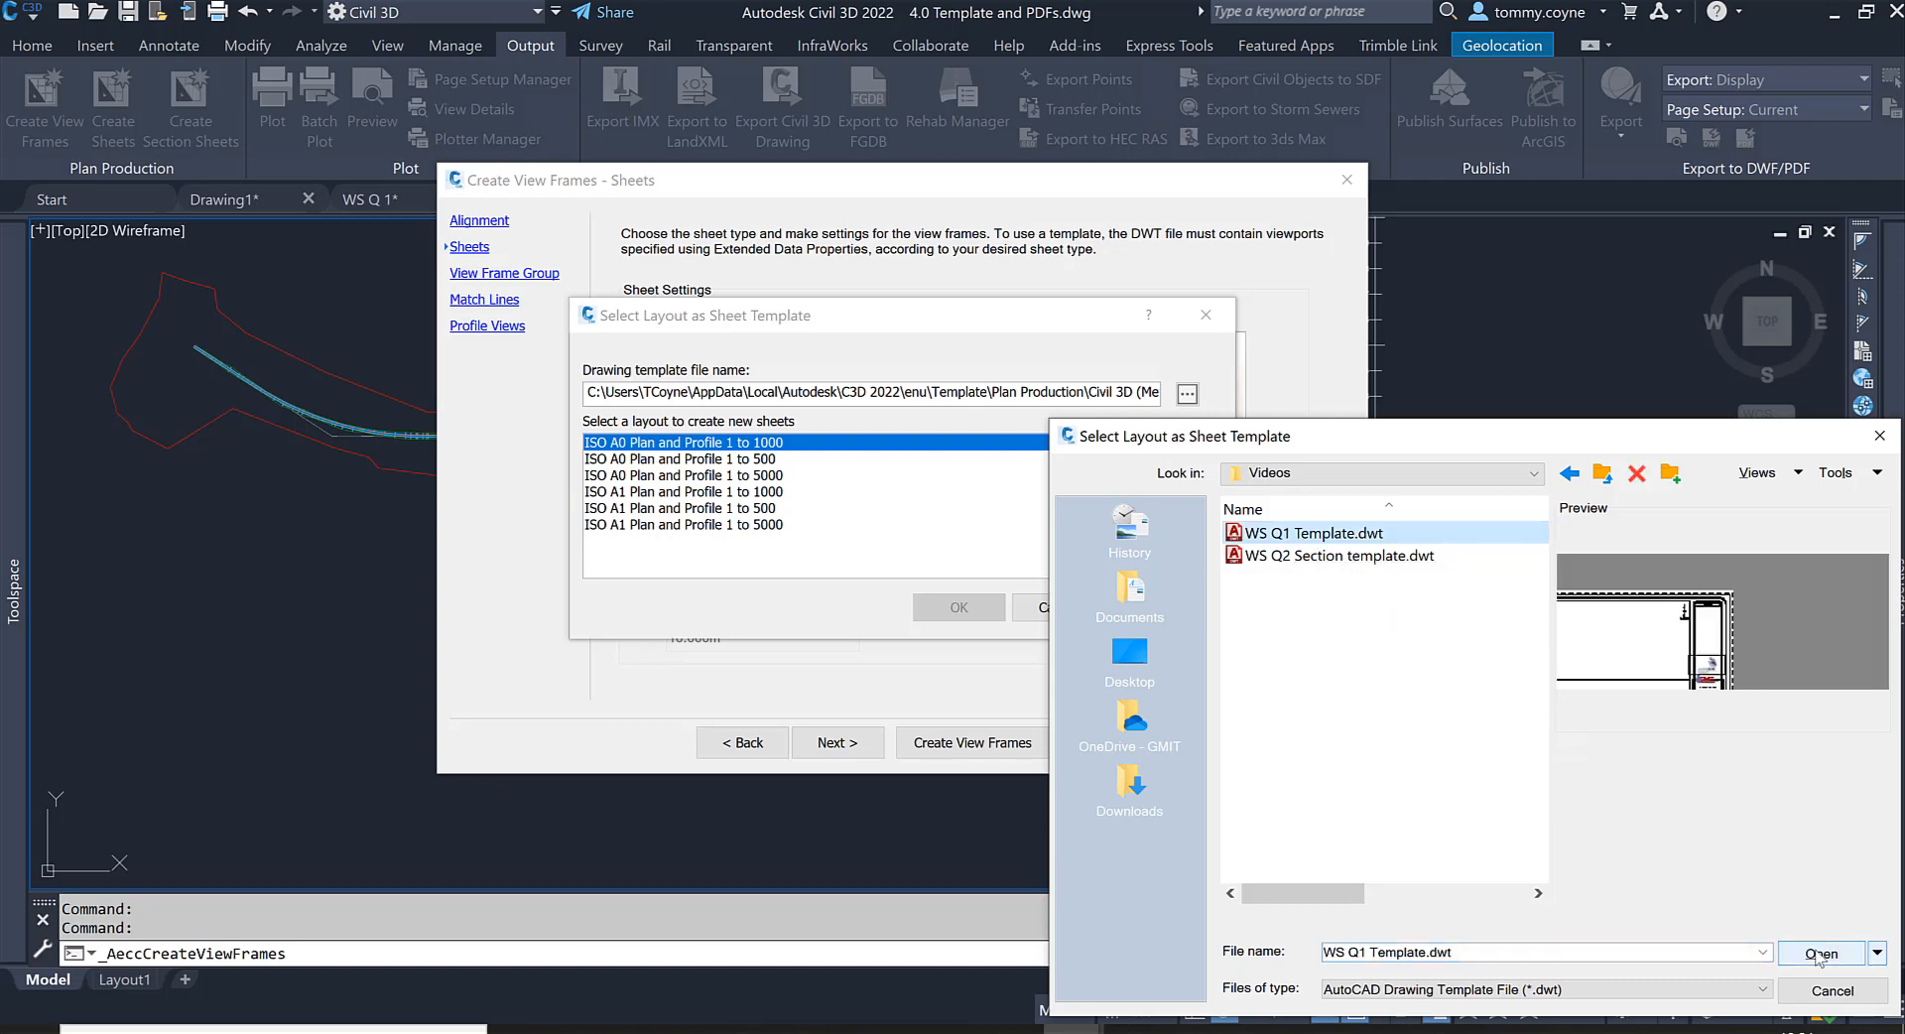
pyautogui.click(1820, 953)
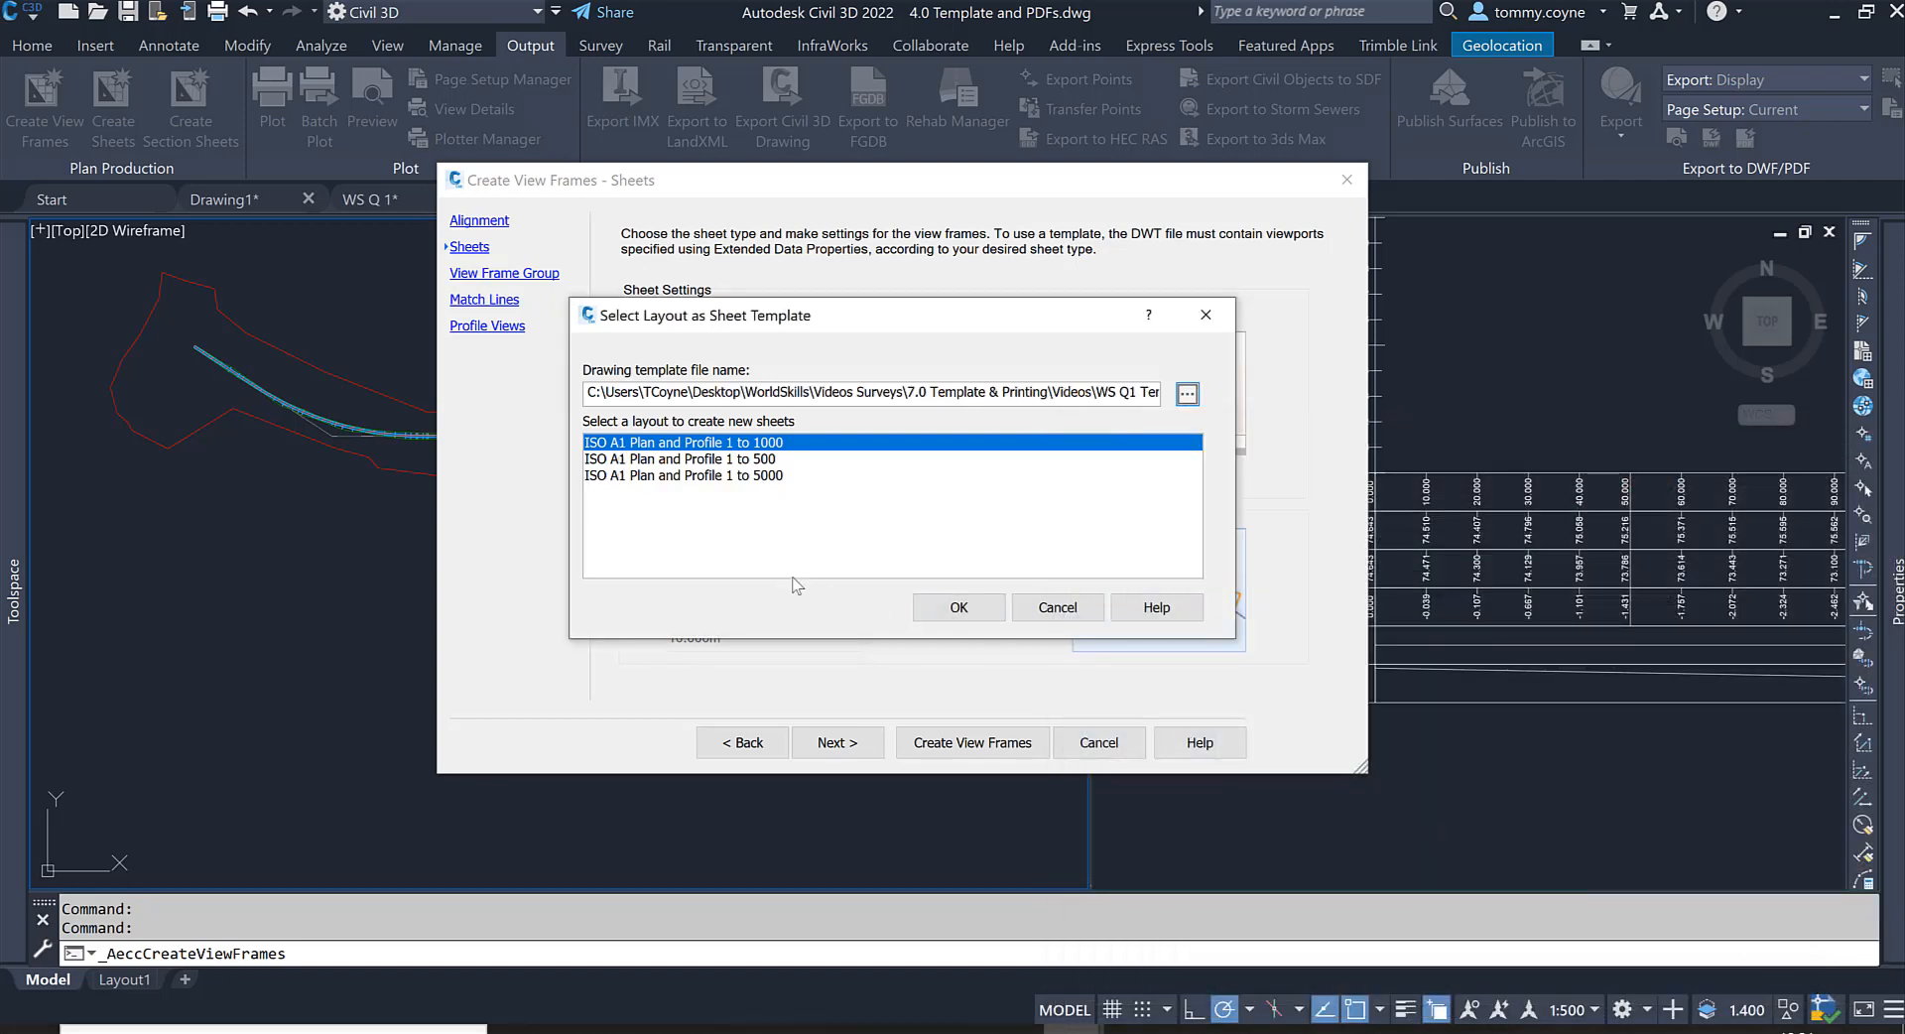
pyautogui.click(681, 458)
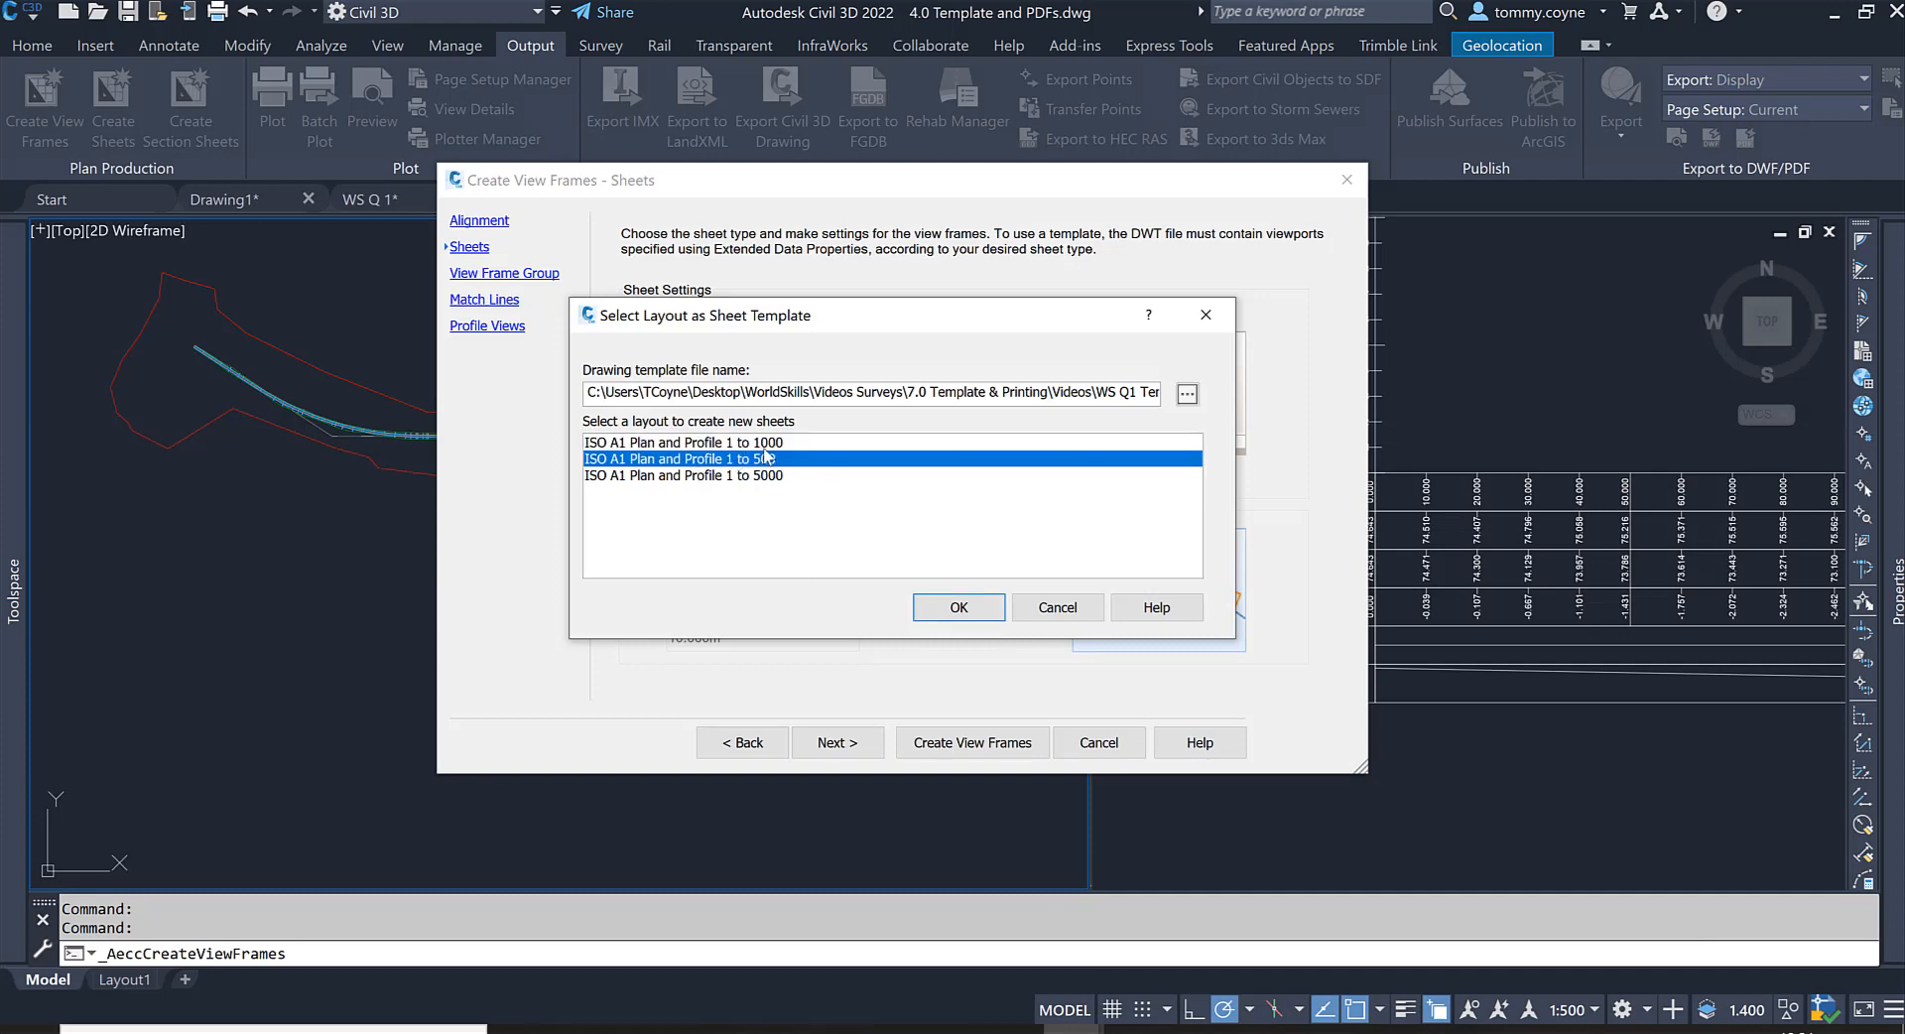
pyautogui.moveTo(766, 485)
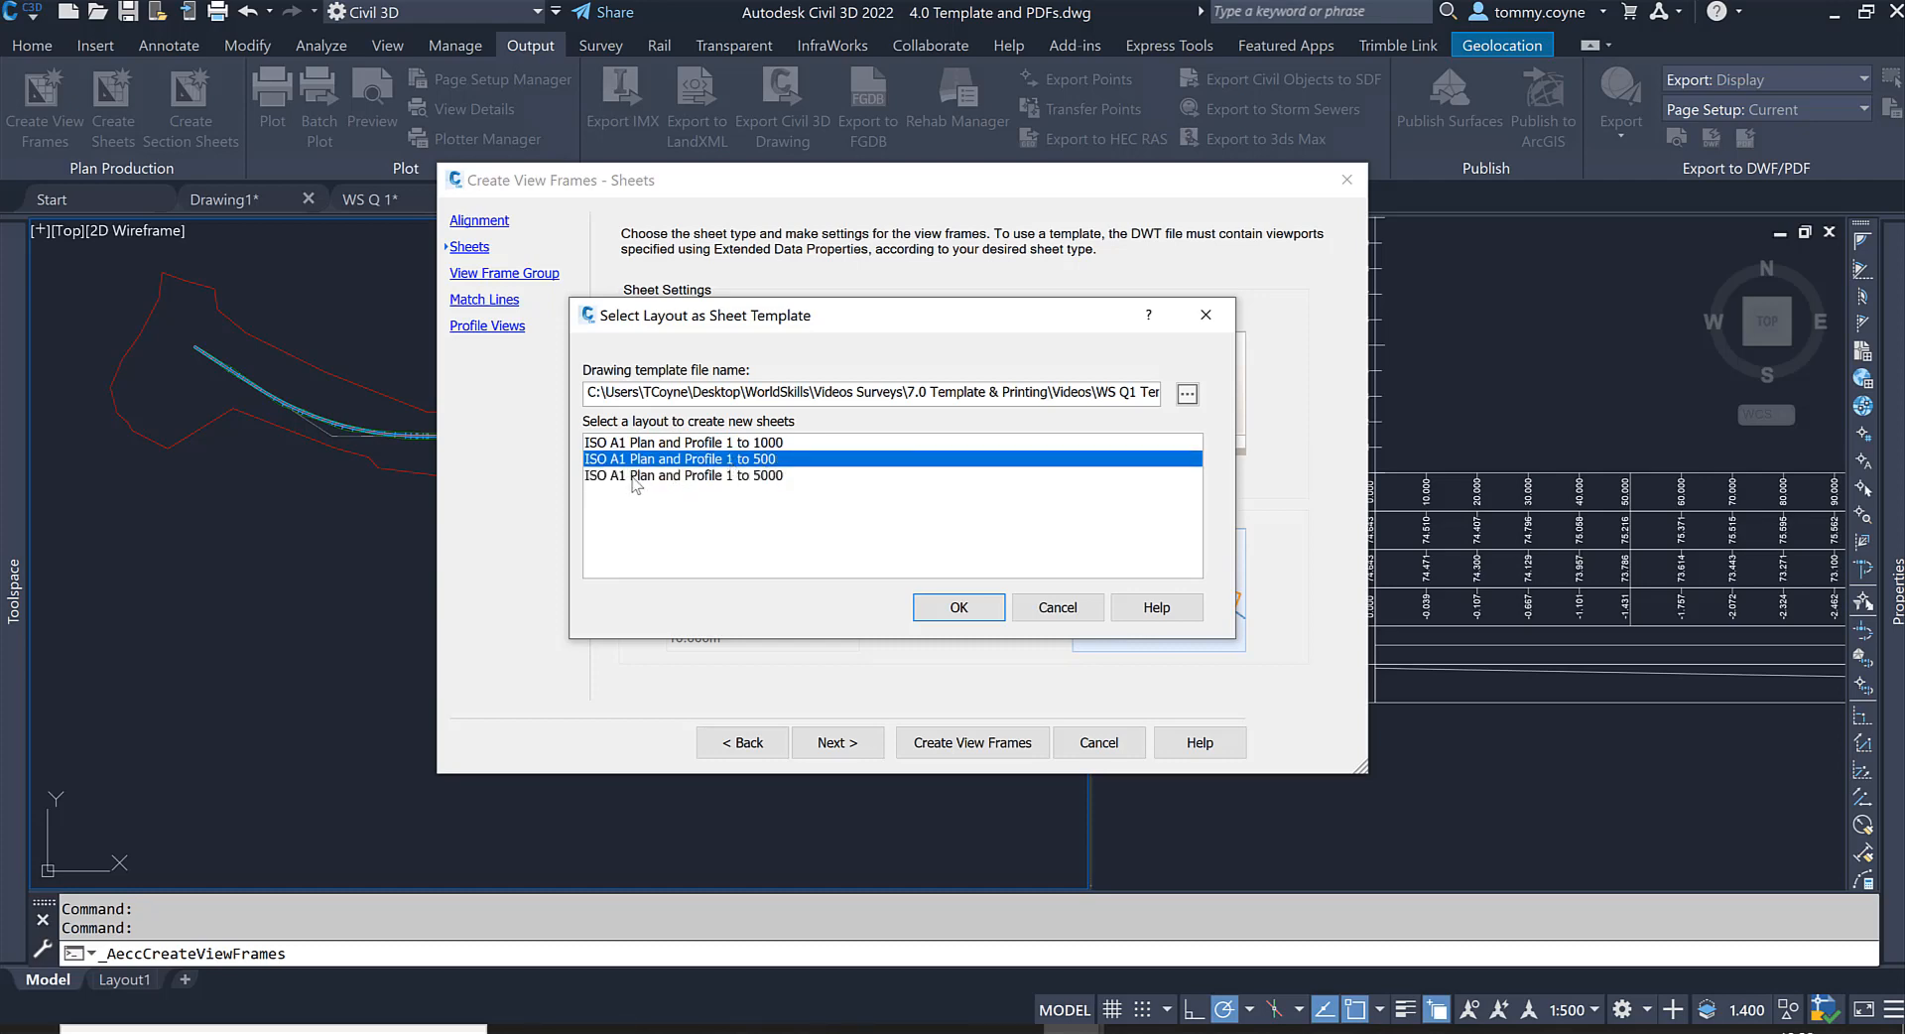
pyautogui.moveTo(750, 478)
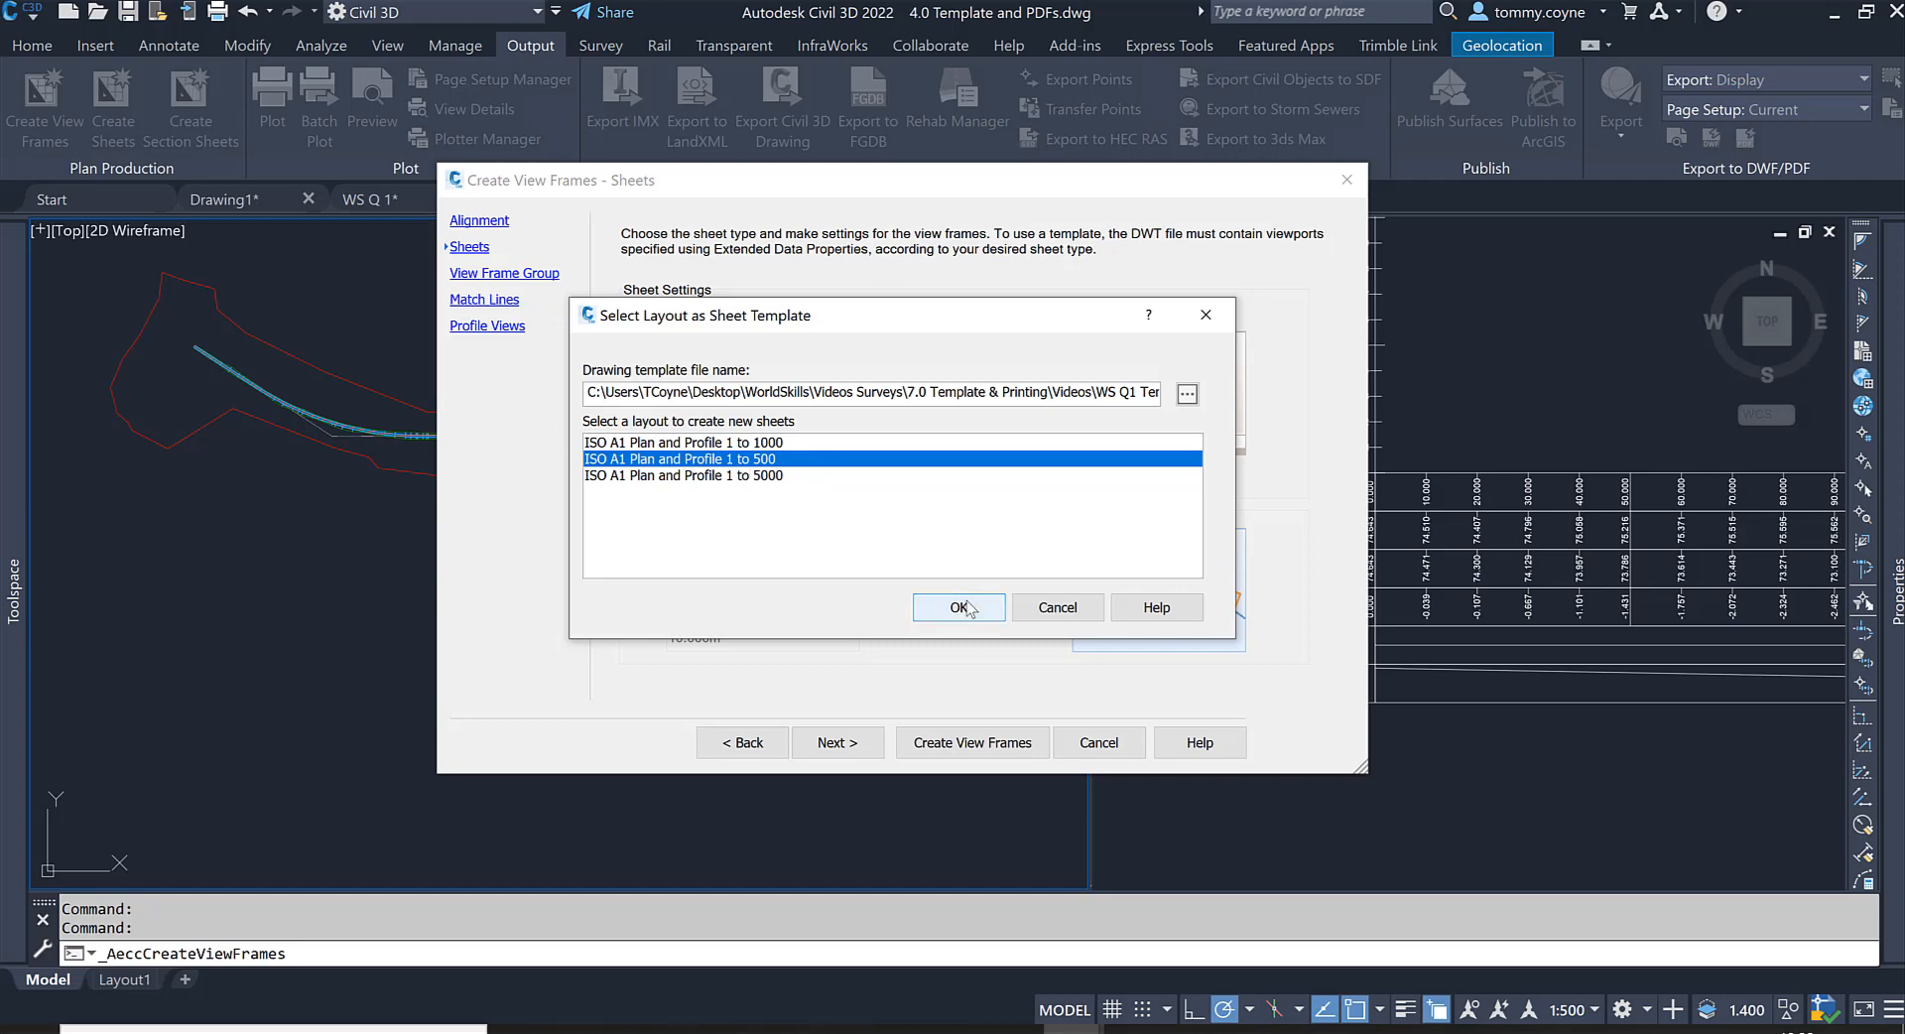
pyautogui.click(959, 607)
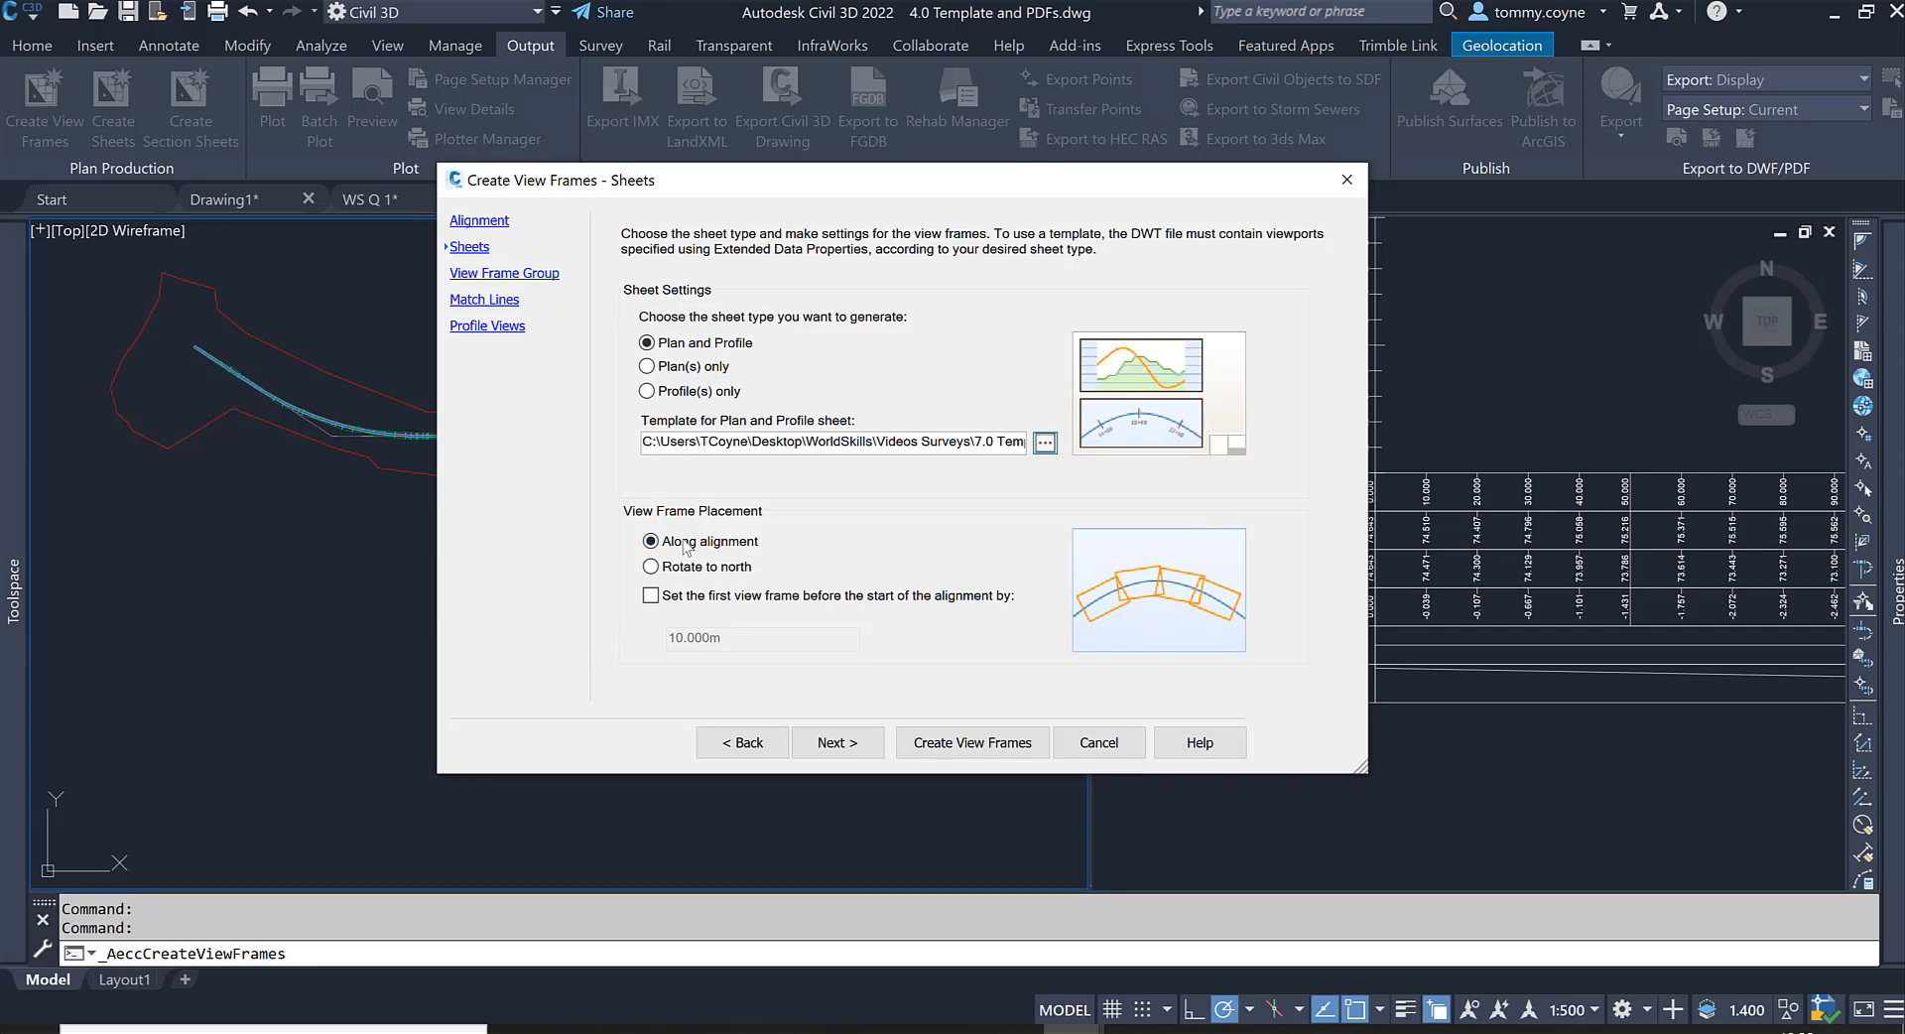
pyautogui.moveTo(1117, 615)
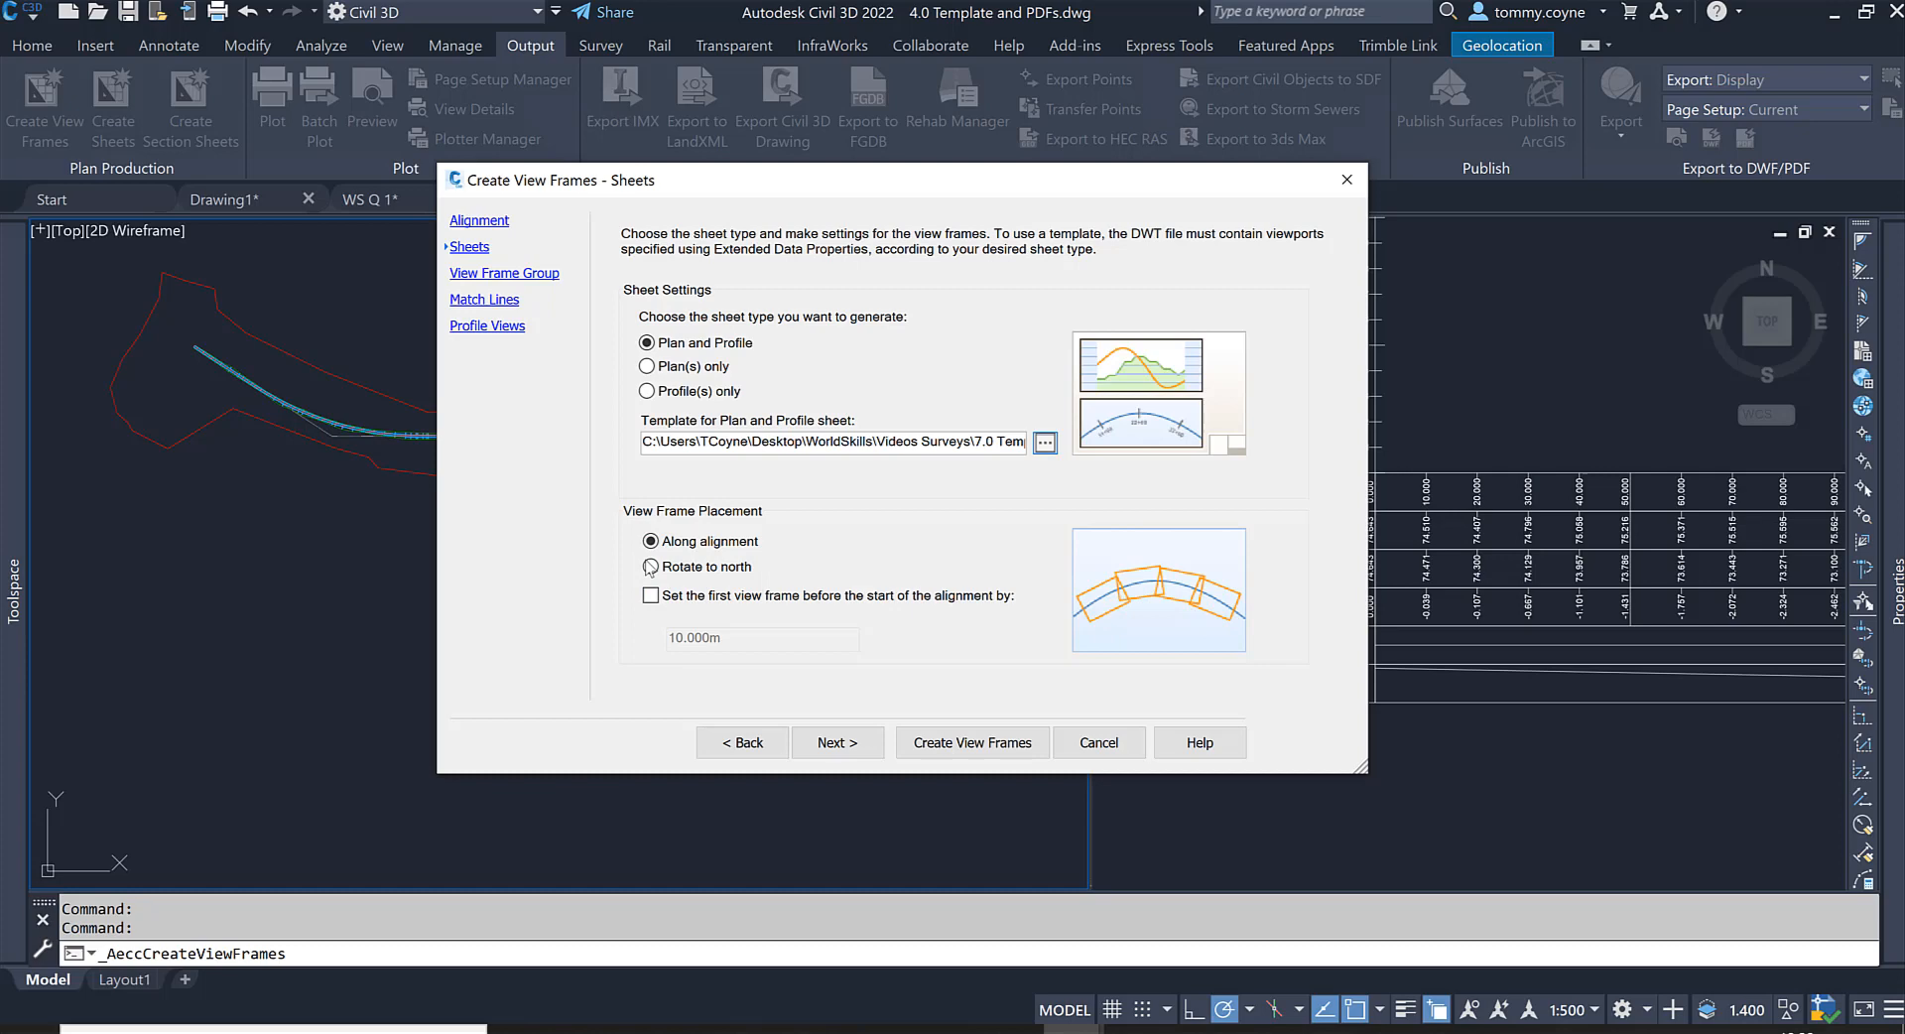
# Step: Keep frames along the alignment, start the first view frame 25 before the alignment, and continue
pyautogui.click(647, 565)
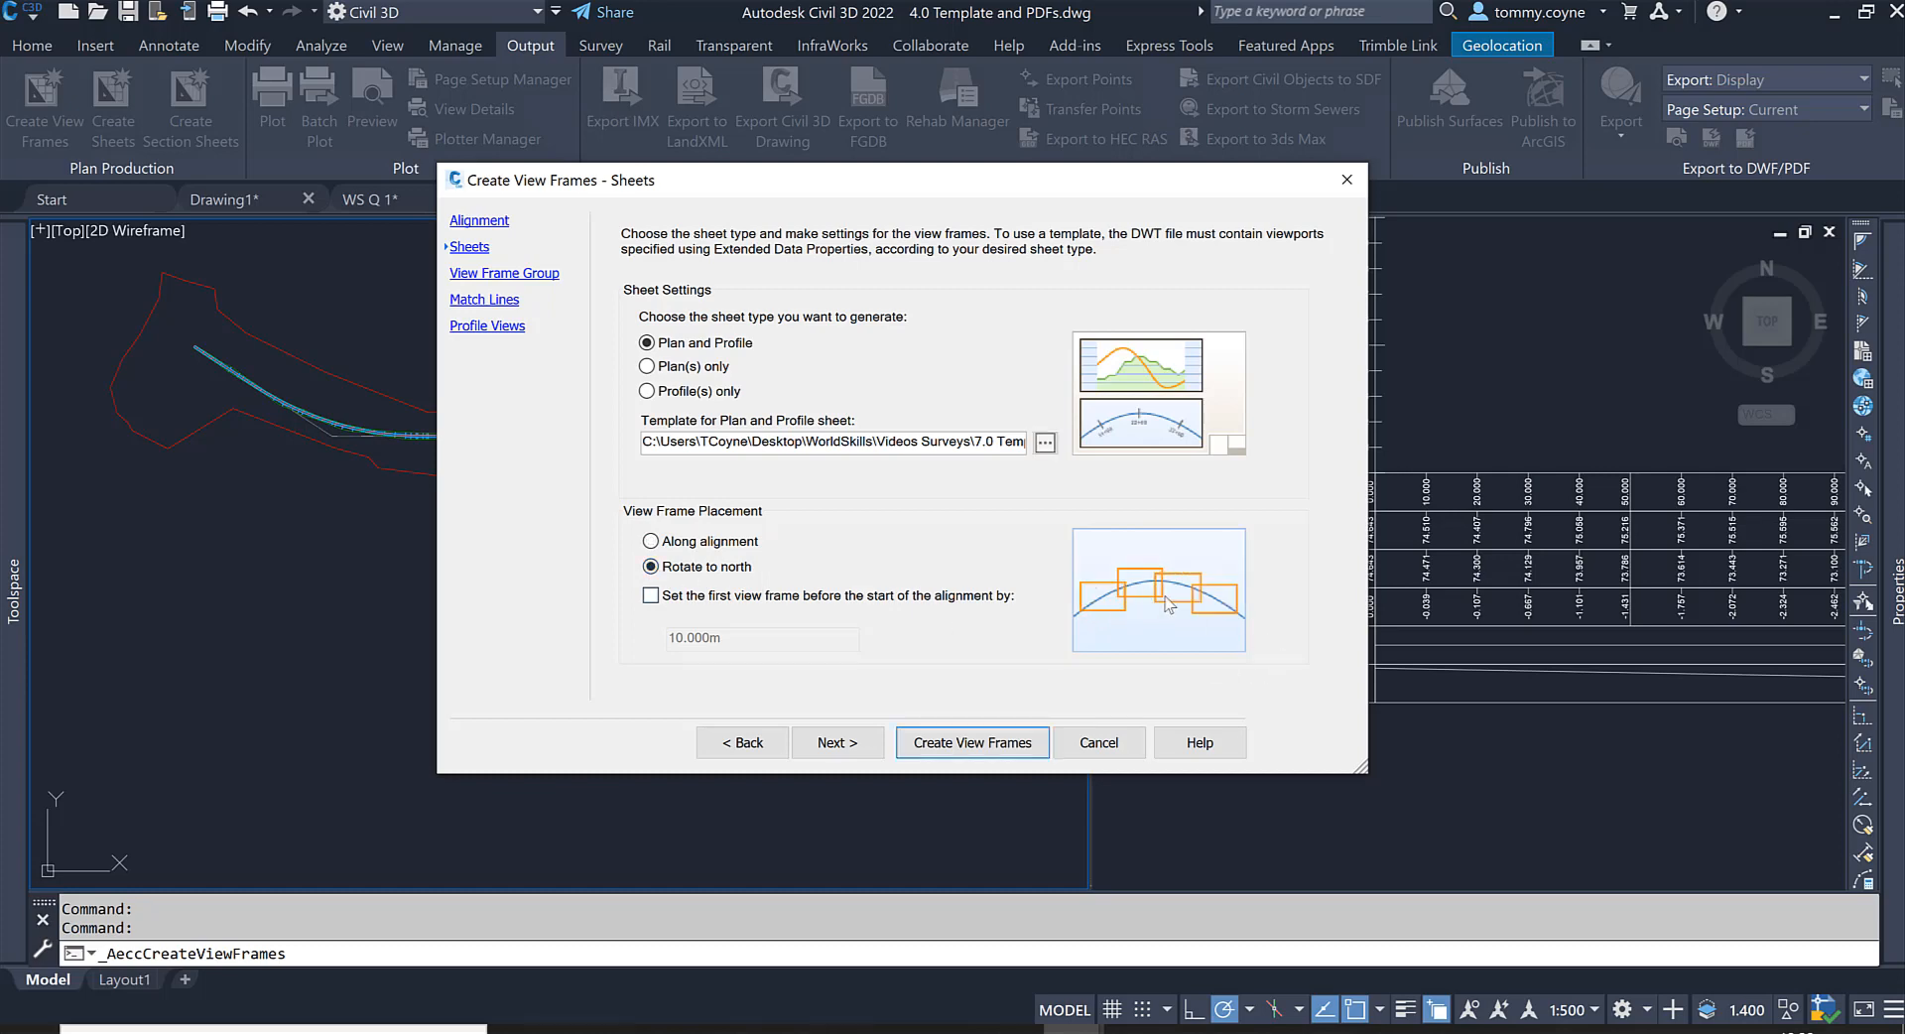
pyautogui.click(651, 540)
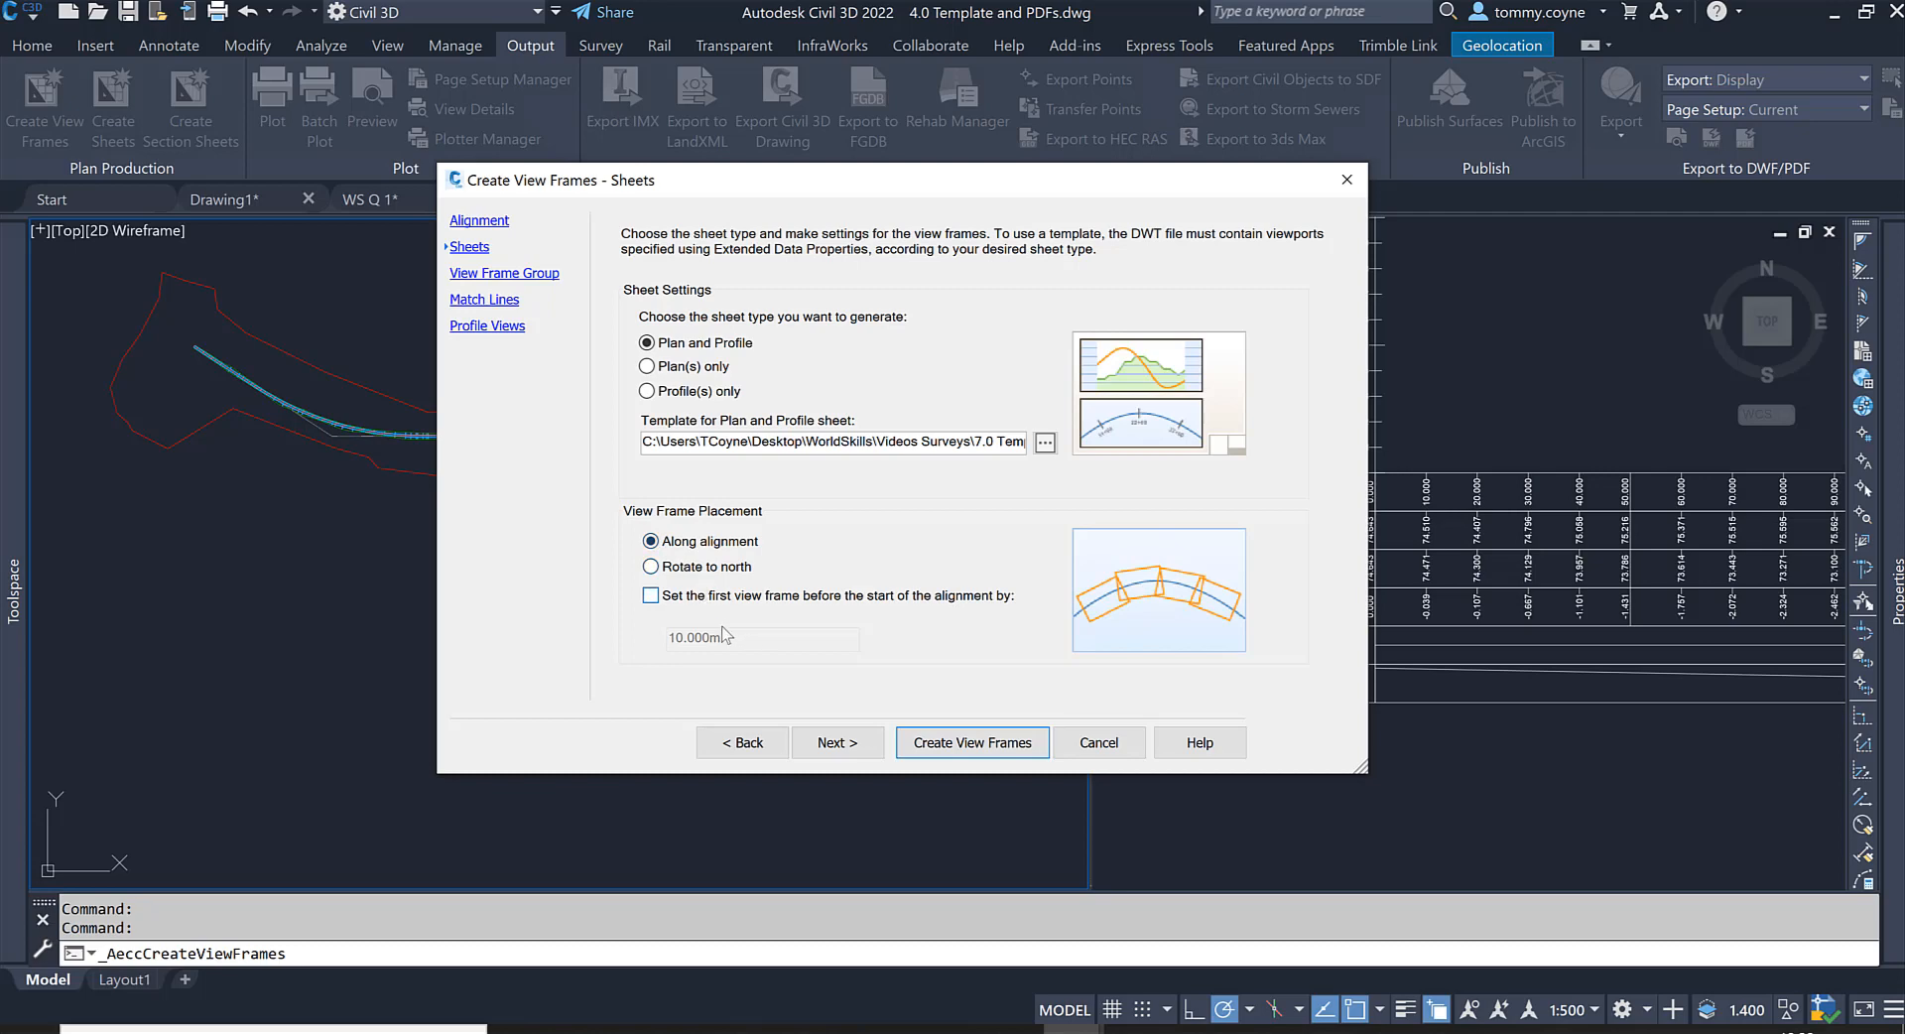
pyautogui.moveTo(778, 621)
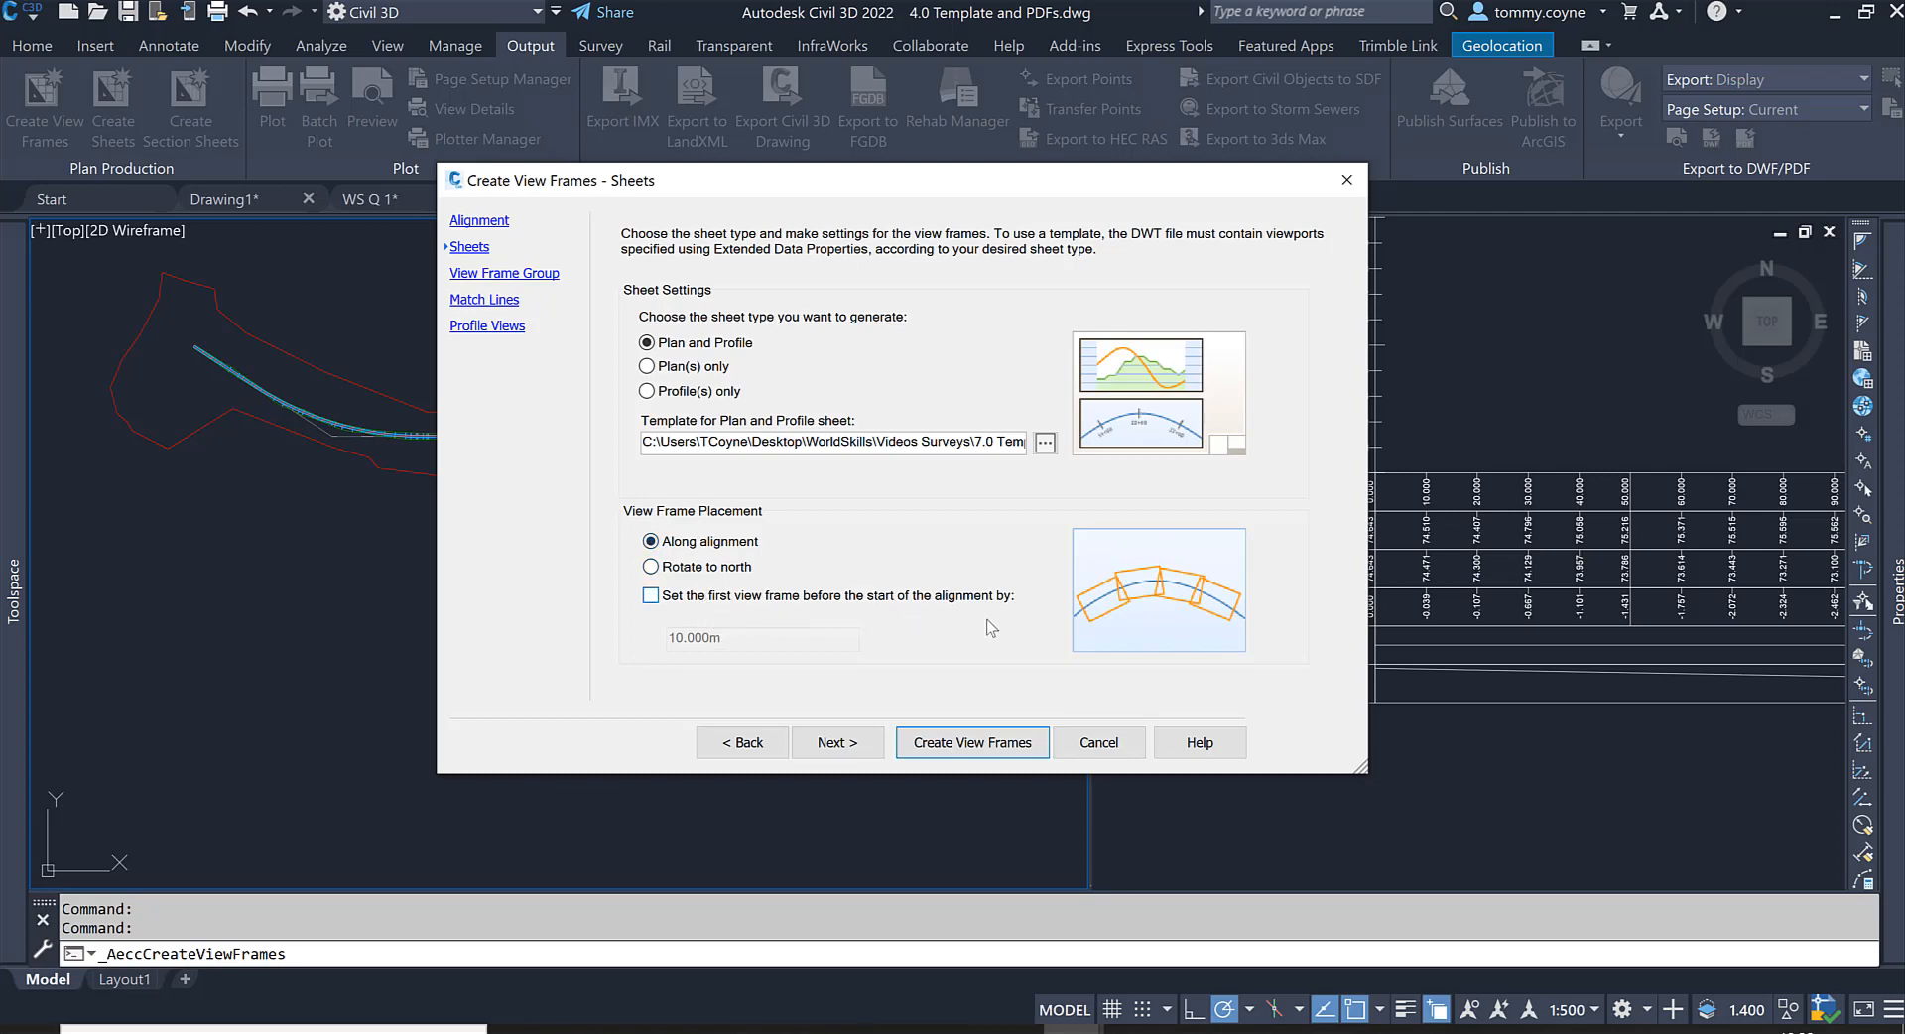
pyautogui.click(651, 595)
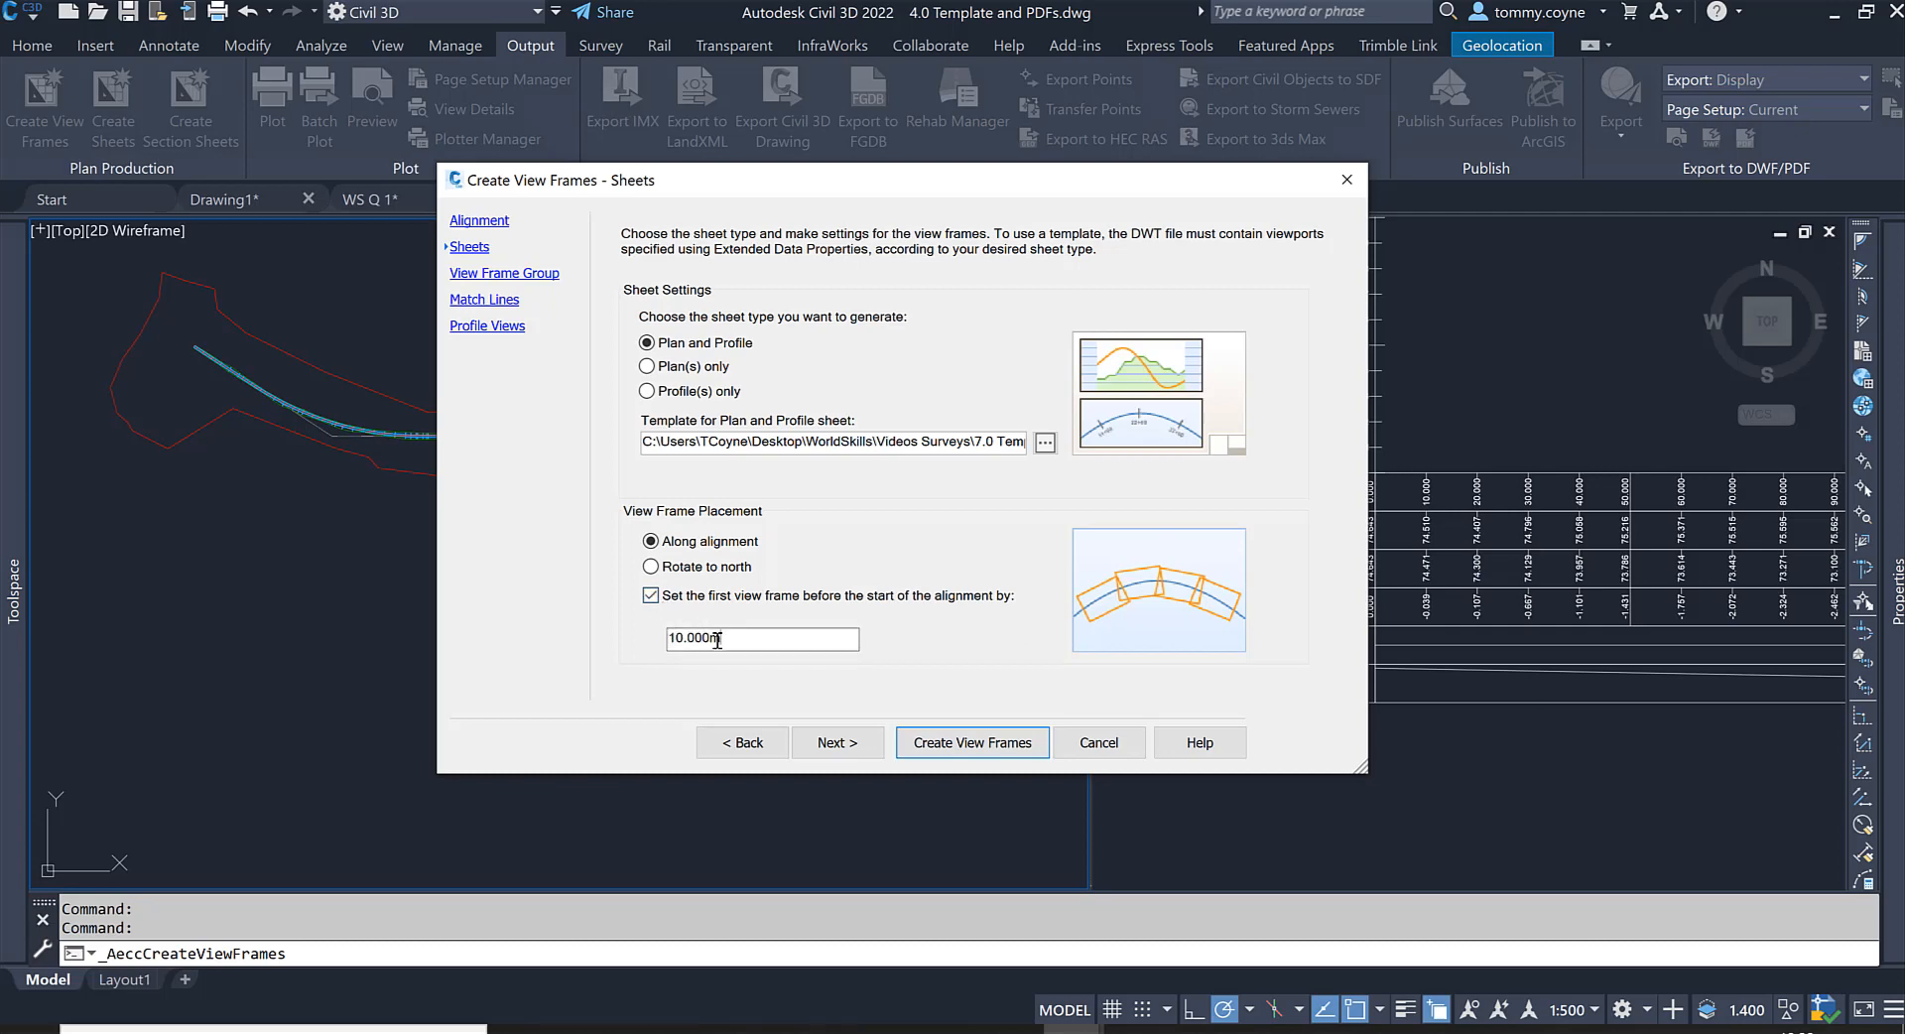
pyautogui.write('25')
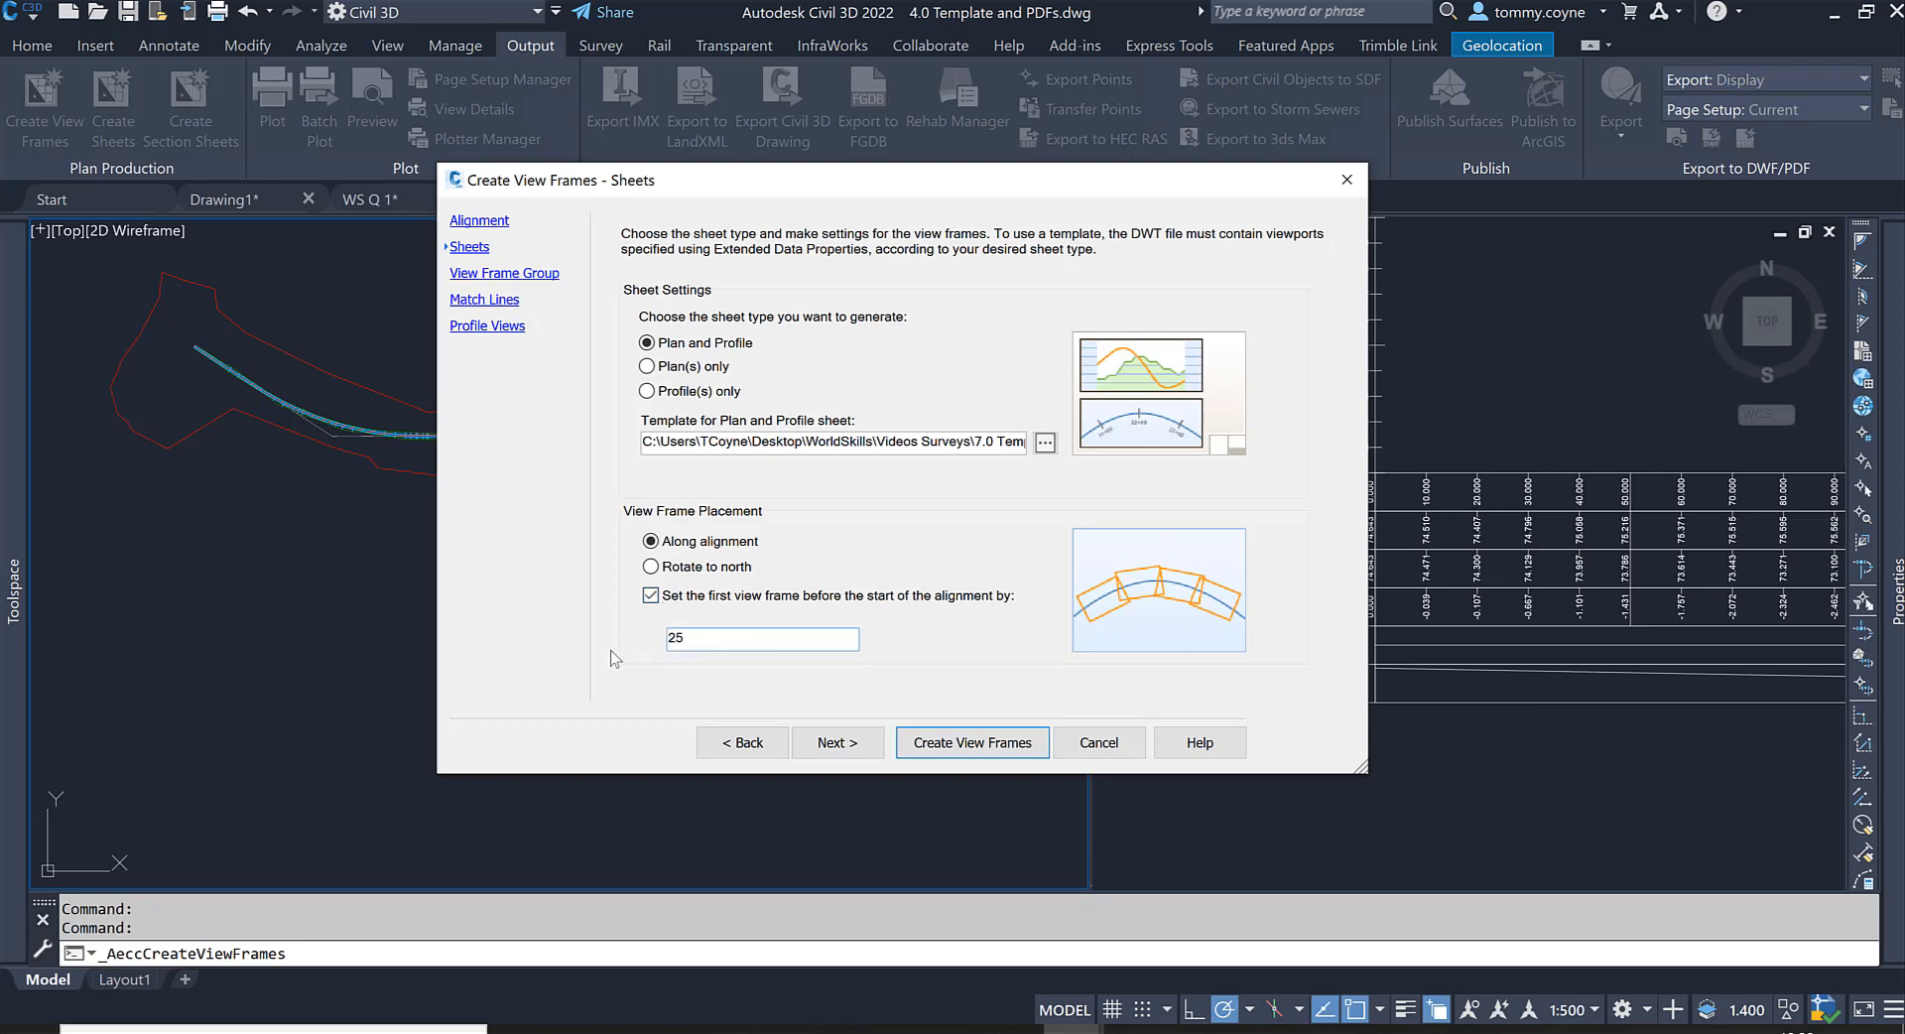
pyautogui.click(762, 637)
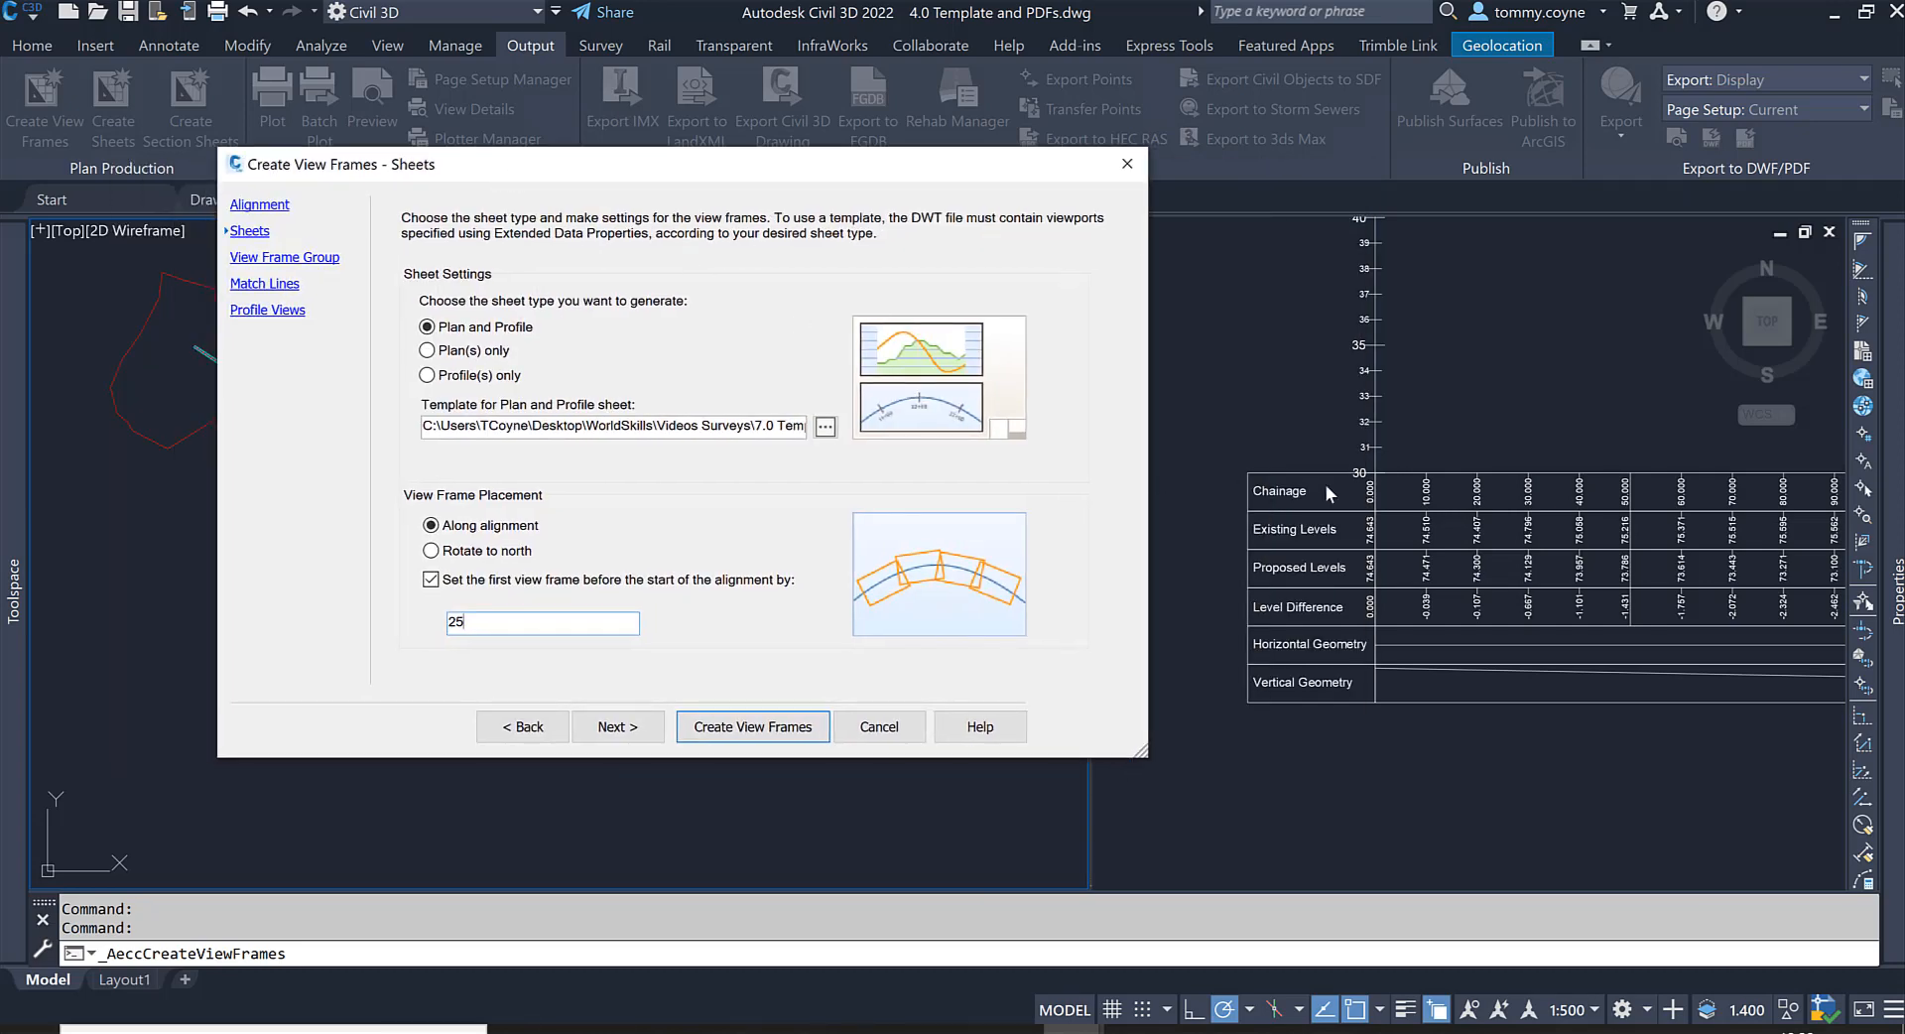
pyautogui.moveTo(1350, 474)
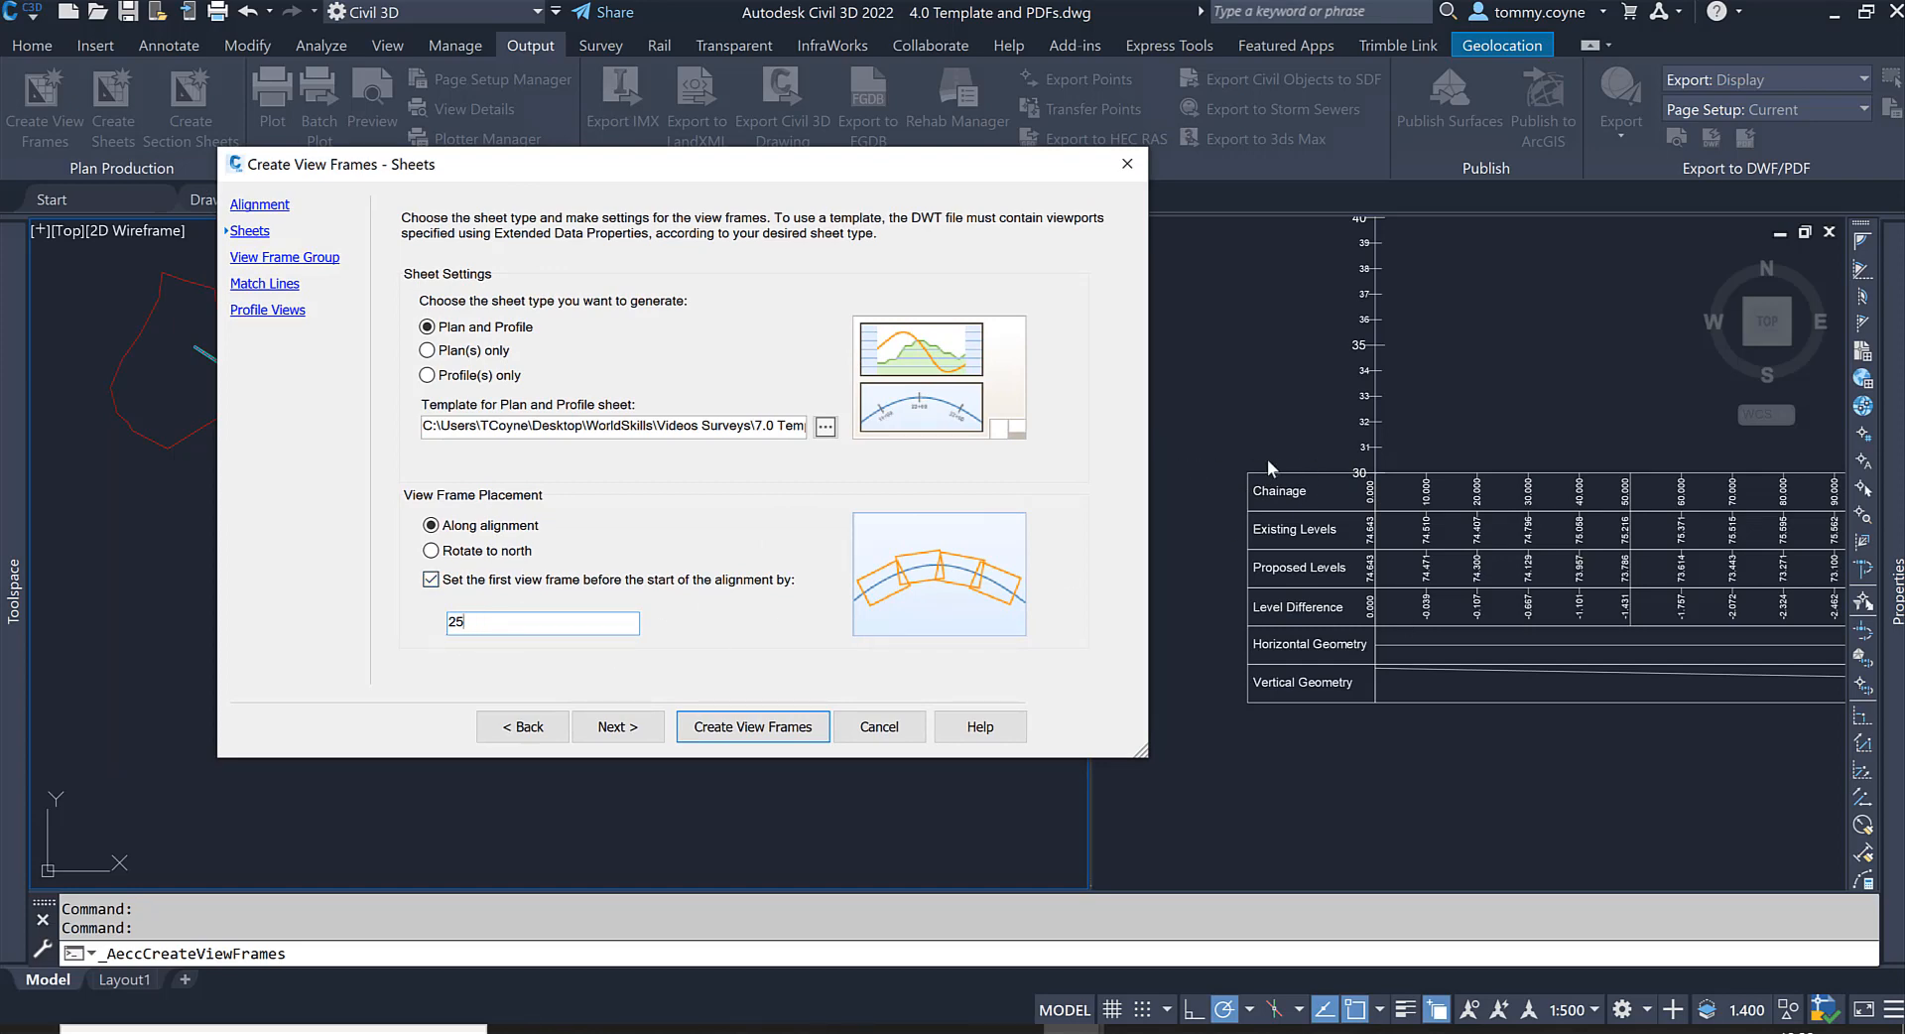
pyautogui.moveTo(441, 681)
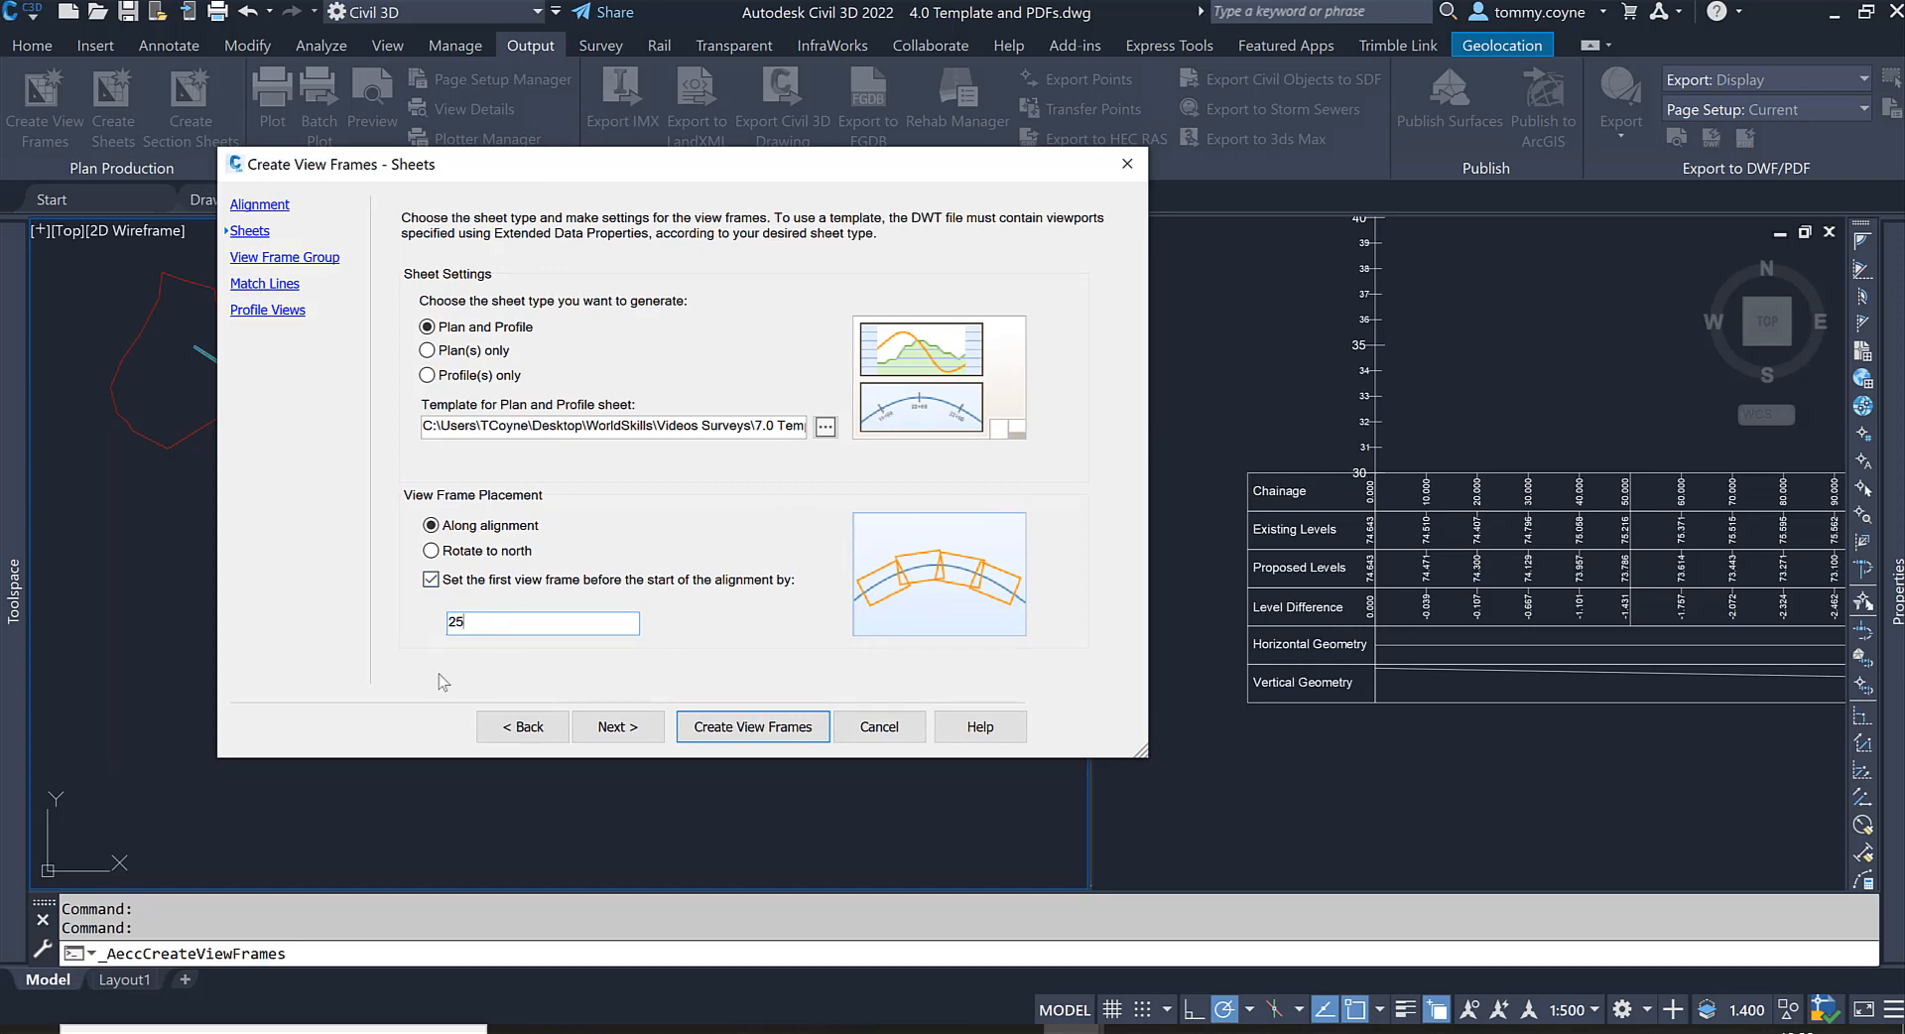
pyautogui.click(616, 724)
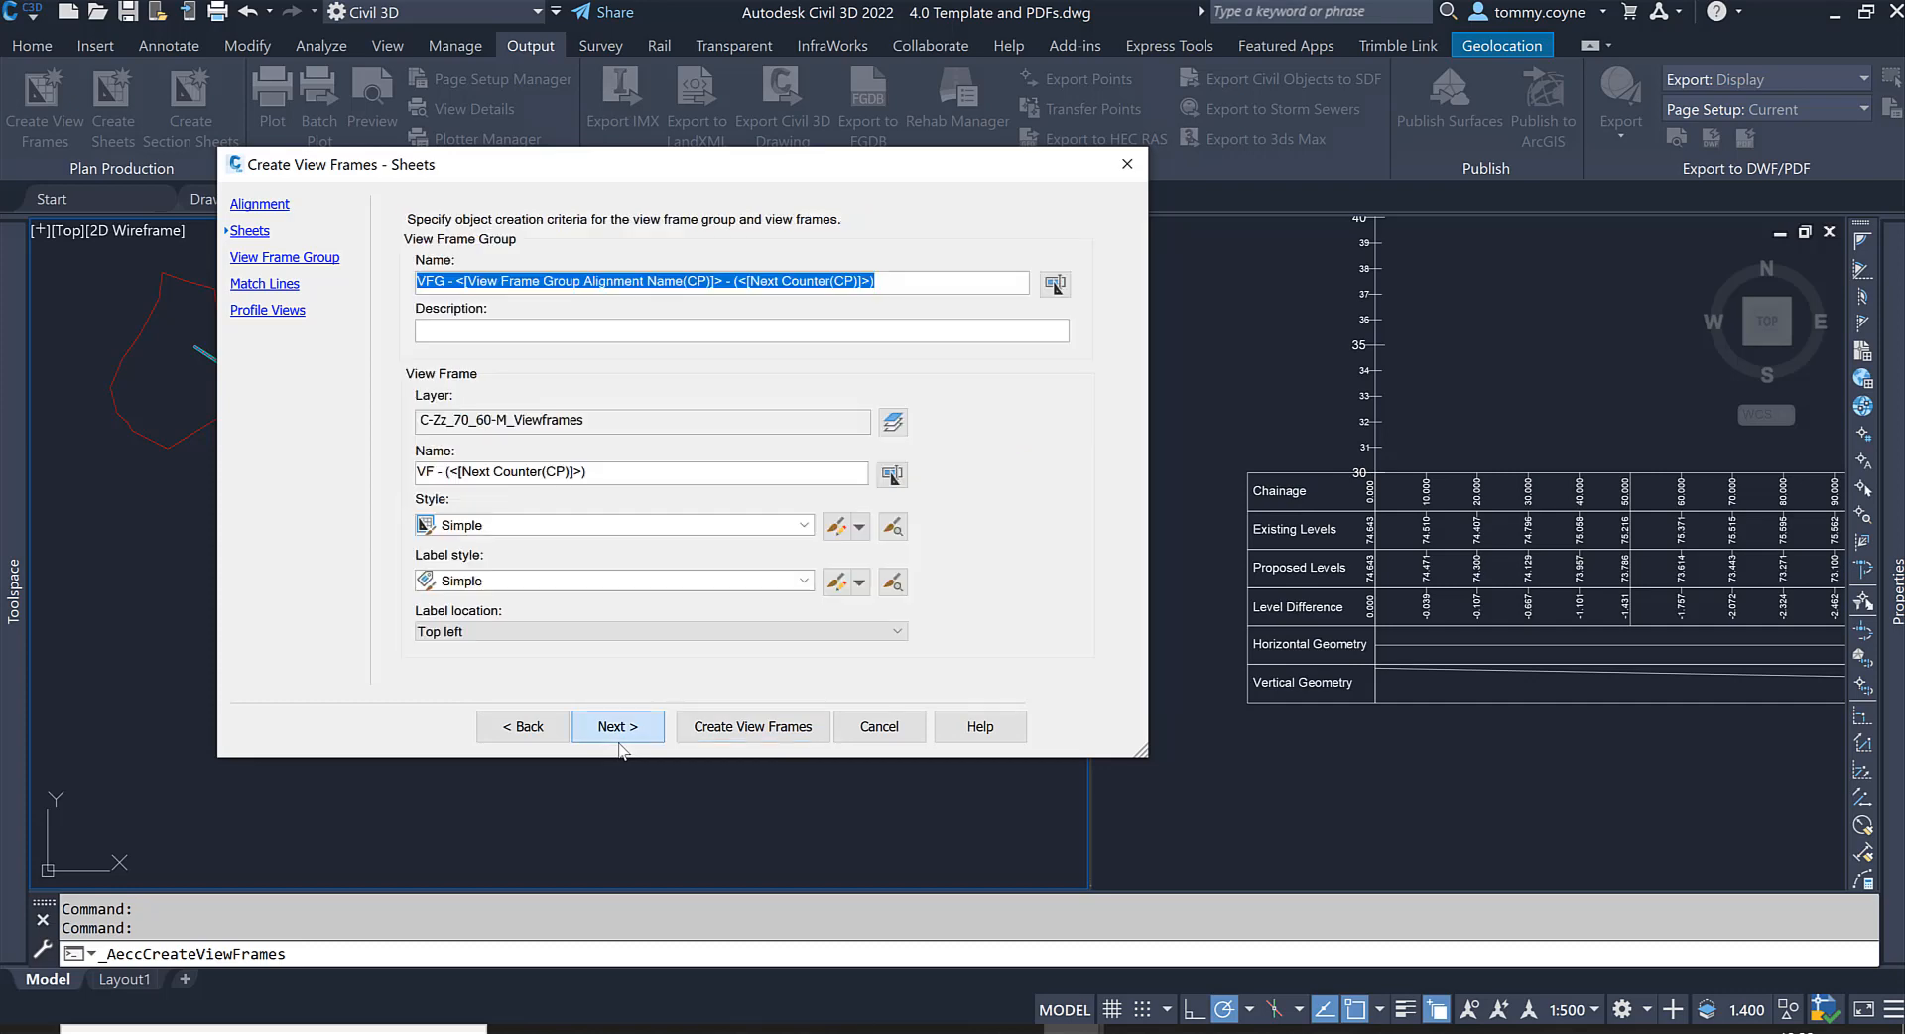
# Step: Keep the default view frame group name and layer and continue to Match Lines
pyautogui.click(617, 724)
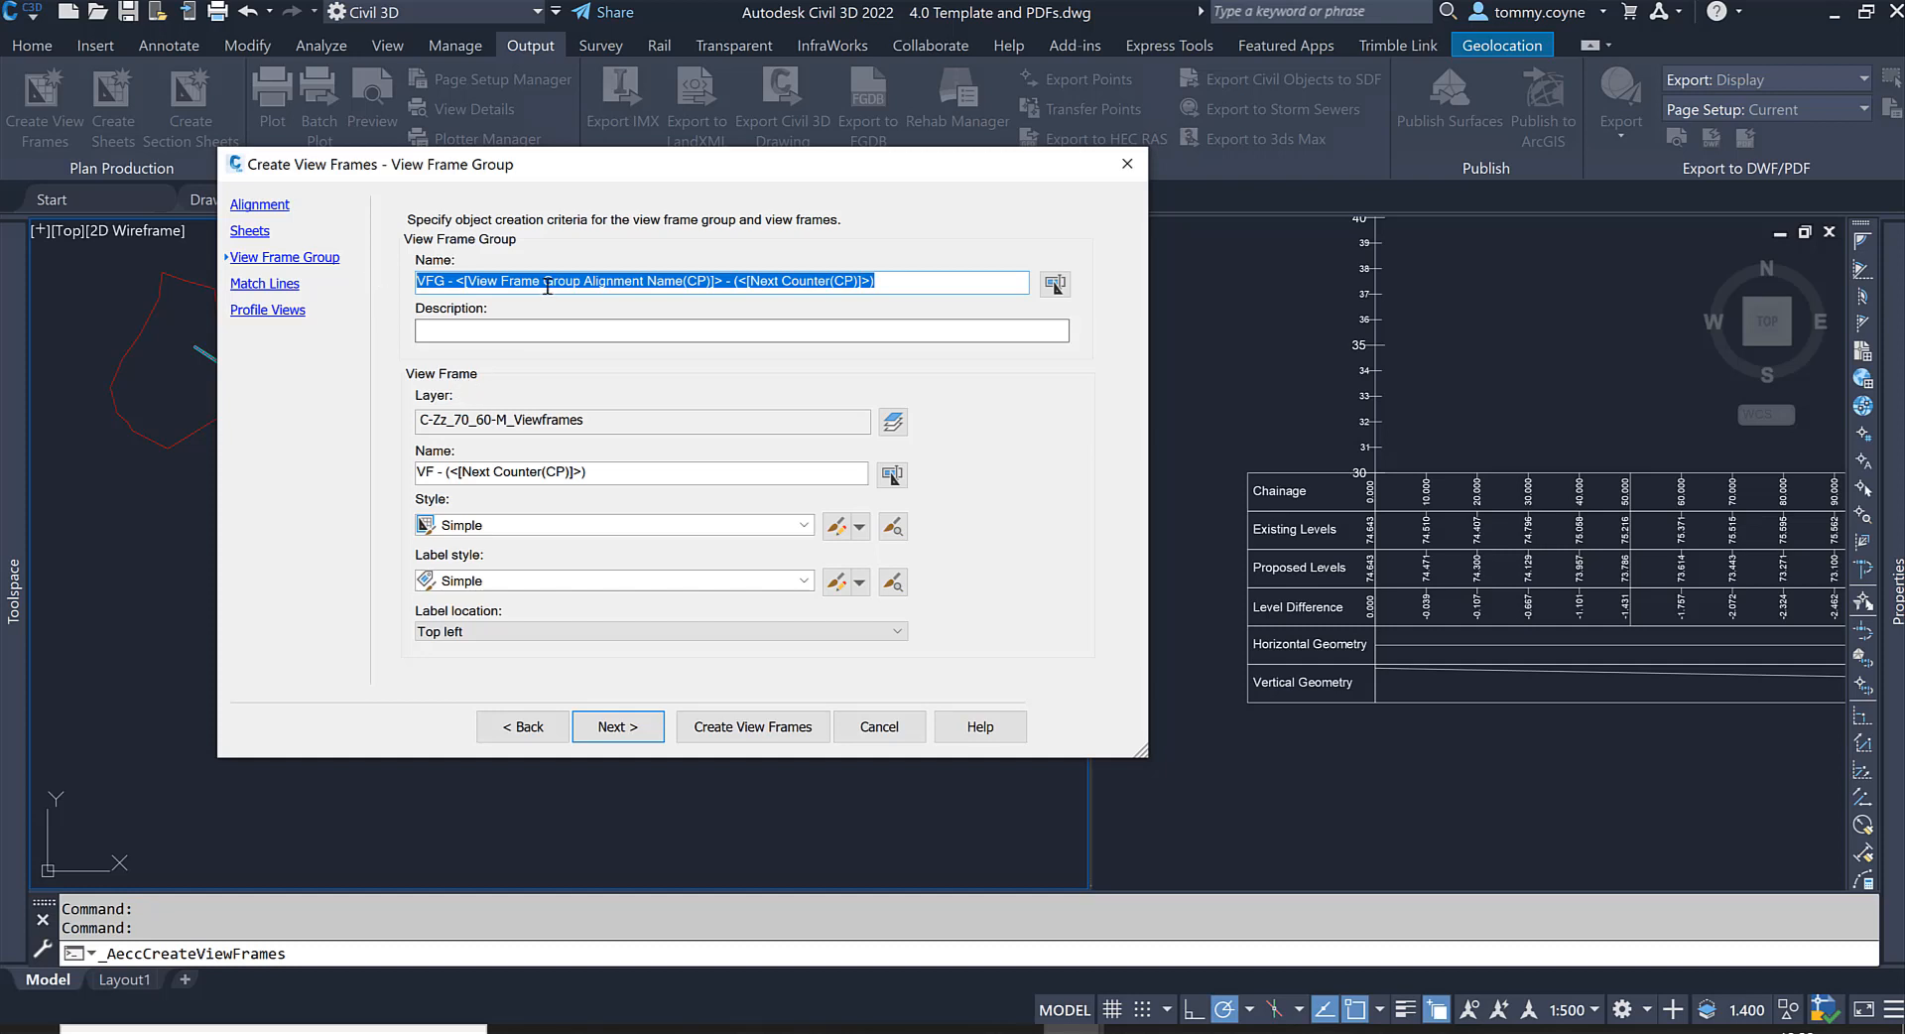
pyautogui.click(739, 329)
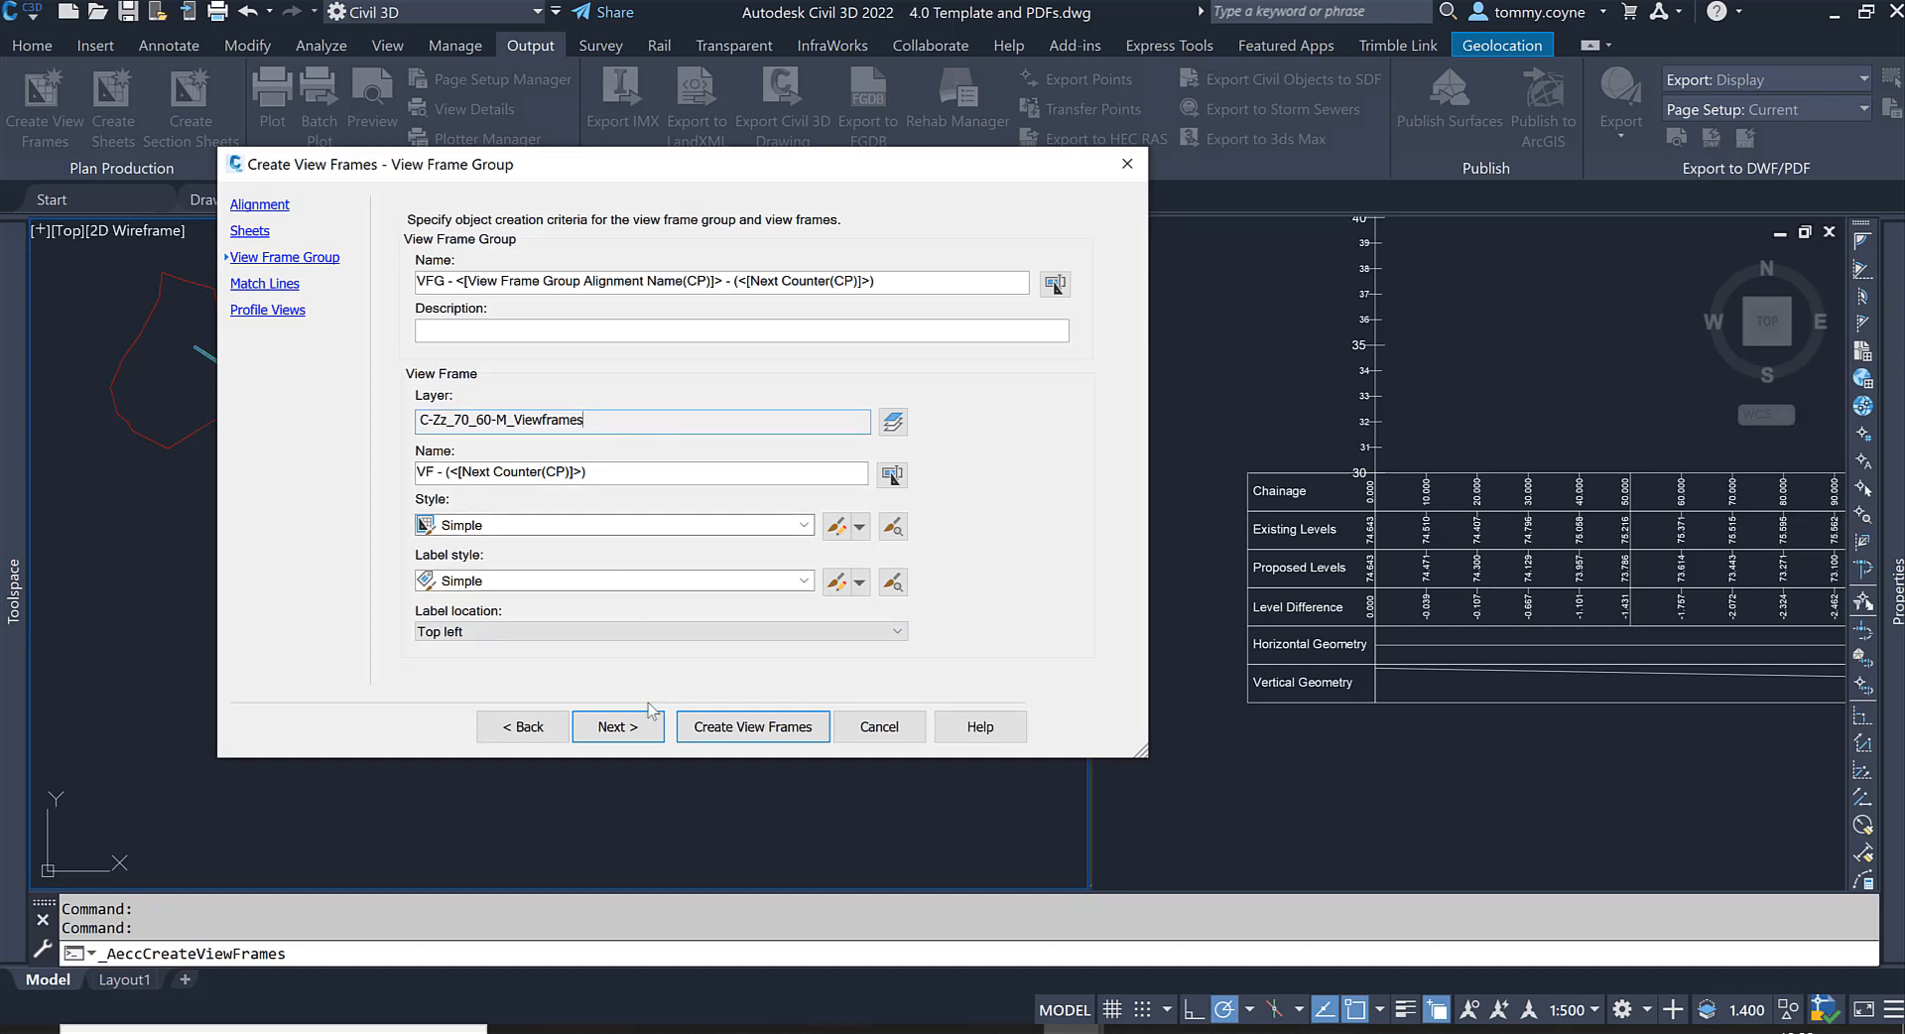
pyautogui.click(617, 726)
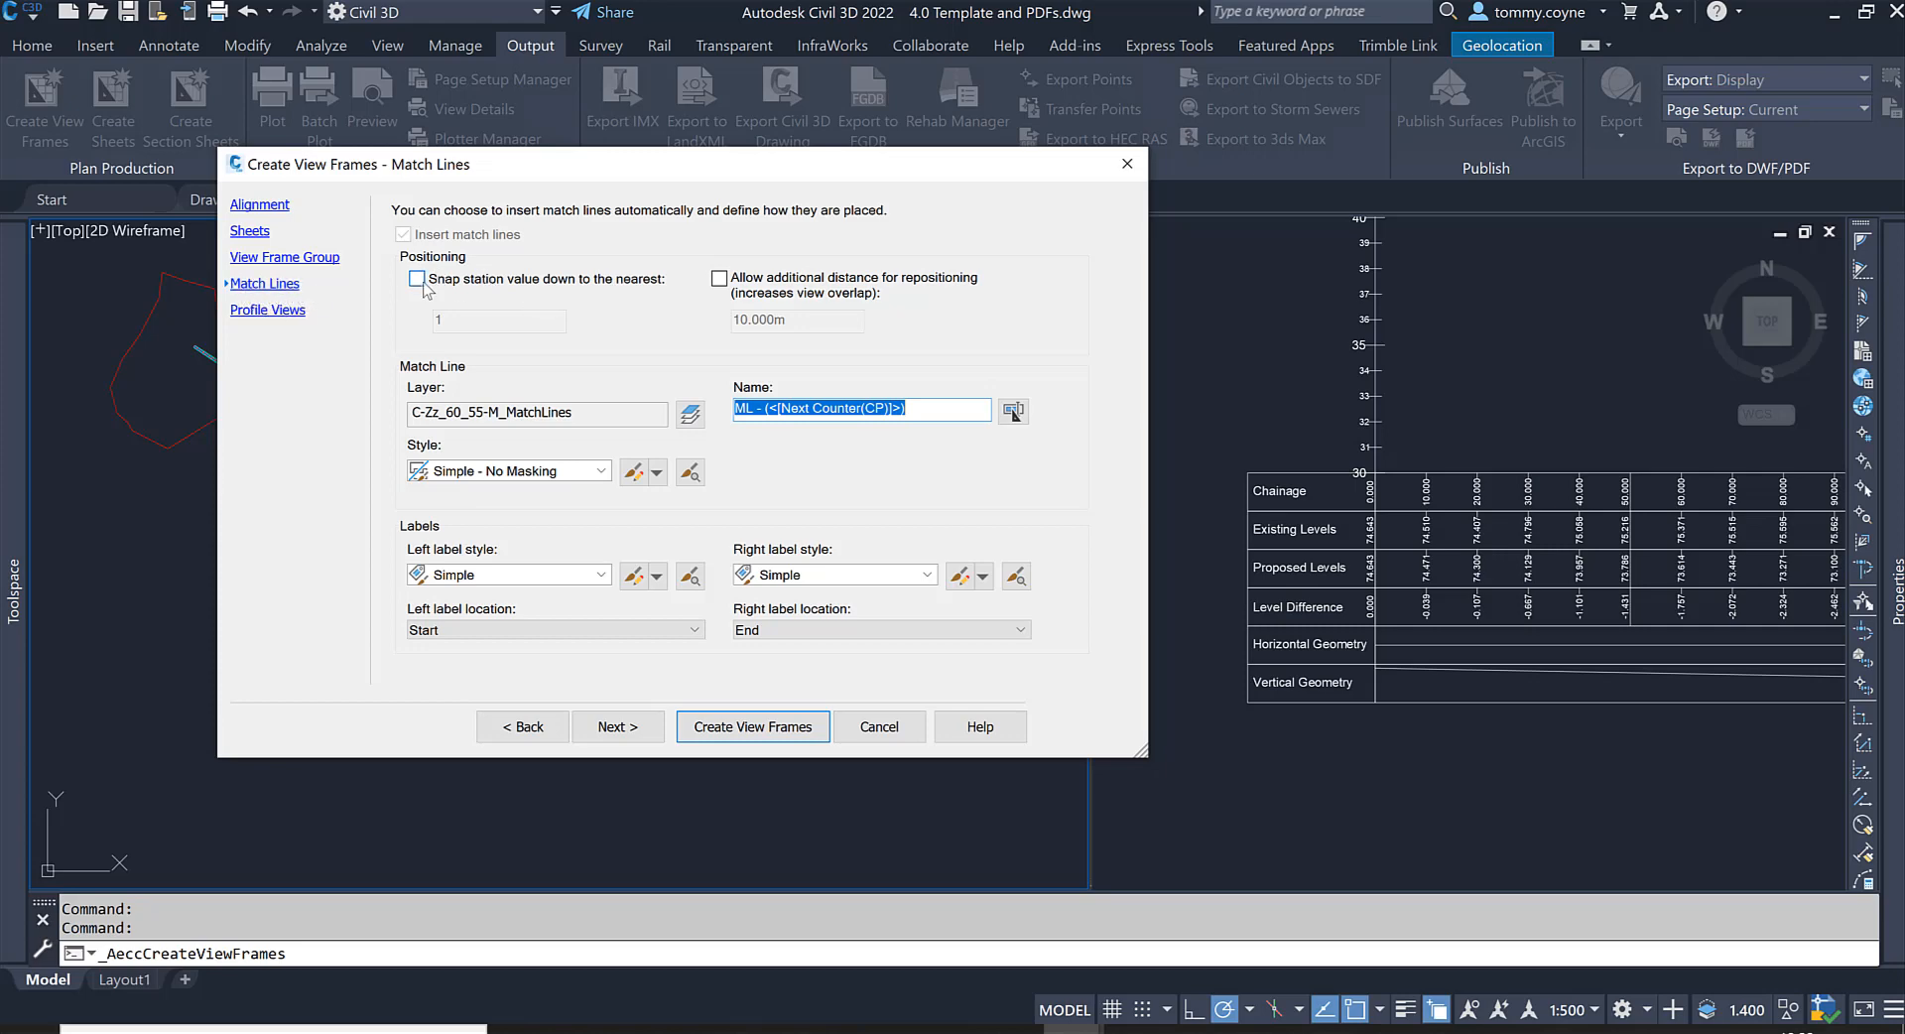
# Step: Snap match line stations down to the nearest 10 and allow 25 of repositioning distance
pyautogui.click(416, 277)
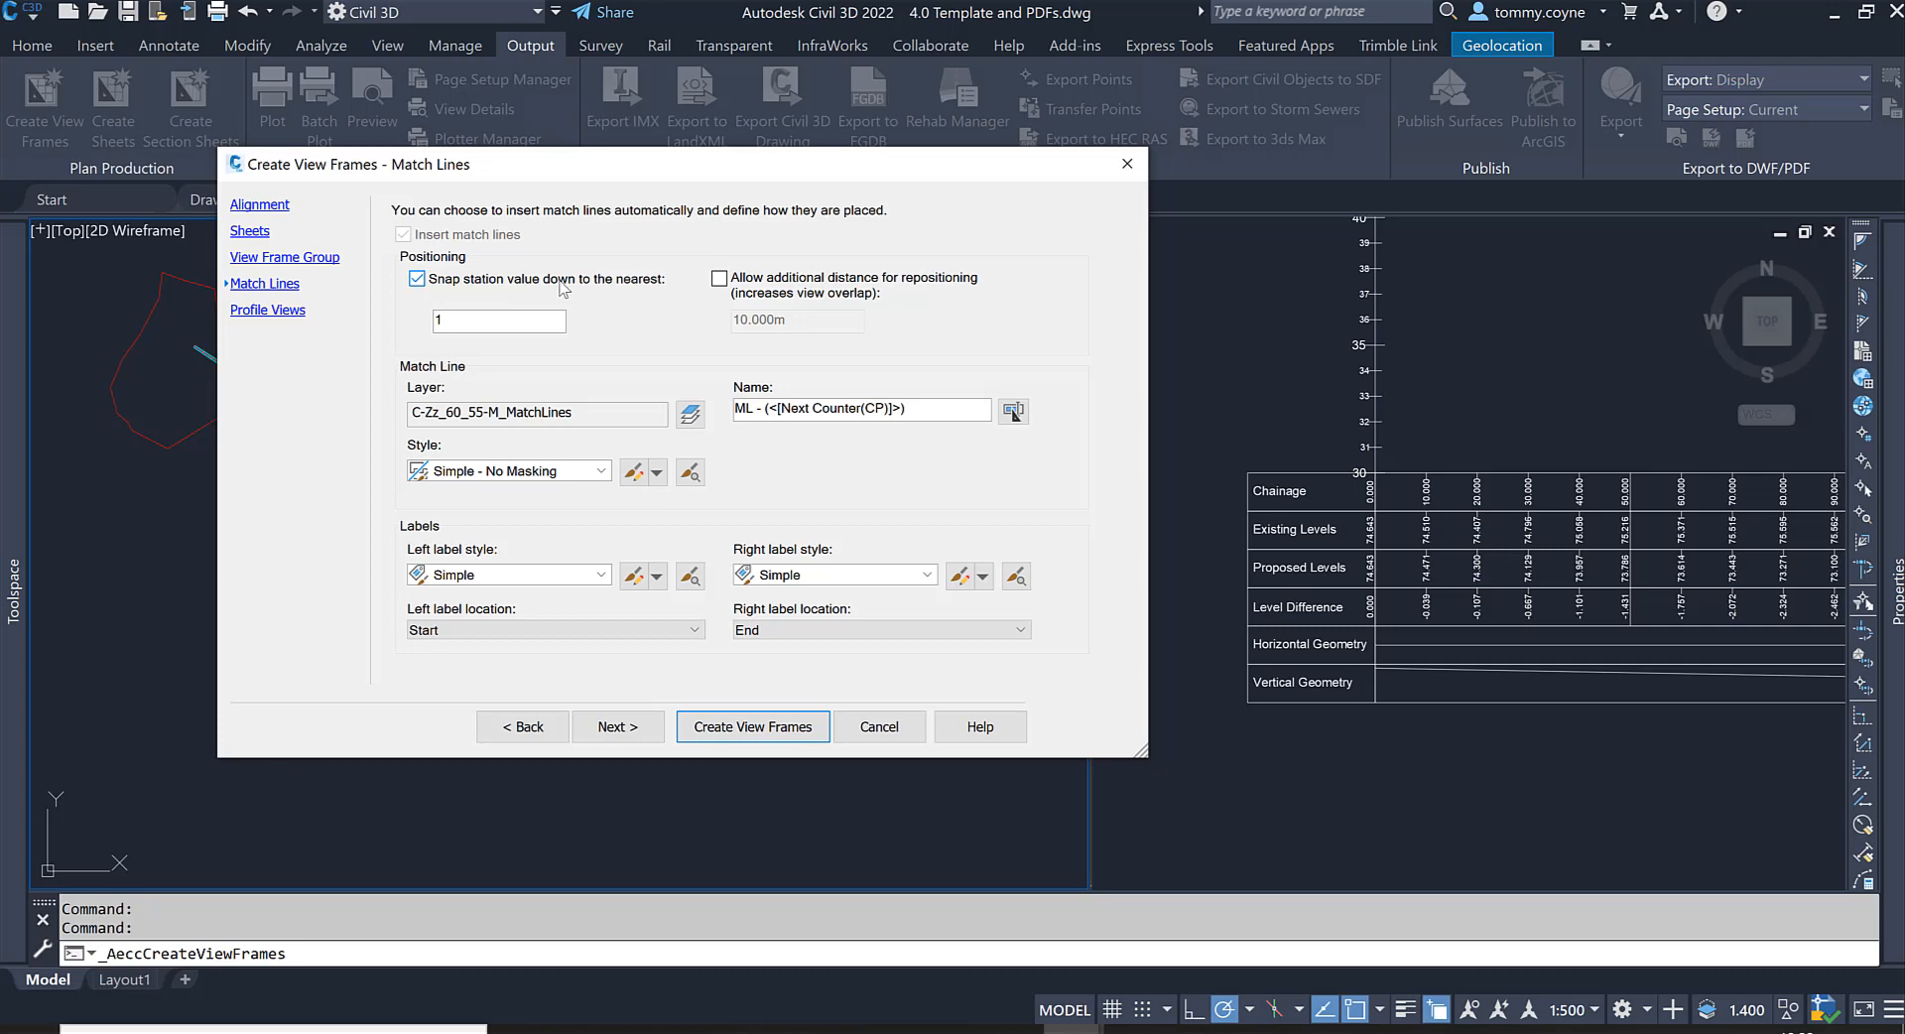
pyautogui.moveTo(662, 299)
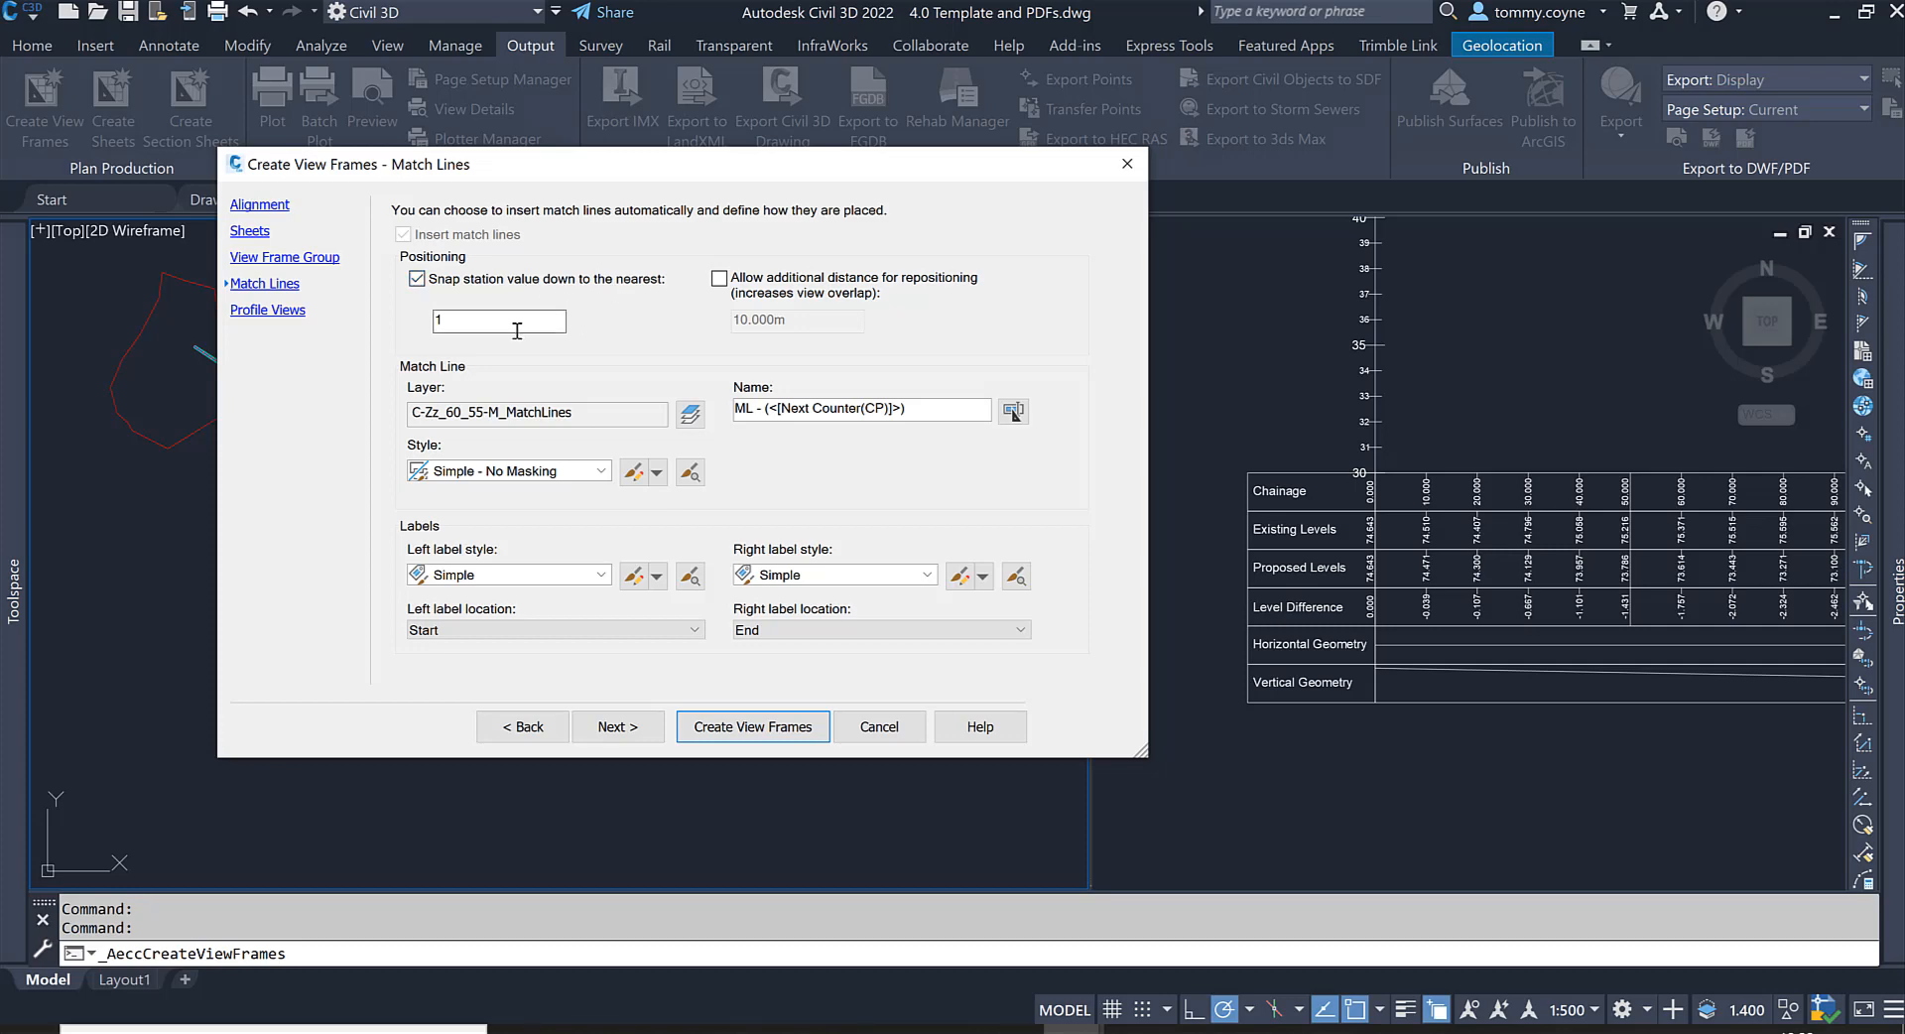
pyautogui.write('0')
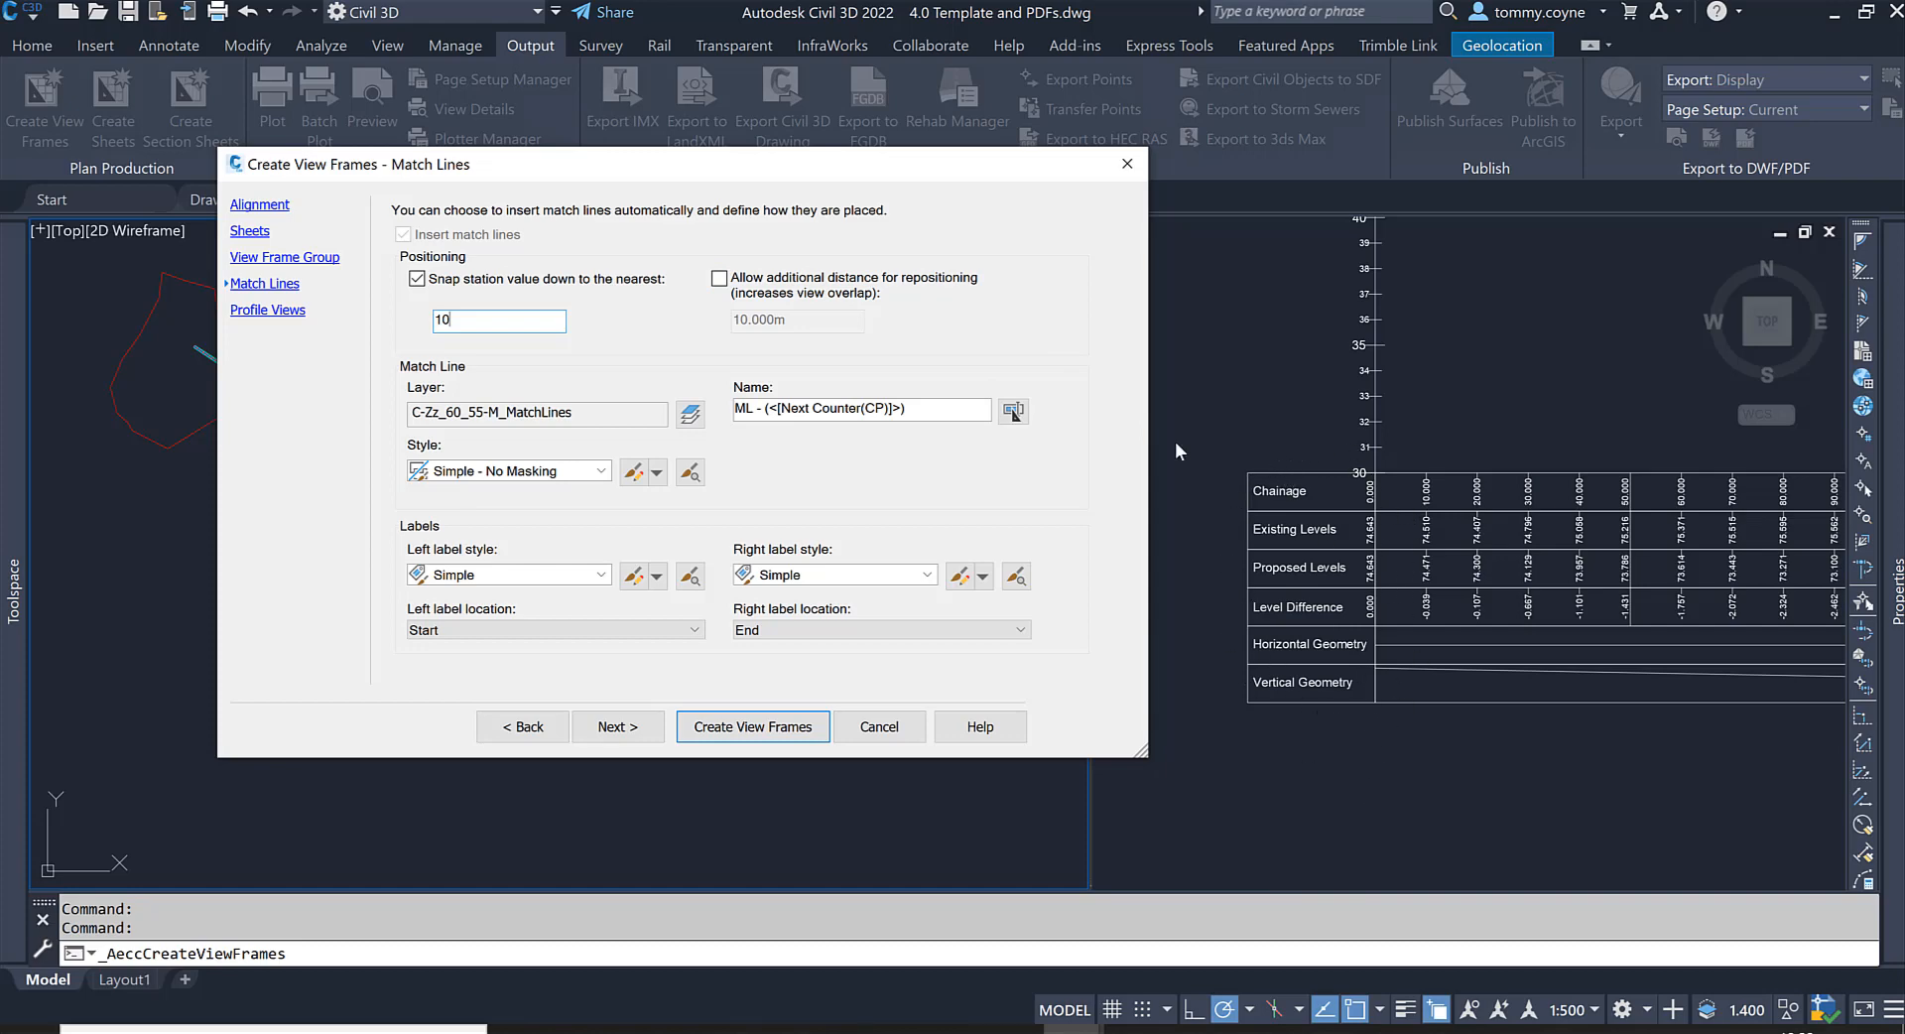
pyautogui.click(718, 278)
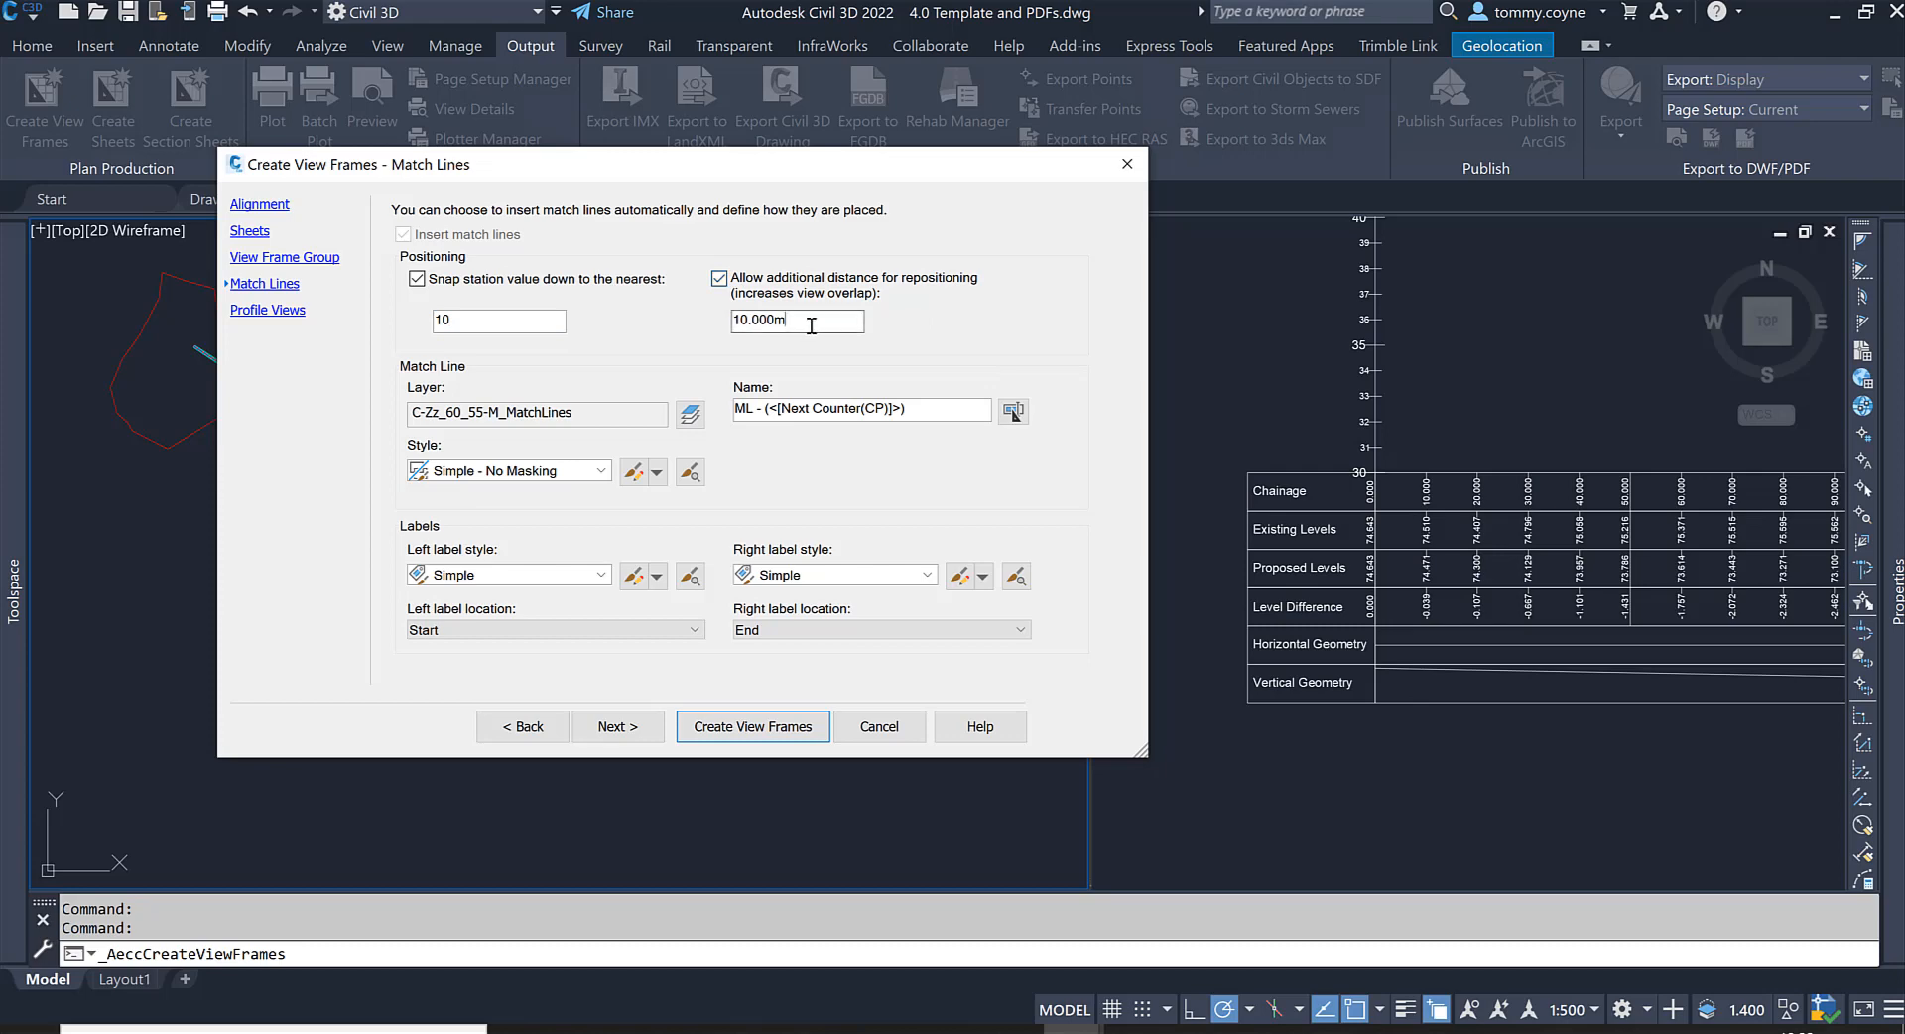
pyautogui.write('25')
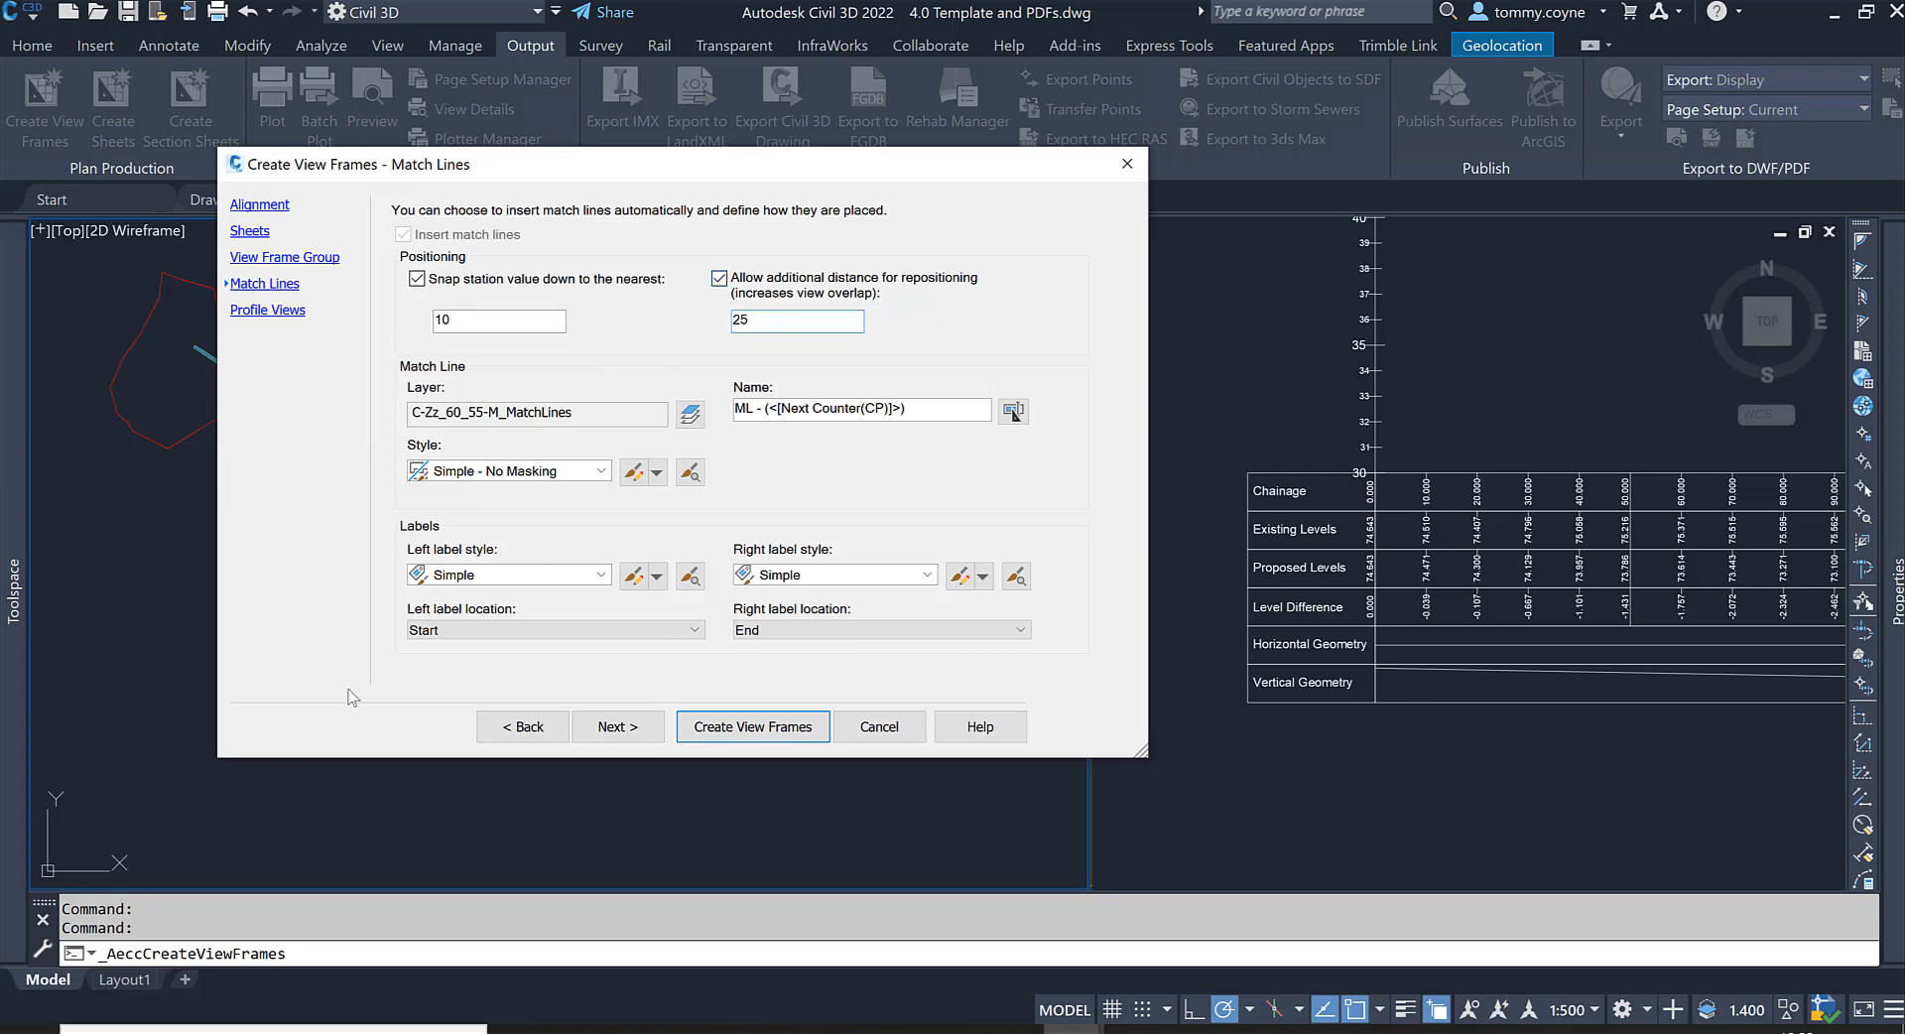
pyautogui.moveTo(543, 508)
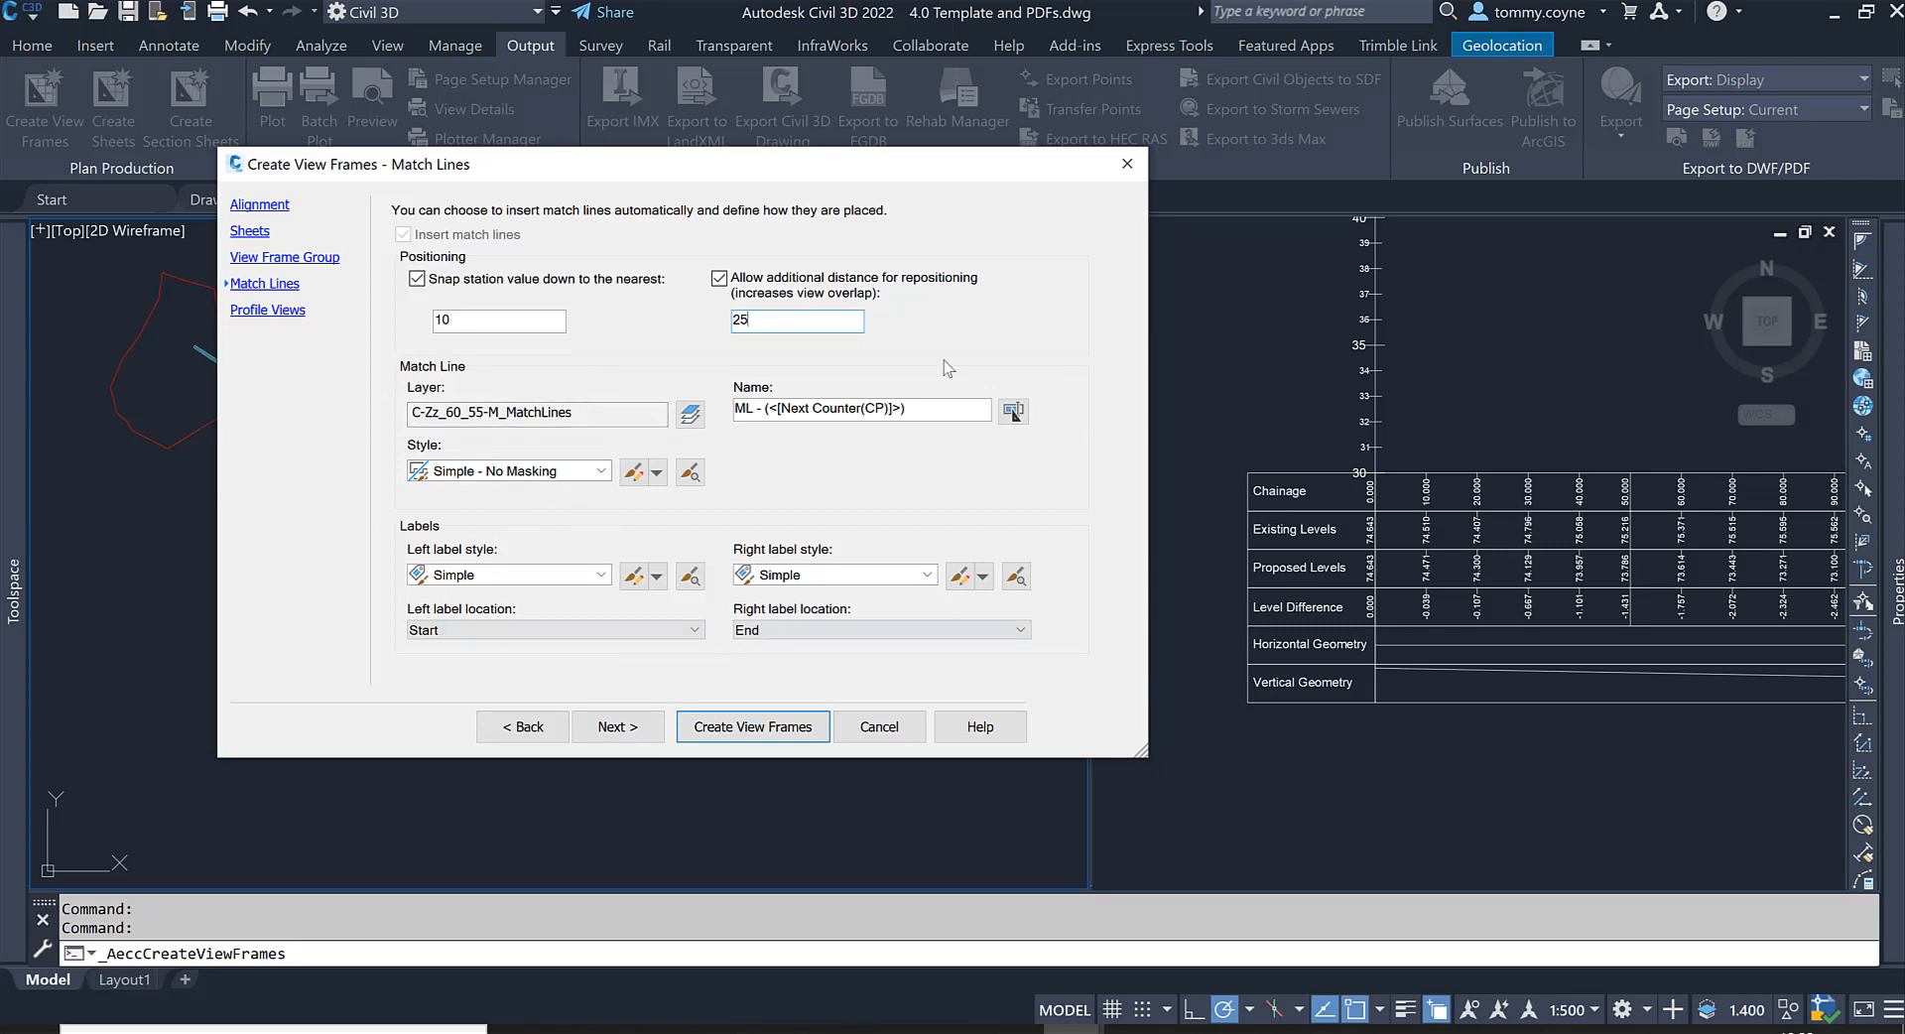
pyautogui.moveTo(591, 580)
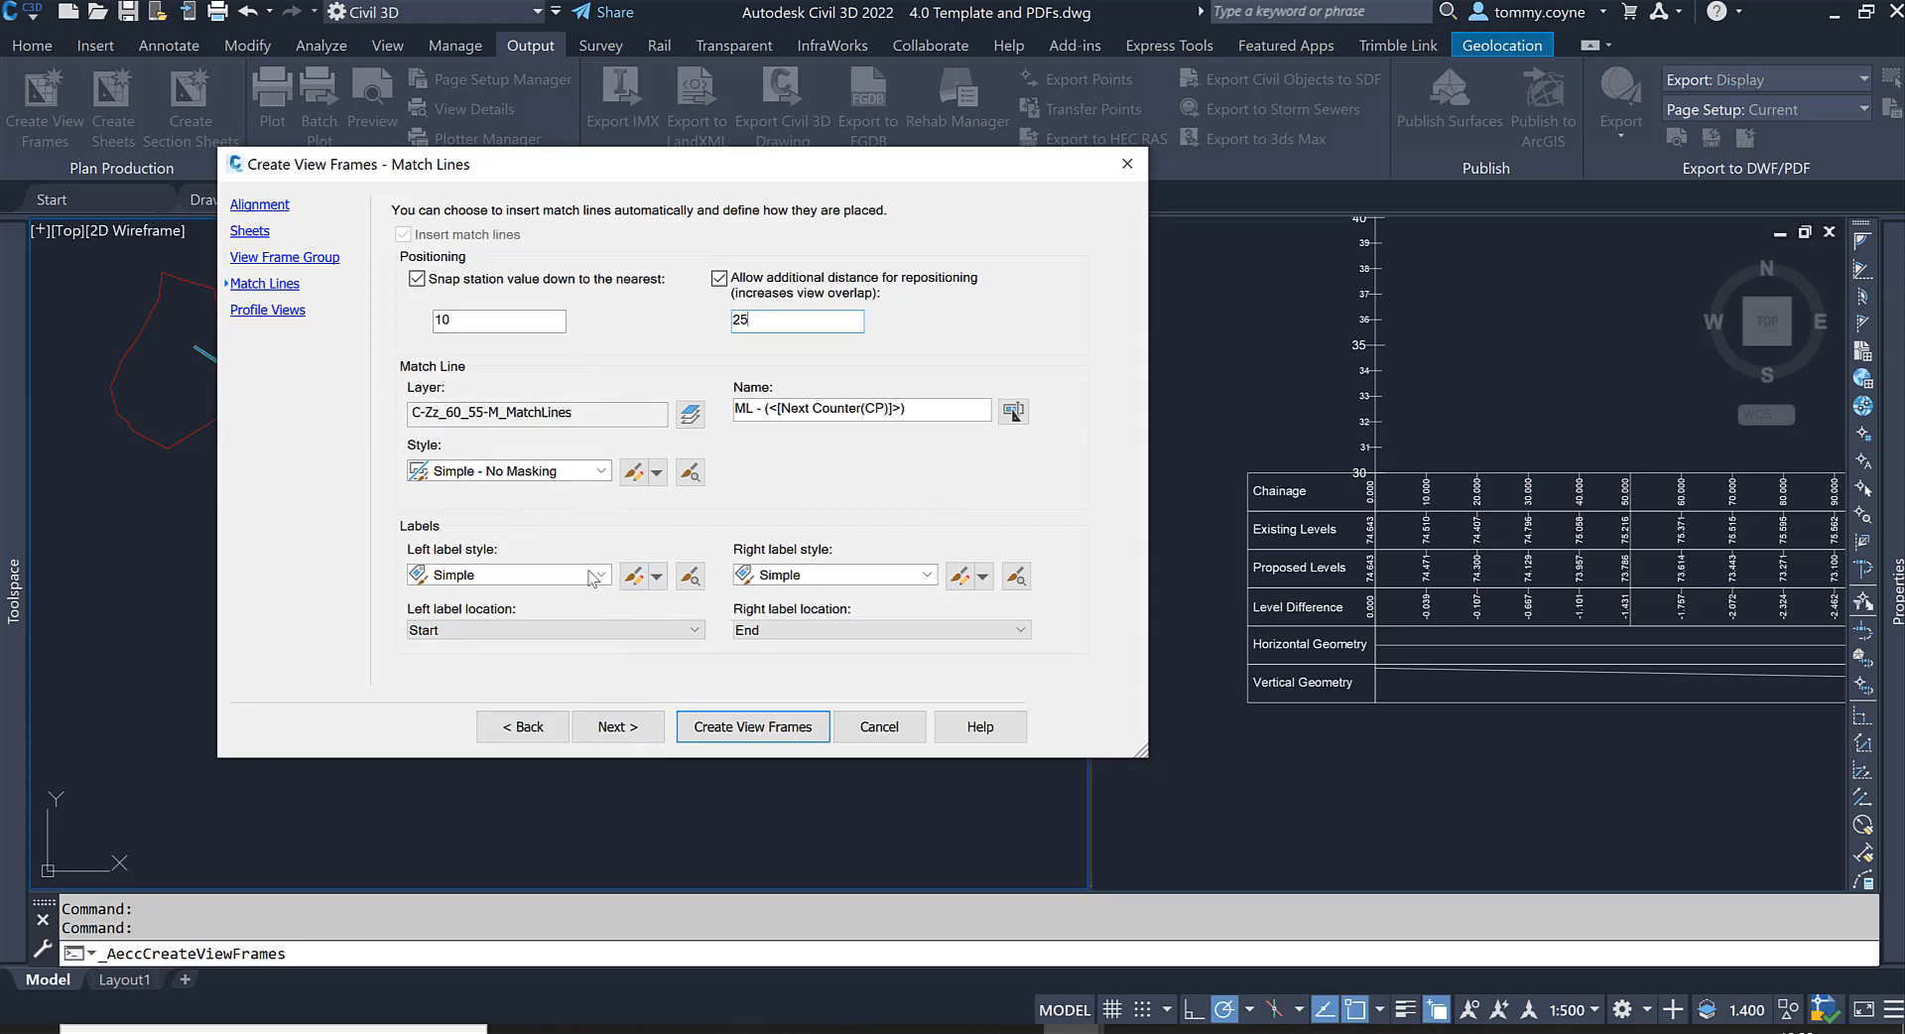
pyautogui.moveTo(617, 726)
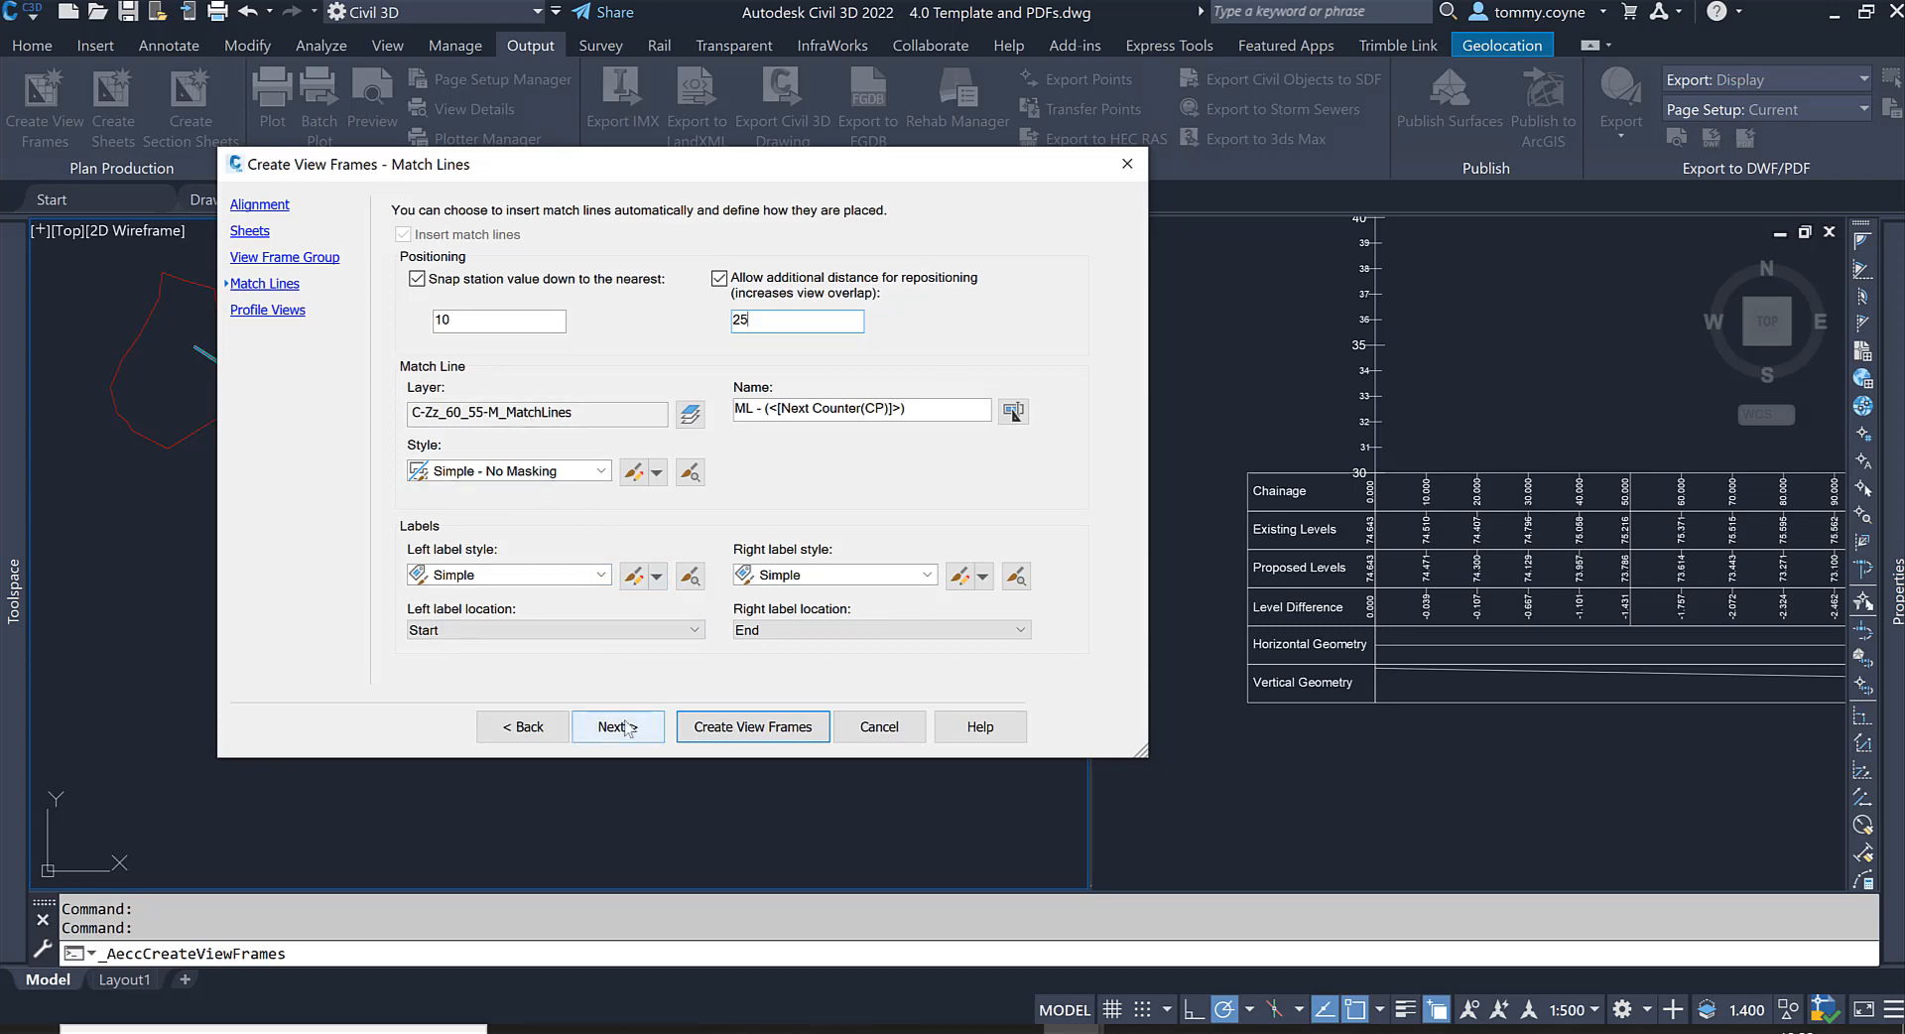
# Step: Continue to Profile Views with 5x Exaggeration style and the _Levels and Geometry Details band set
pyautogui.click(617, 726)
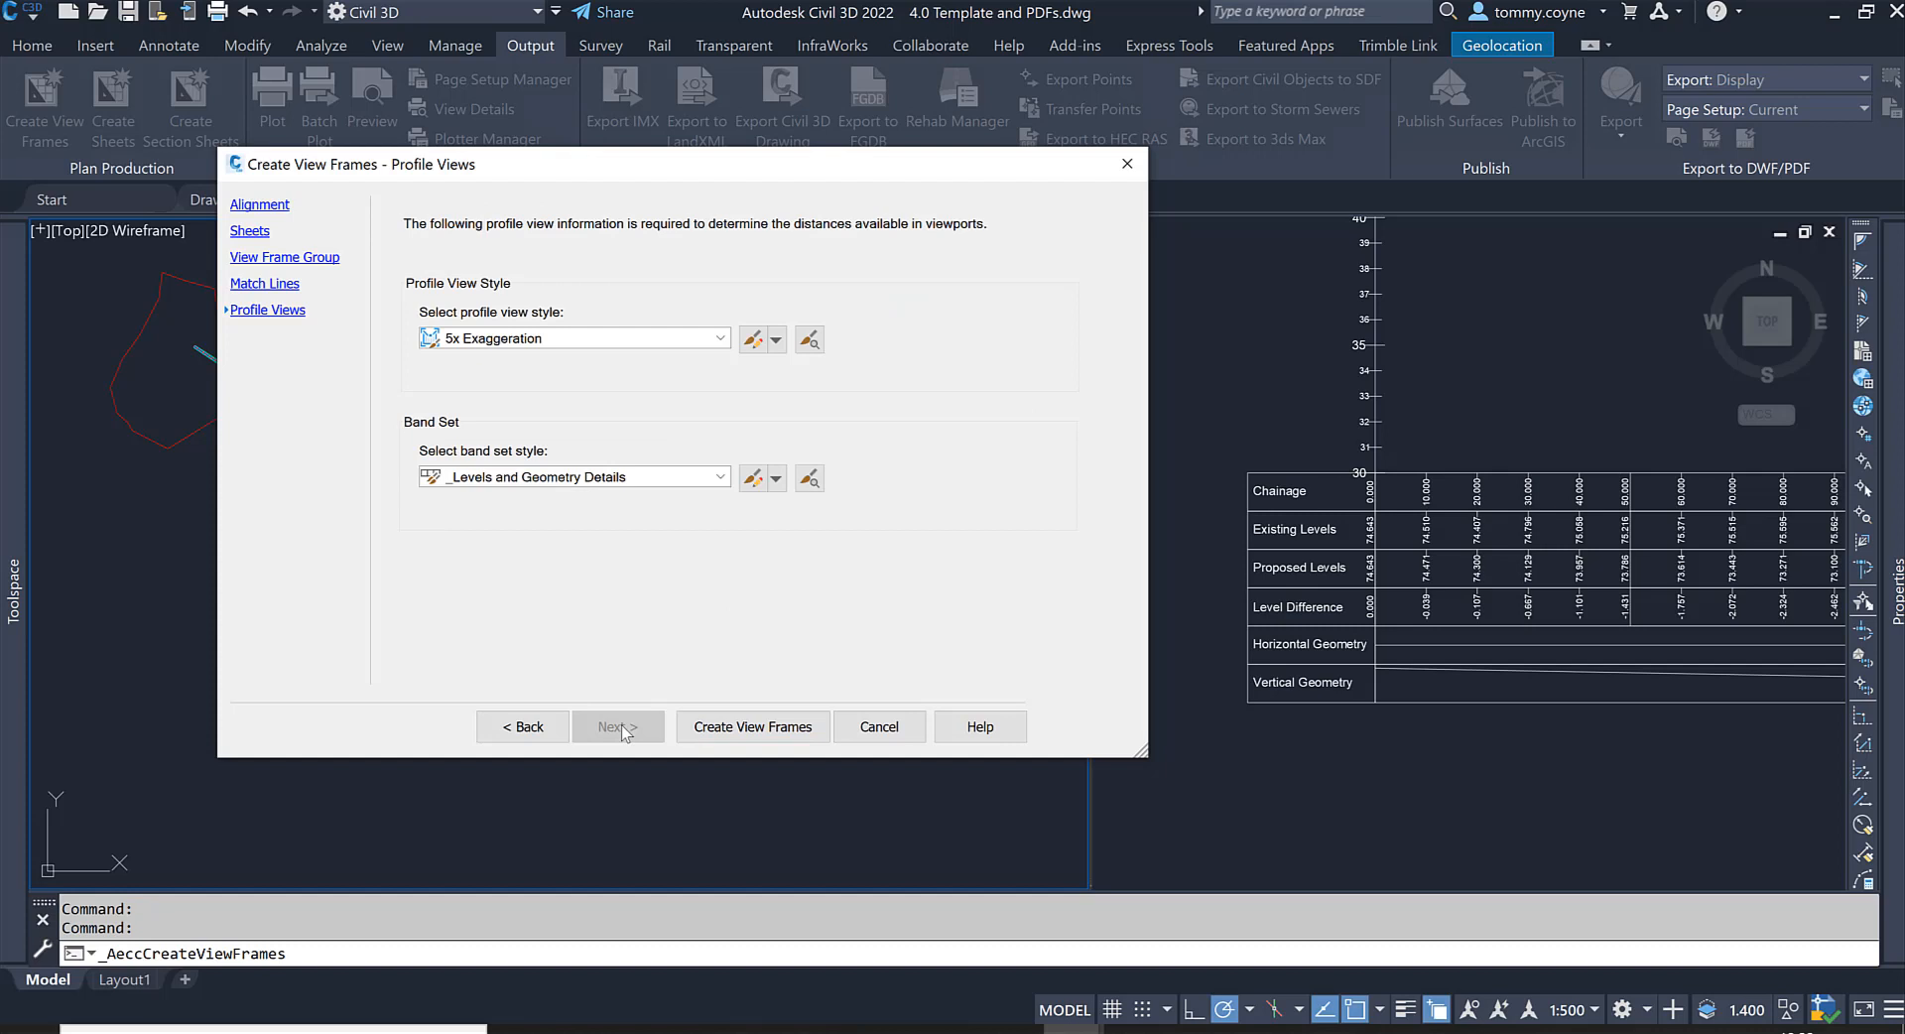
pyautogui.moveTo(472, 367)
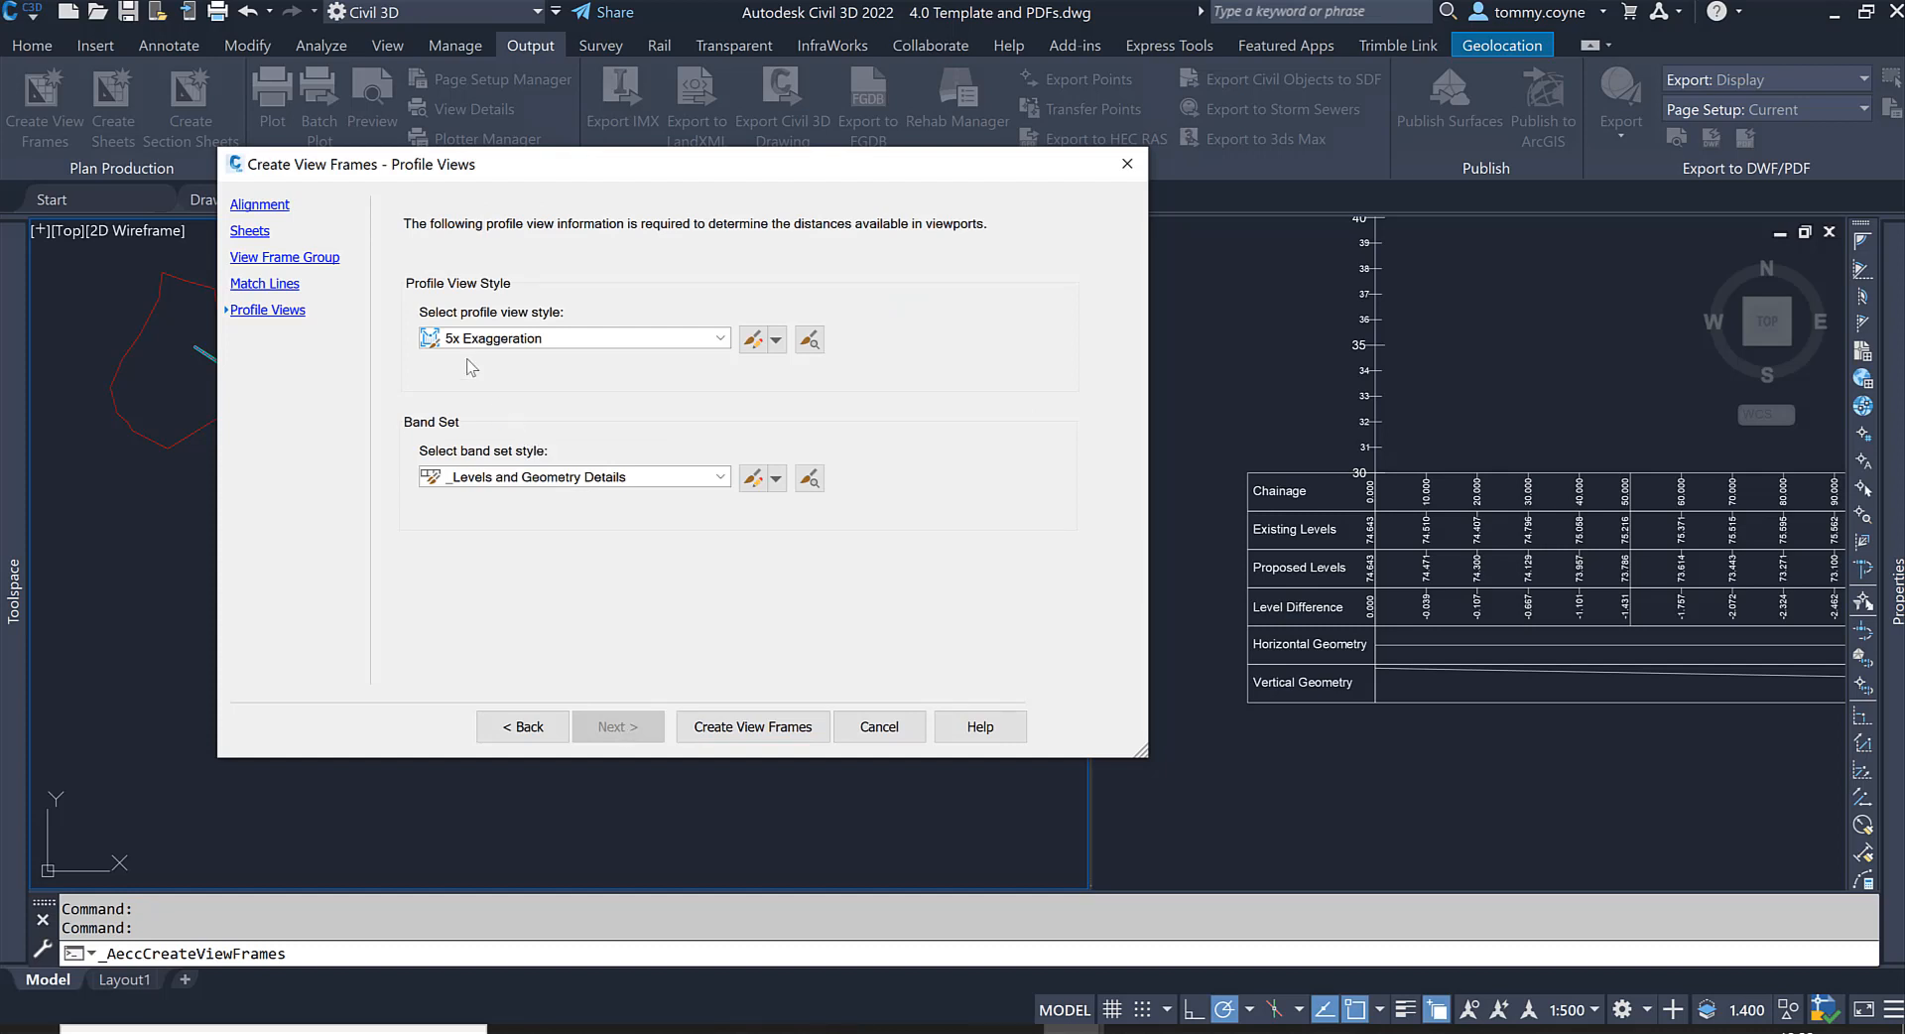
pyautogui.moveTo(502, 349)
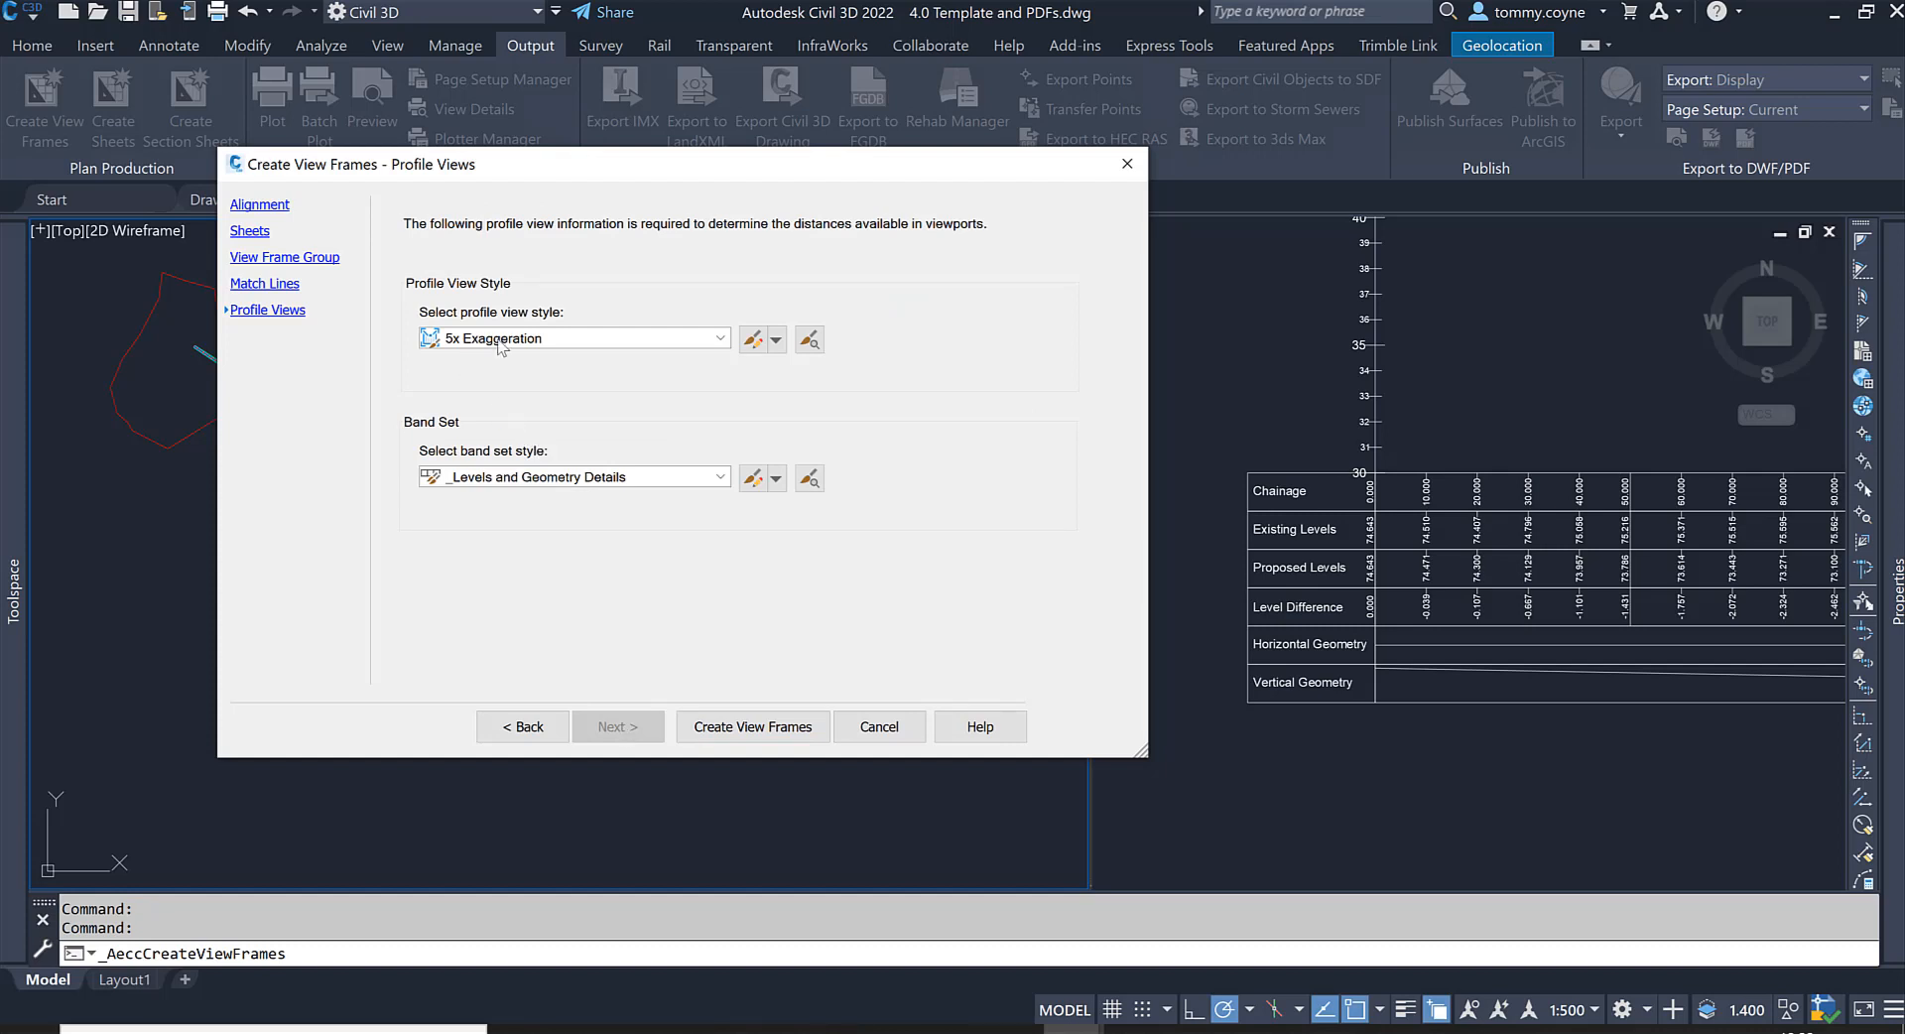
pyautogui.moveTo(544, 462)
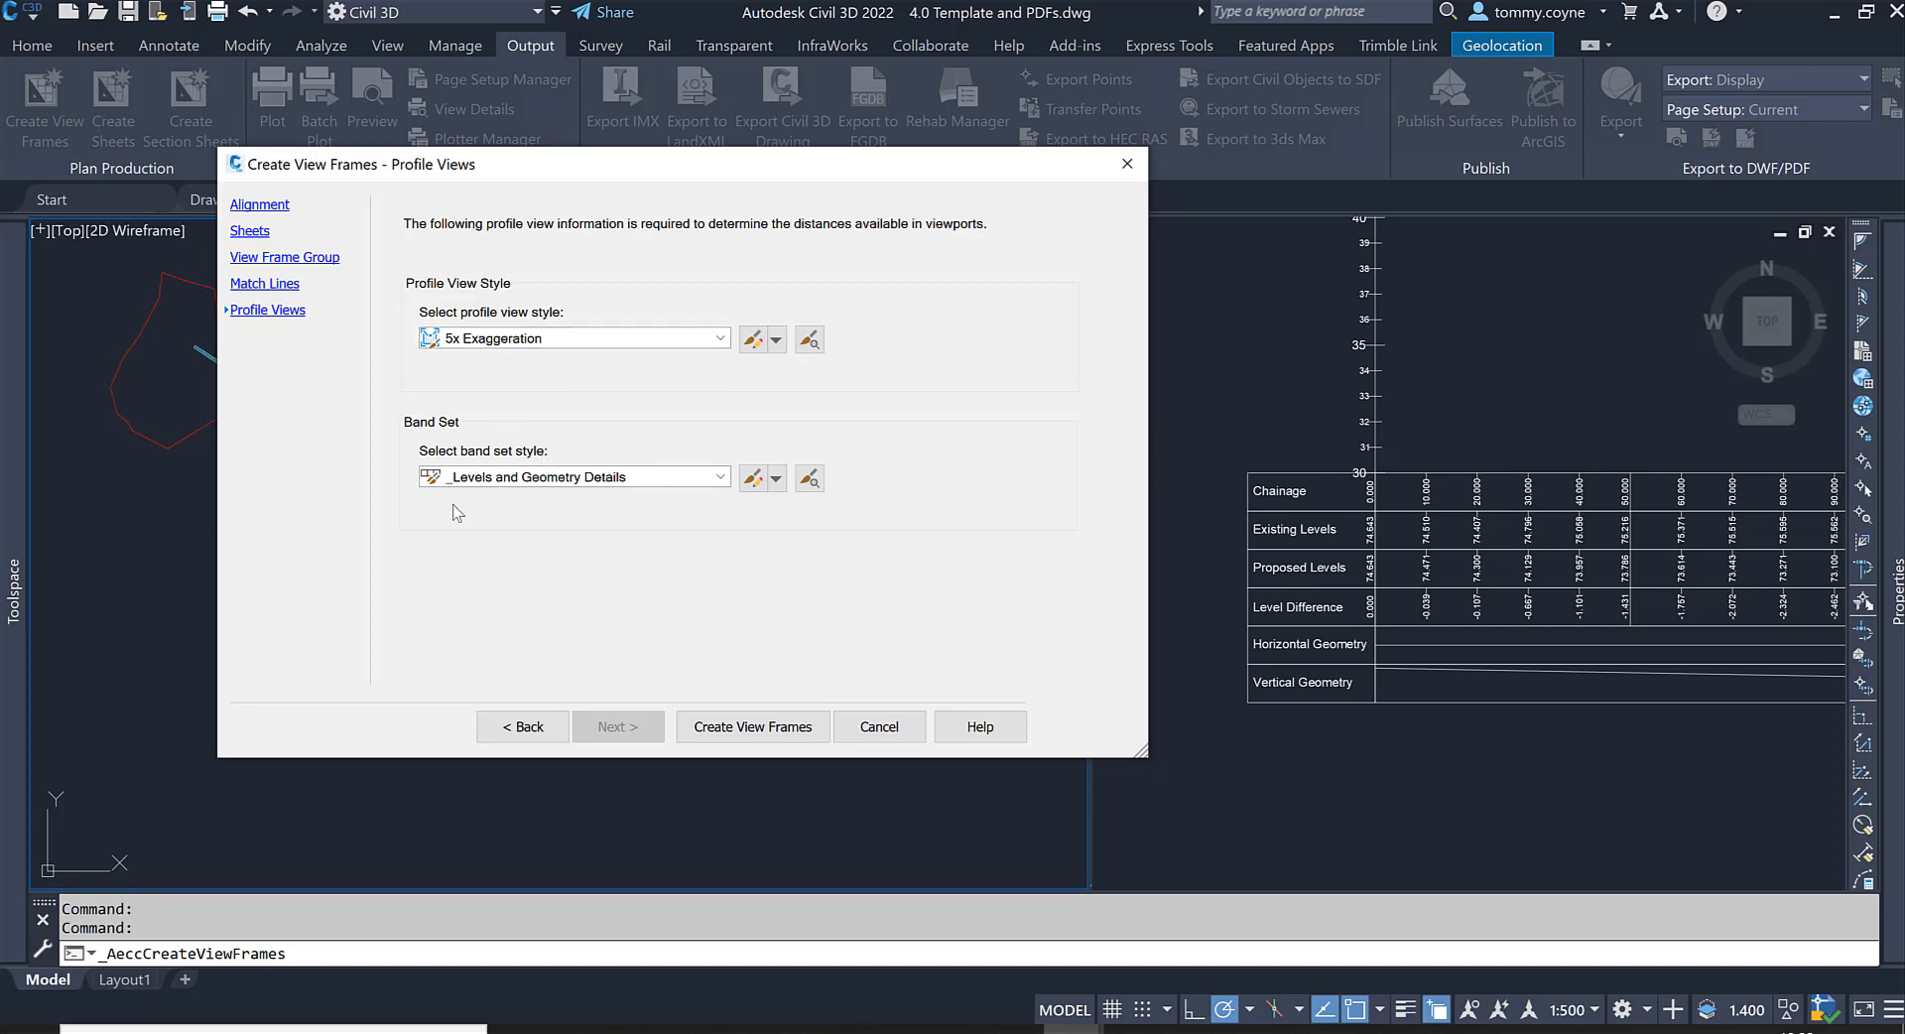
pyautogui.moveTo(522, 497)
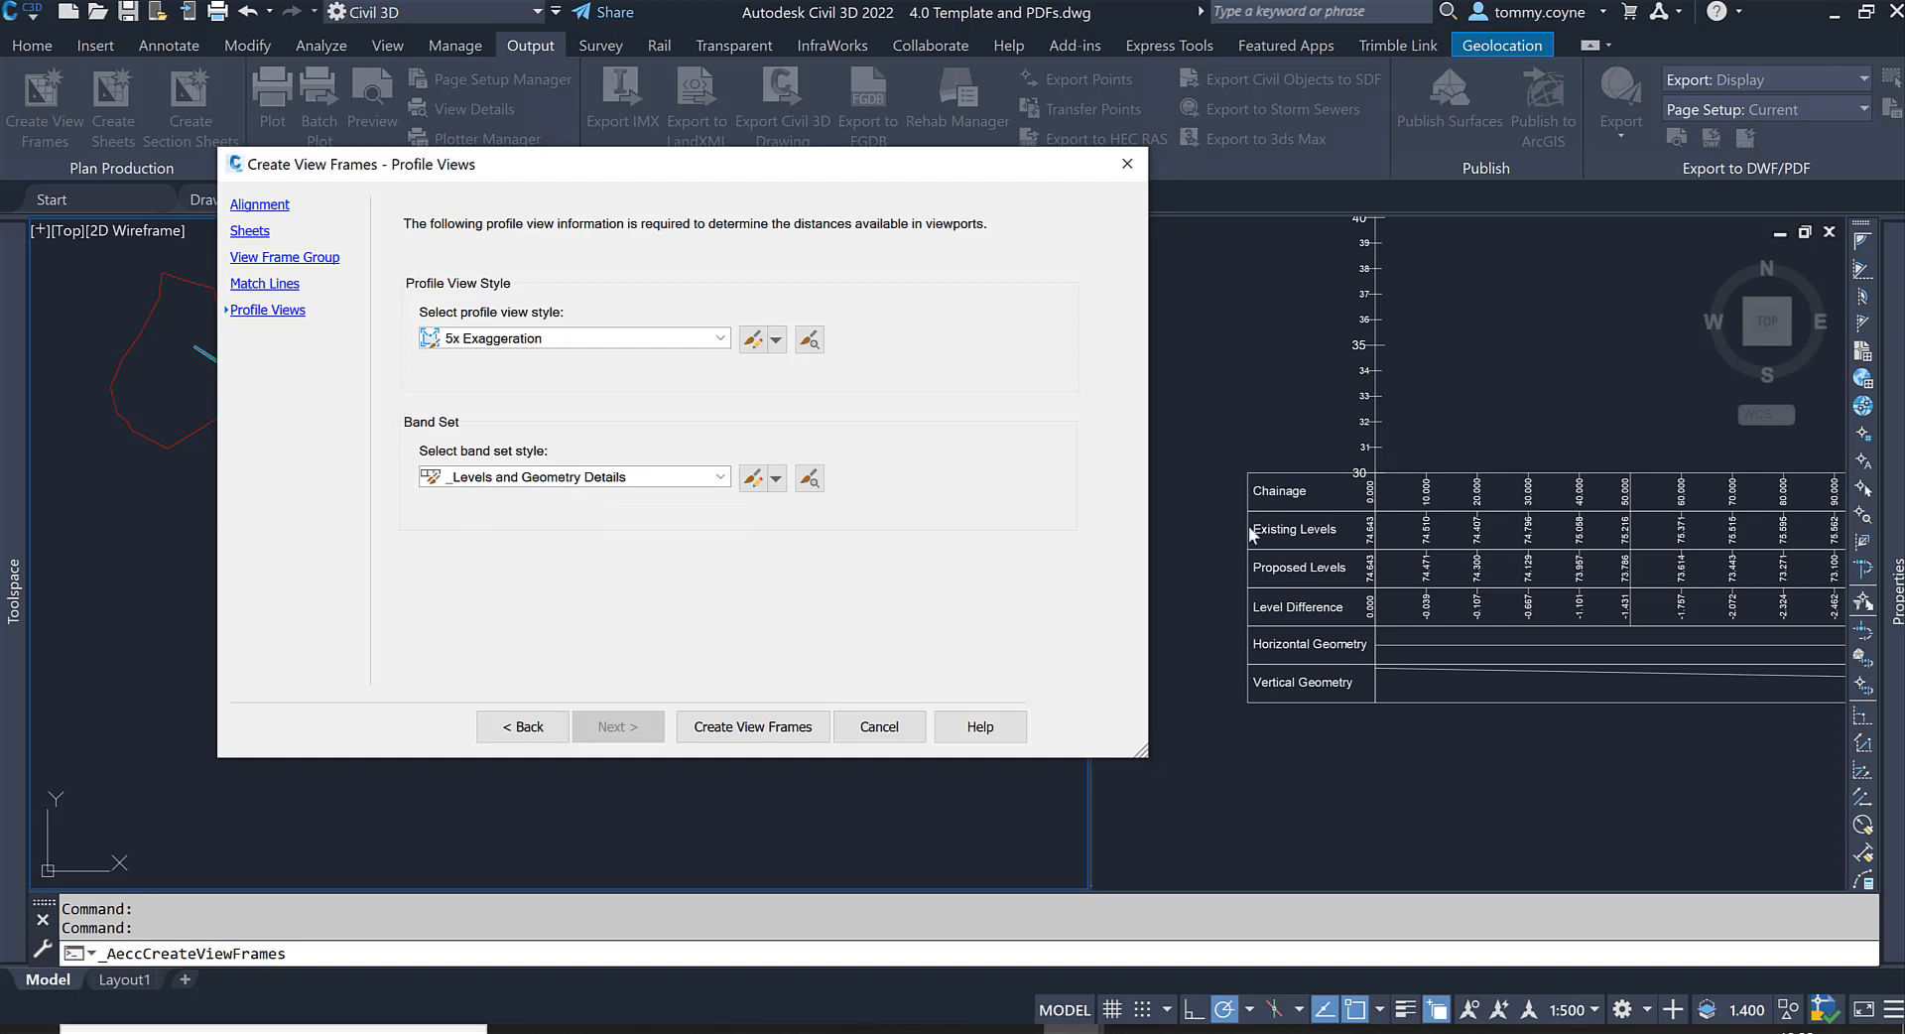
pyautogui.moveTo(1286, 697)
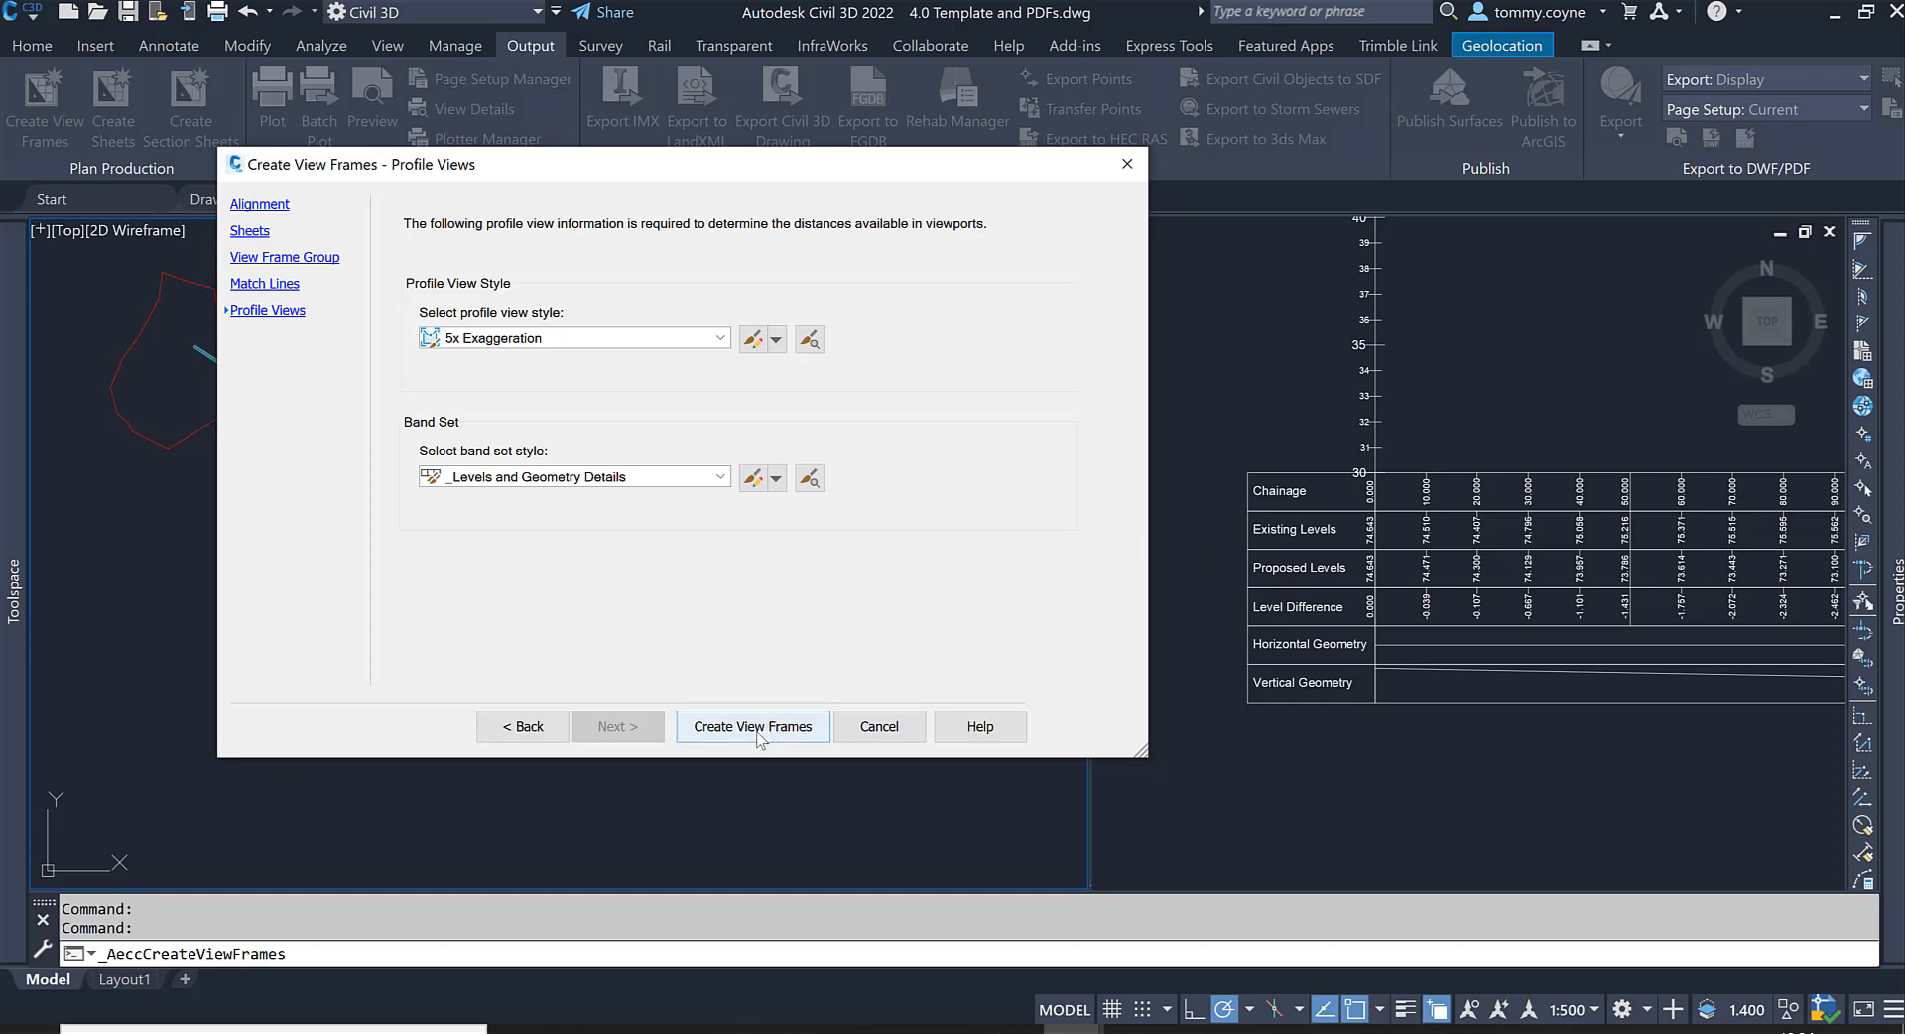
# Step: Generate the view frames and match lines along Road 1 and select the match line label
pyautogui.click(752, 726)
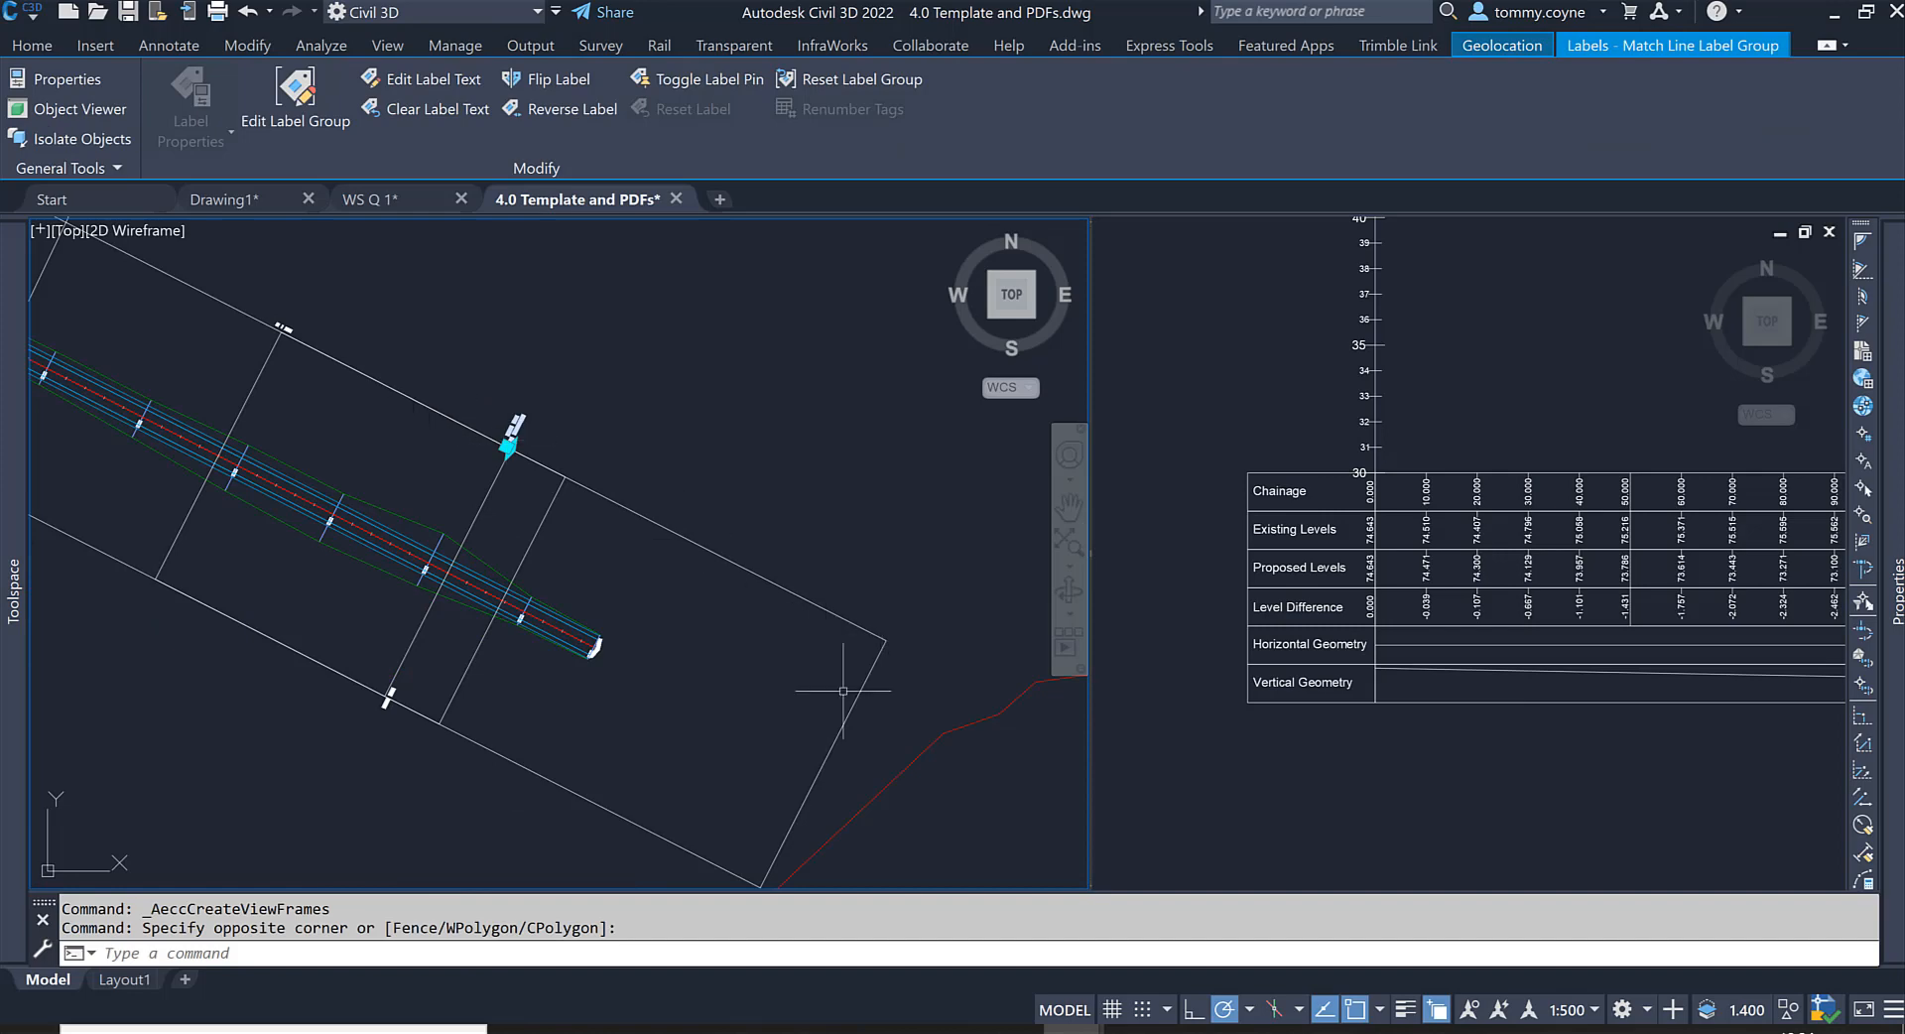
pyautogui.moveTo(657, 681)
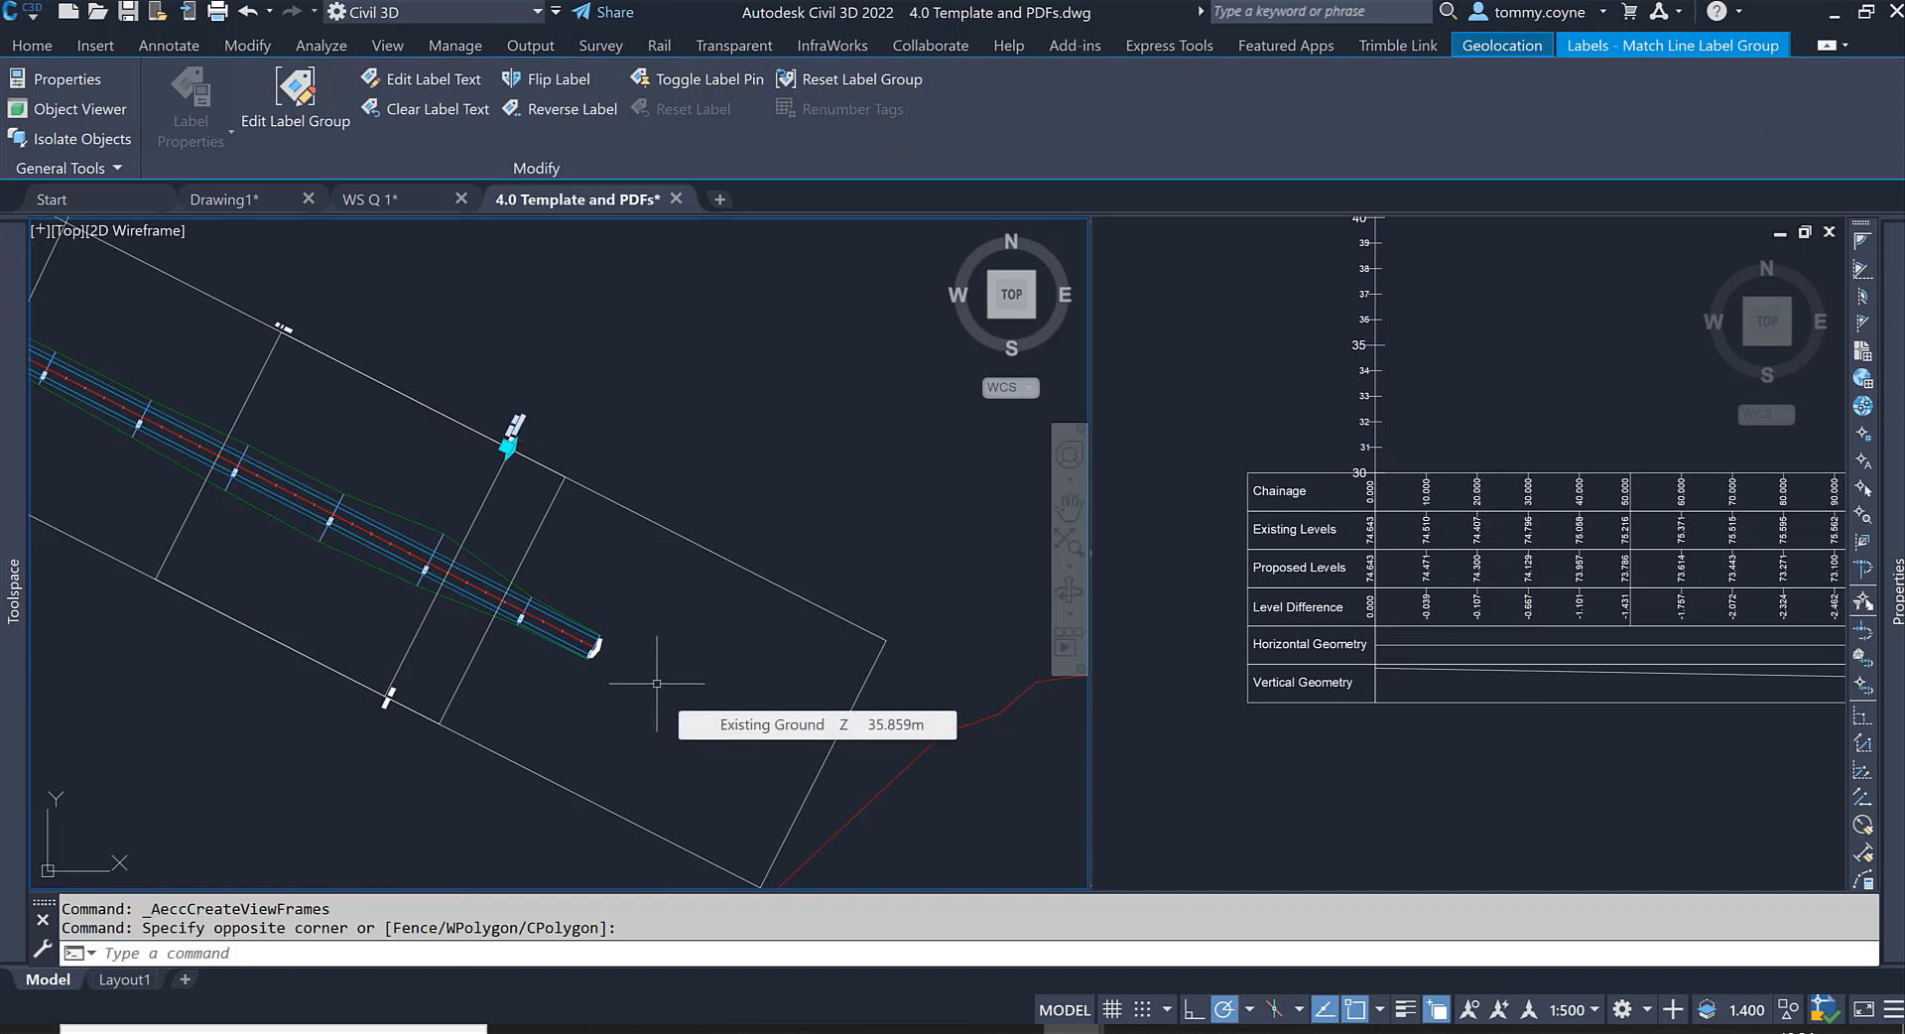
pyautogui.click(528, 45)
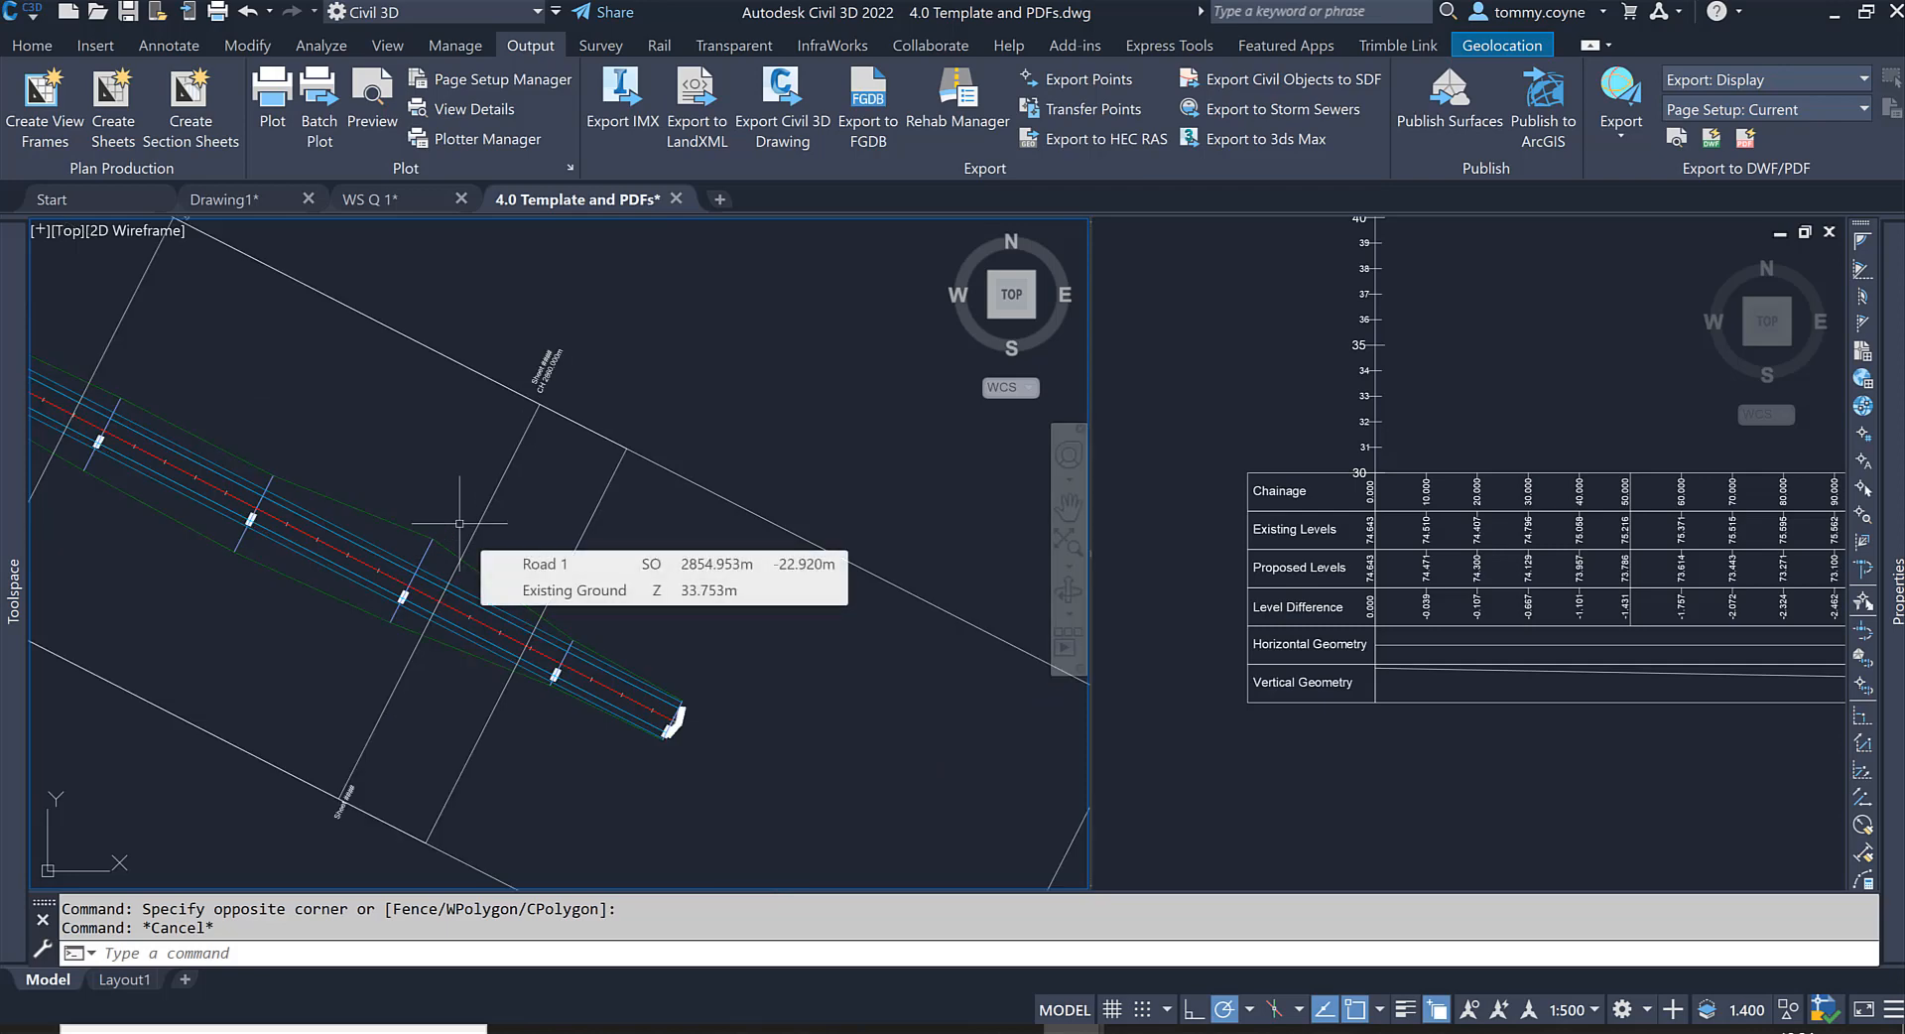
pyautogui.moveTo(561, 371)
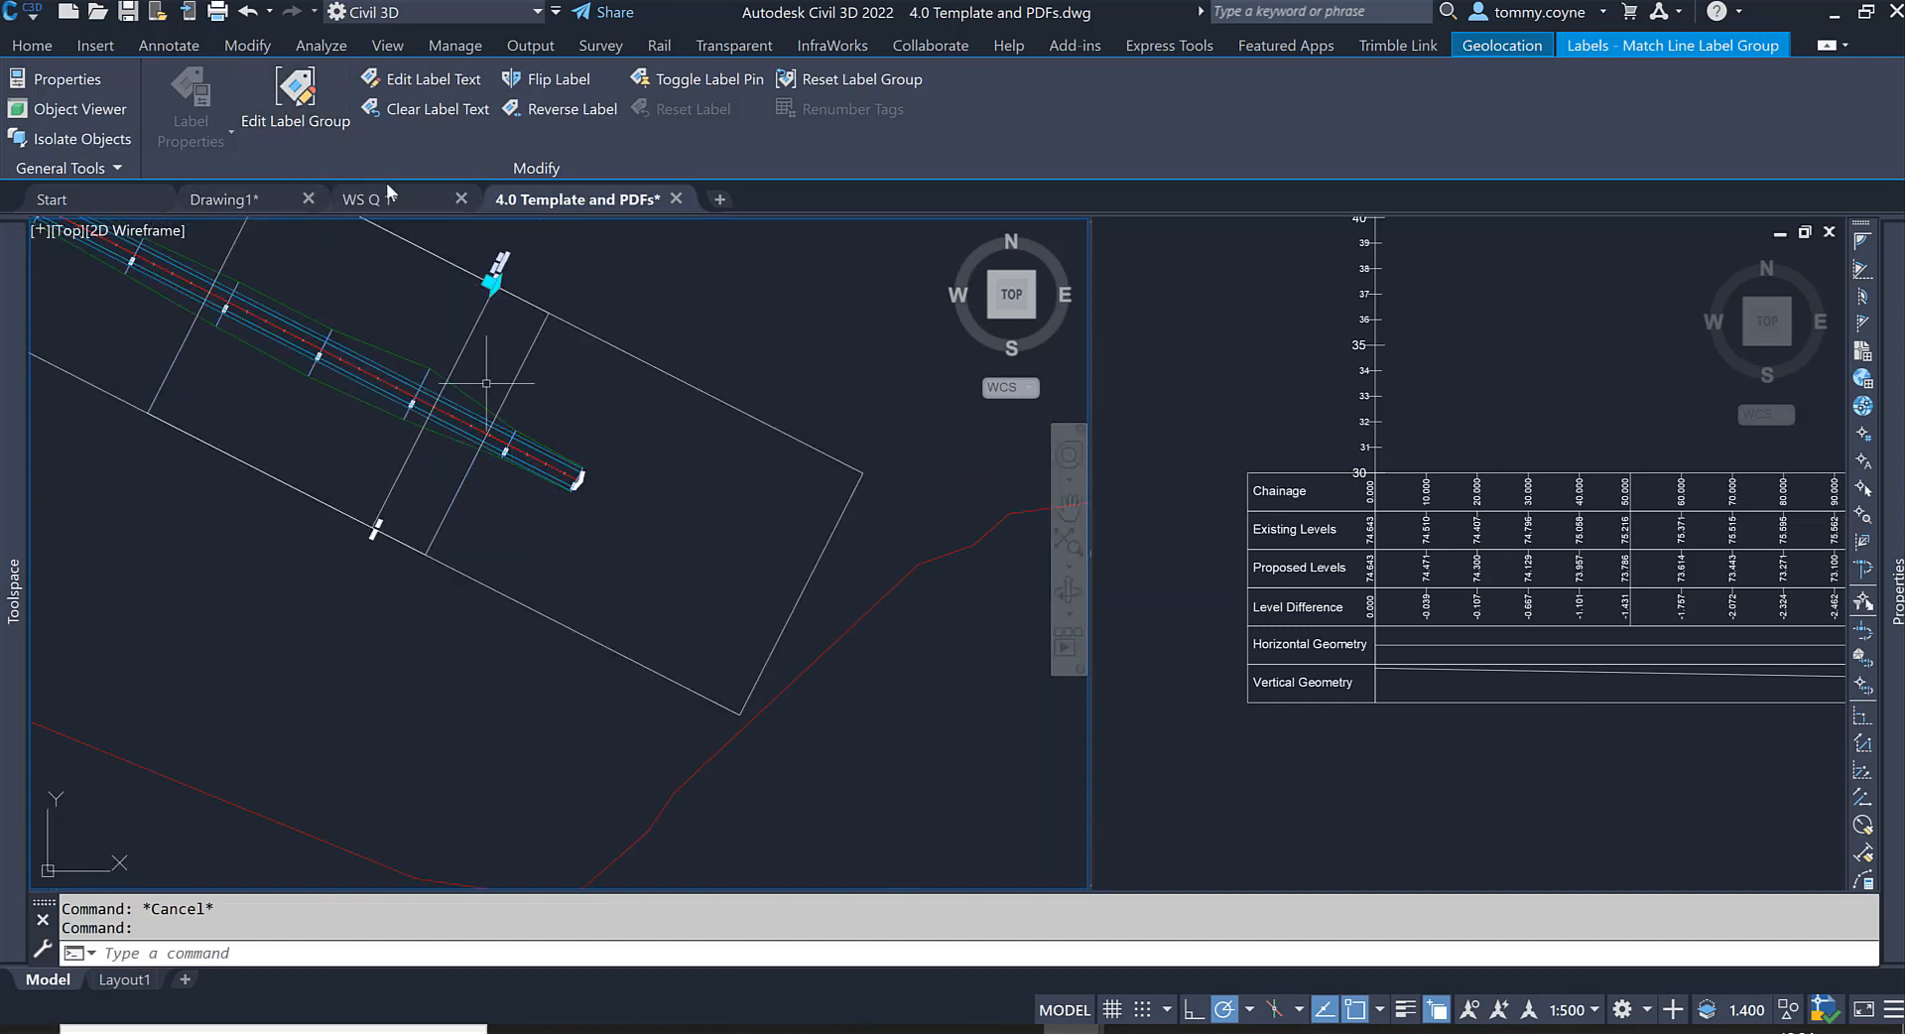
# Step: Bring up the match line label group settings via Edit Label Group
pyautogui.click(294, 97)
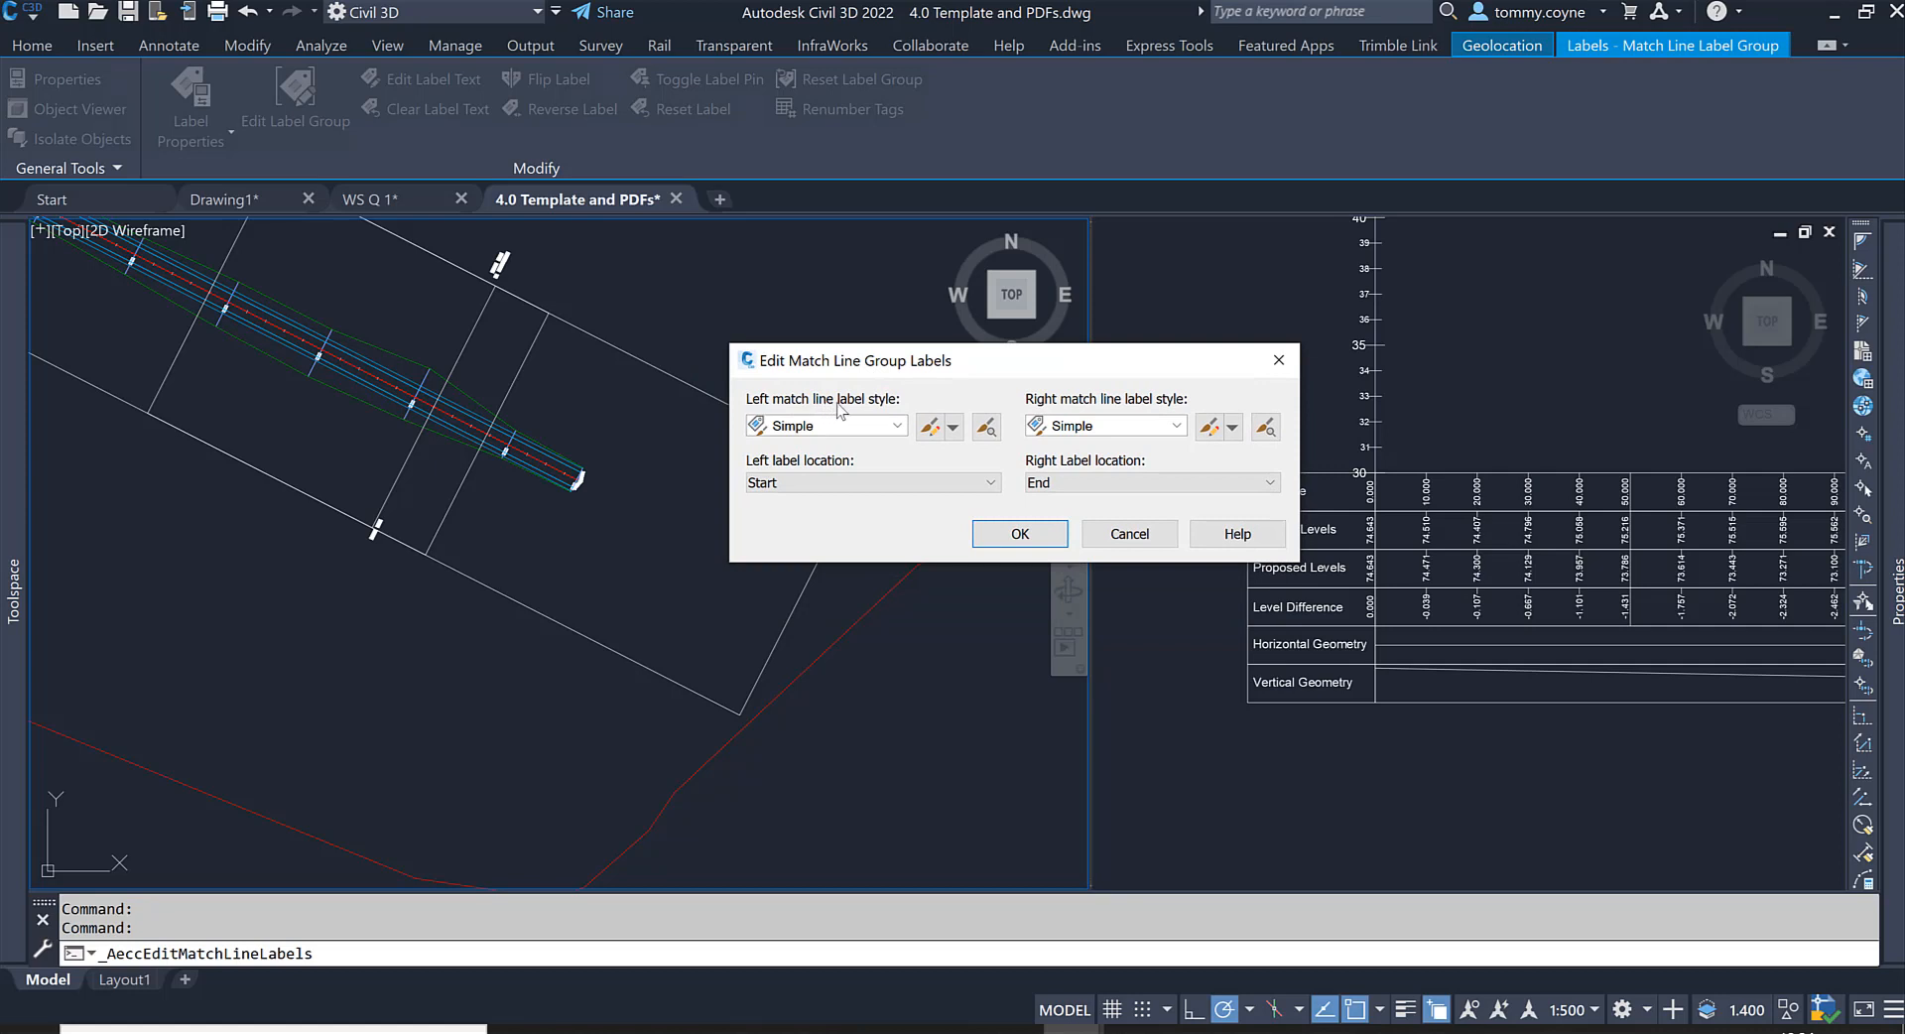
pyautogui.moveTo(111, 292)
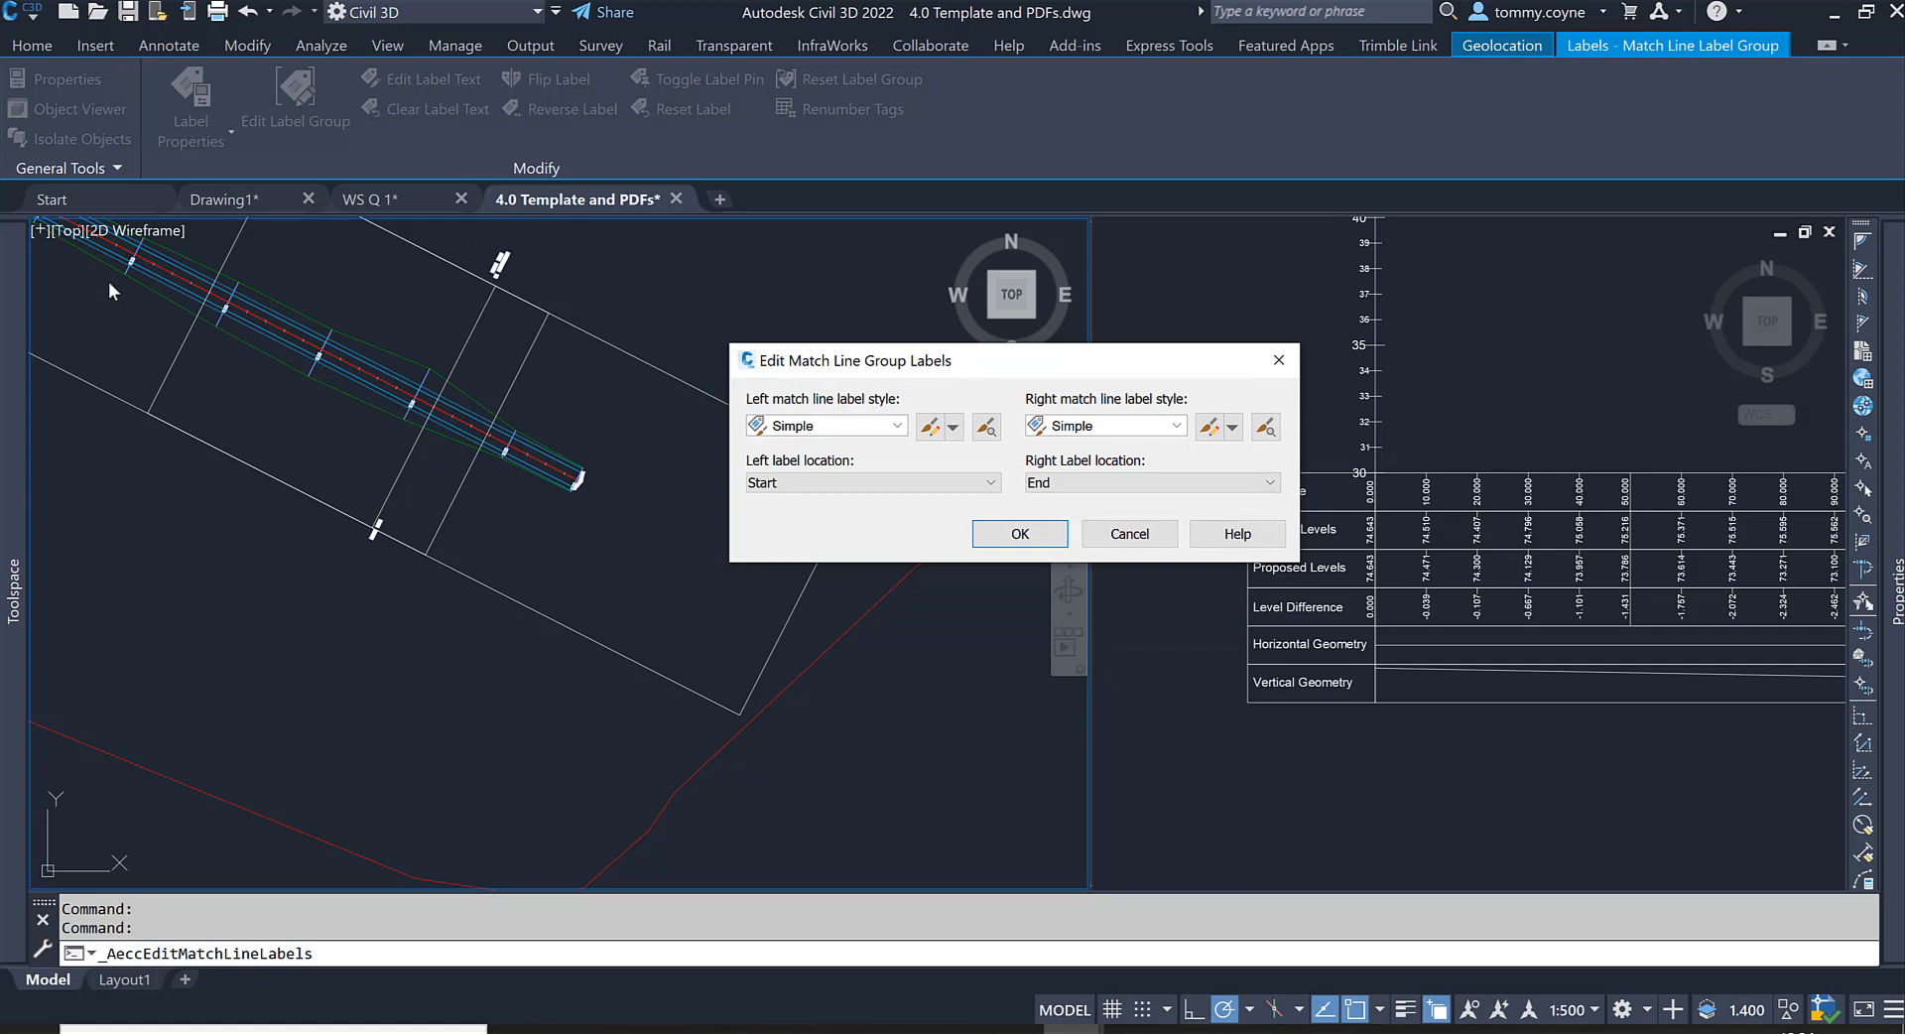
pyautogui.moveTo(631, 504)
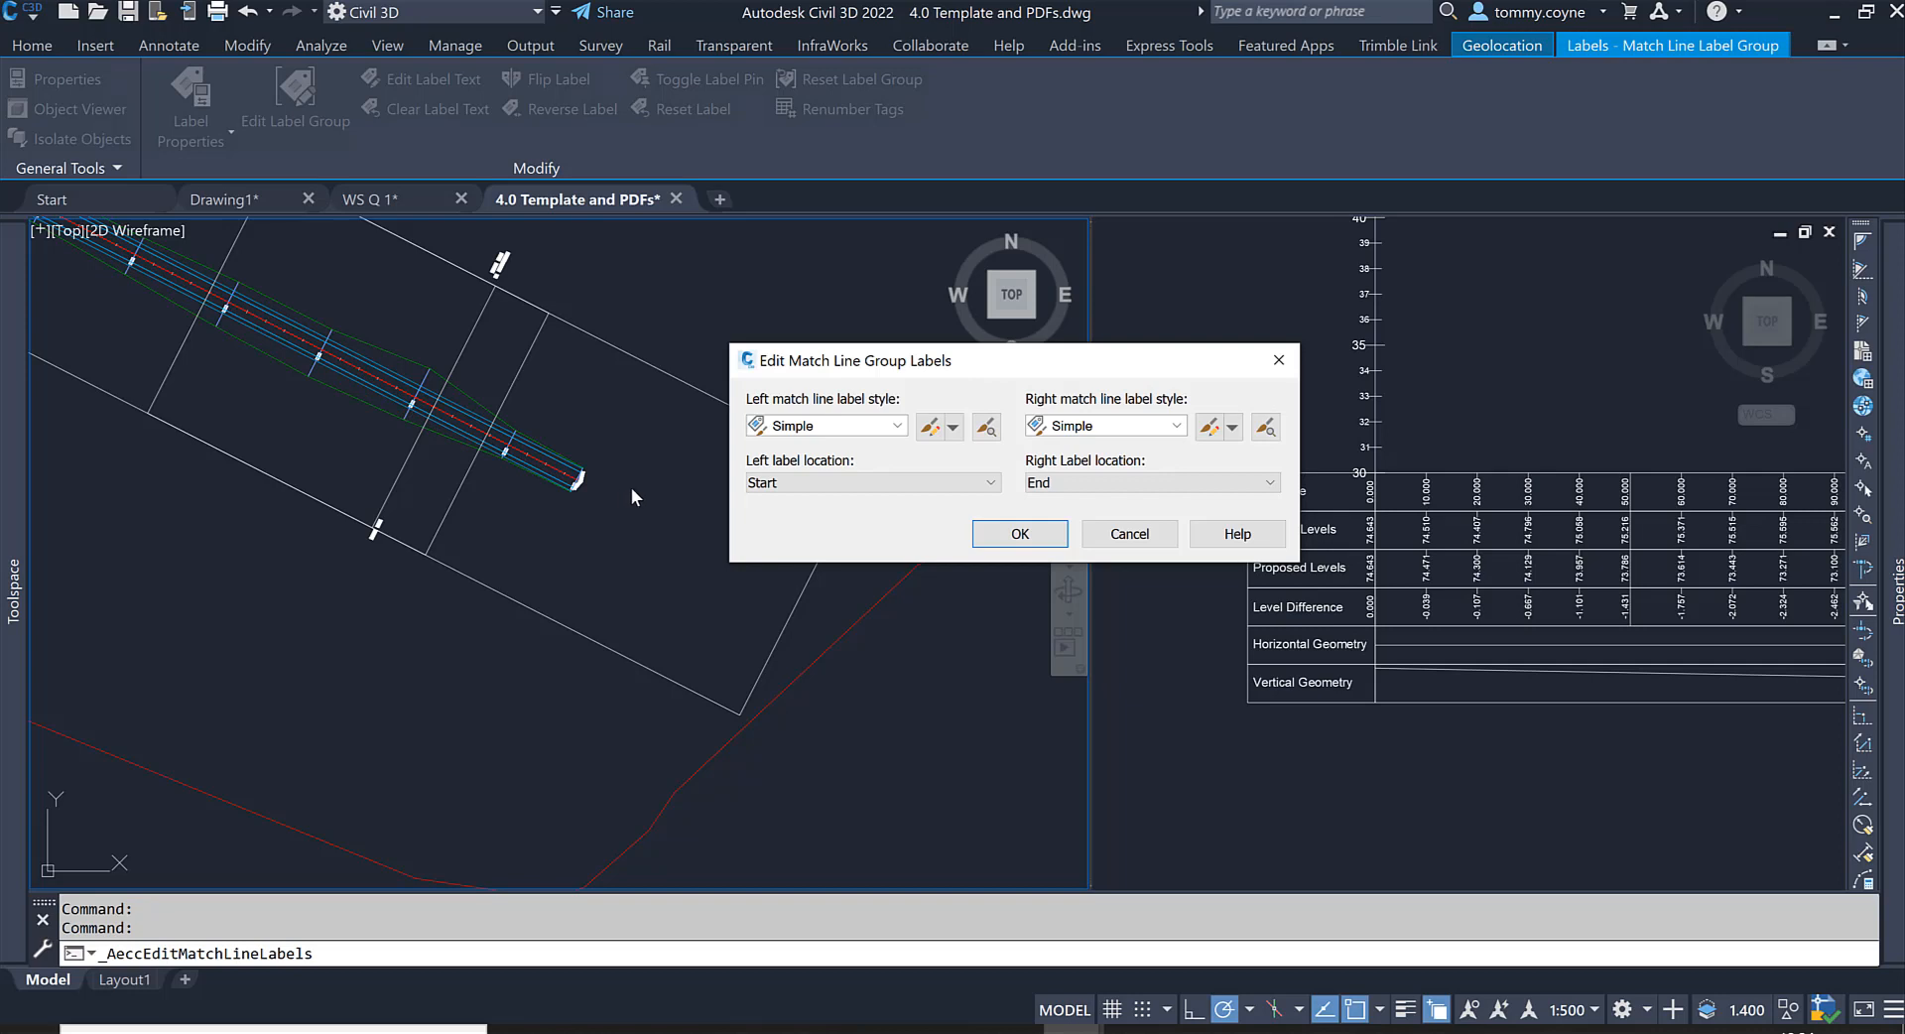
pyautogui.moveTo(1135, 420)
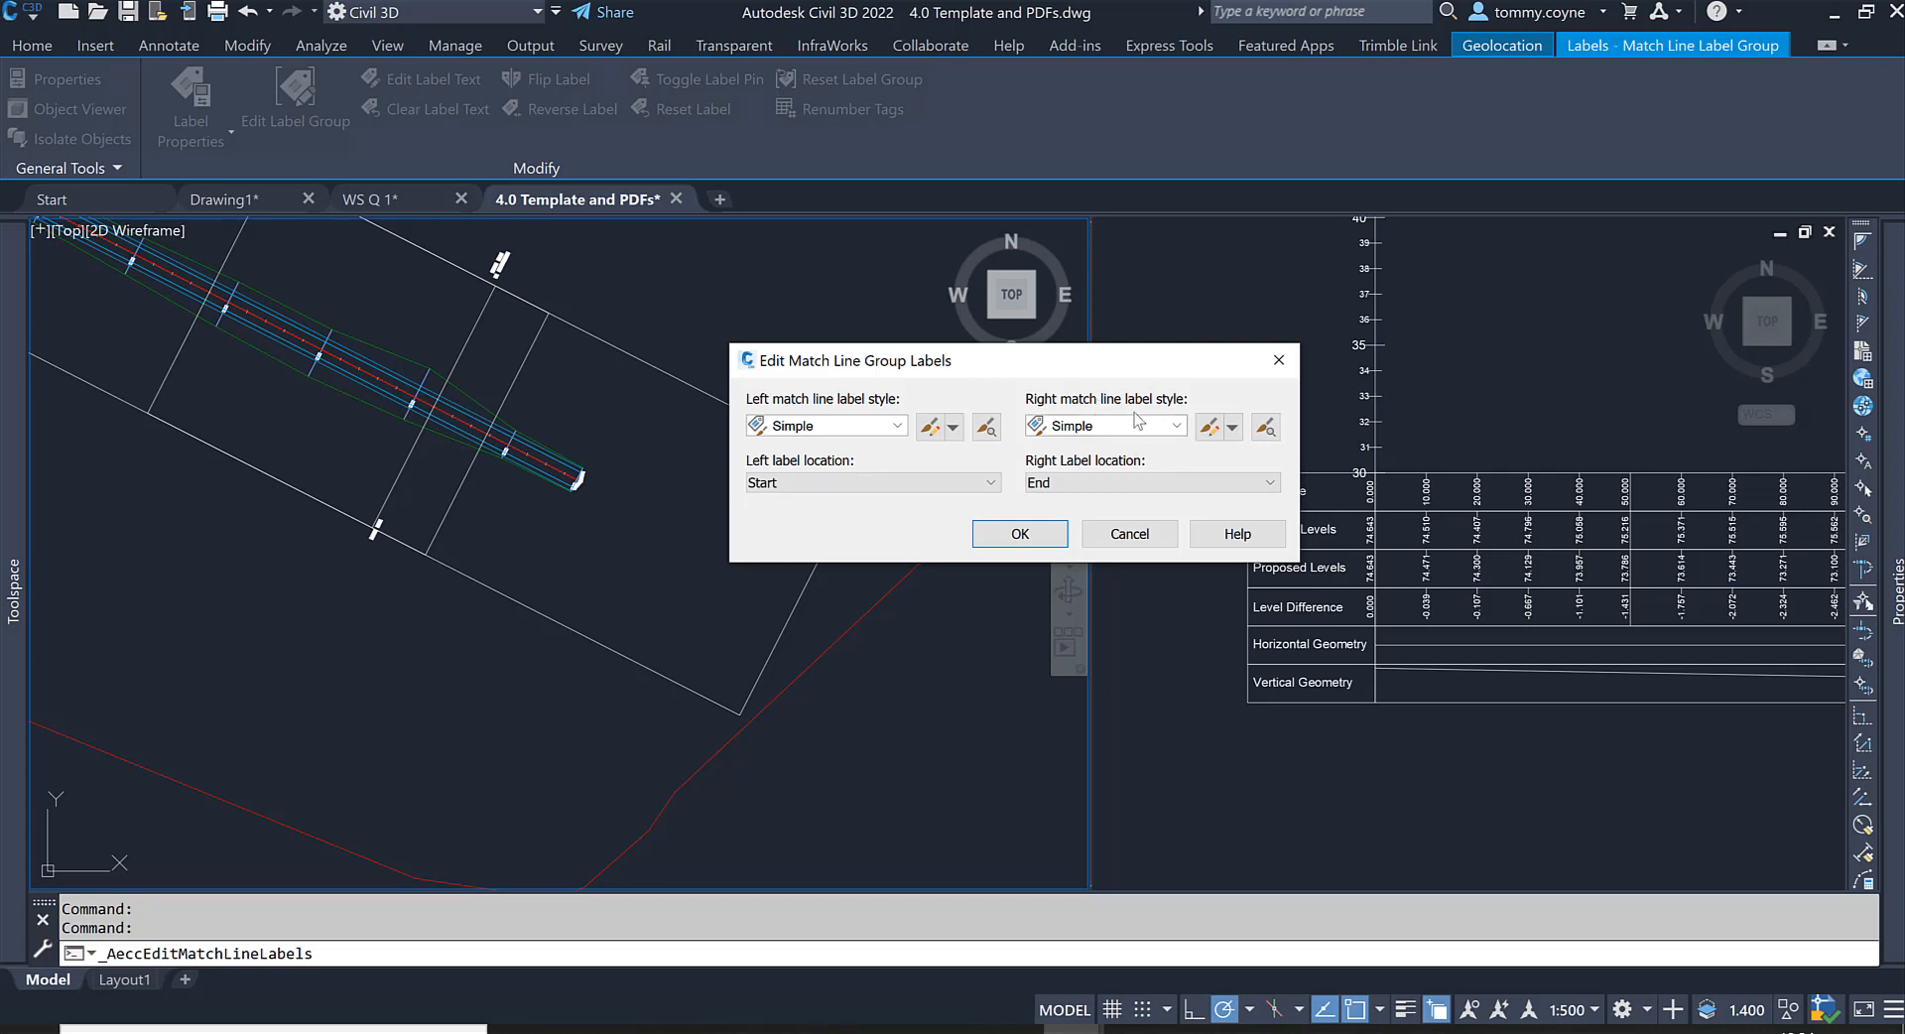
pyautogui.moveTo(365, 538)
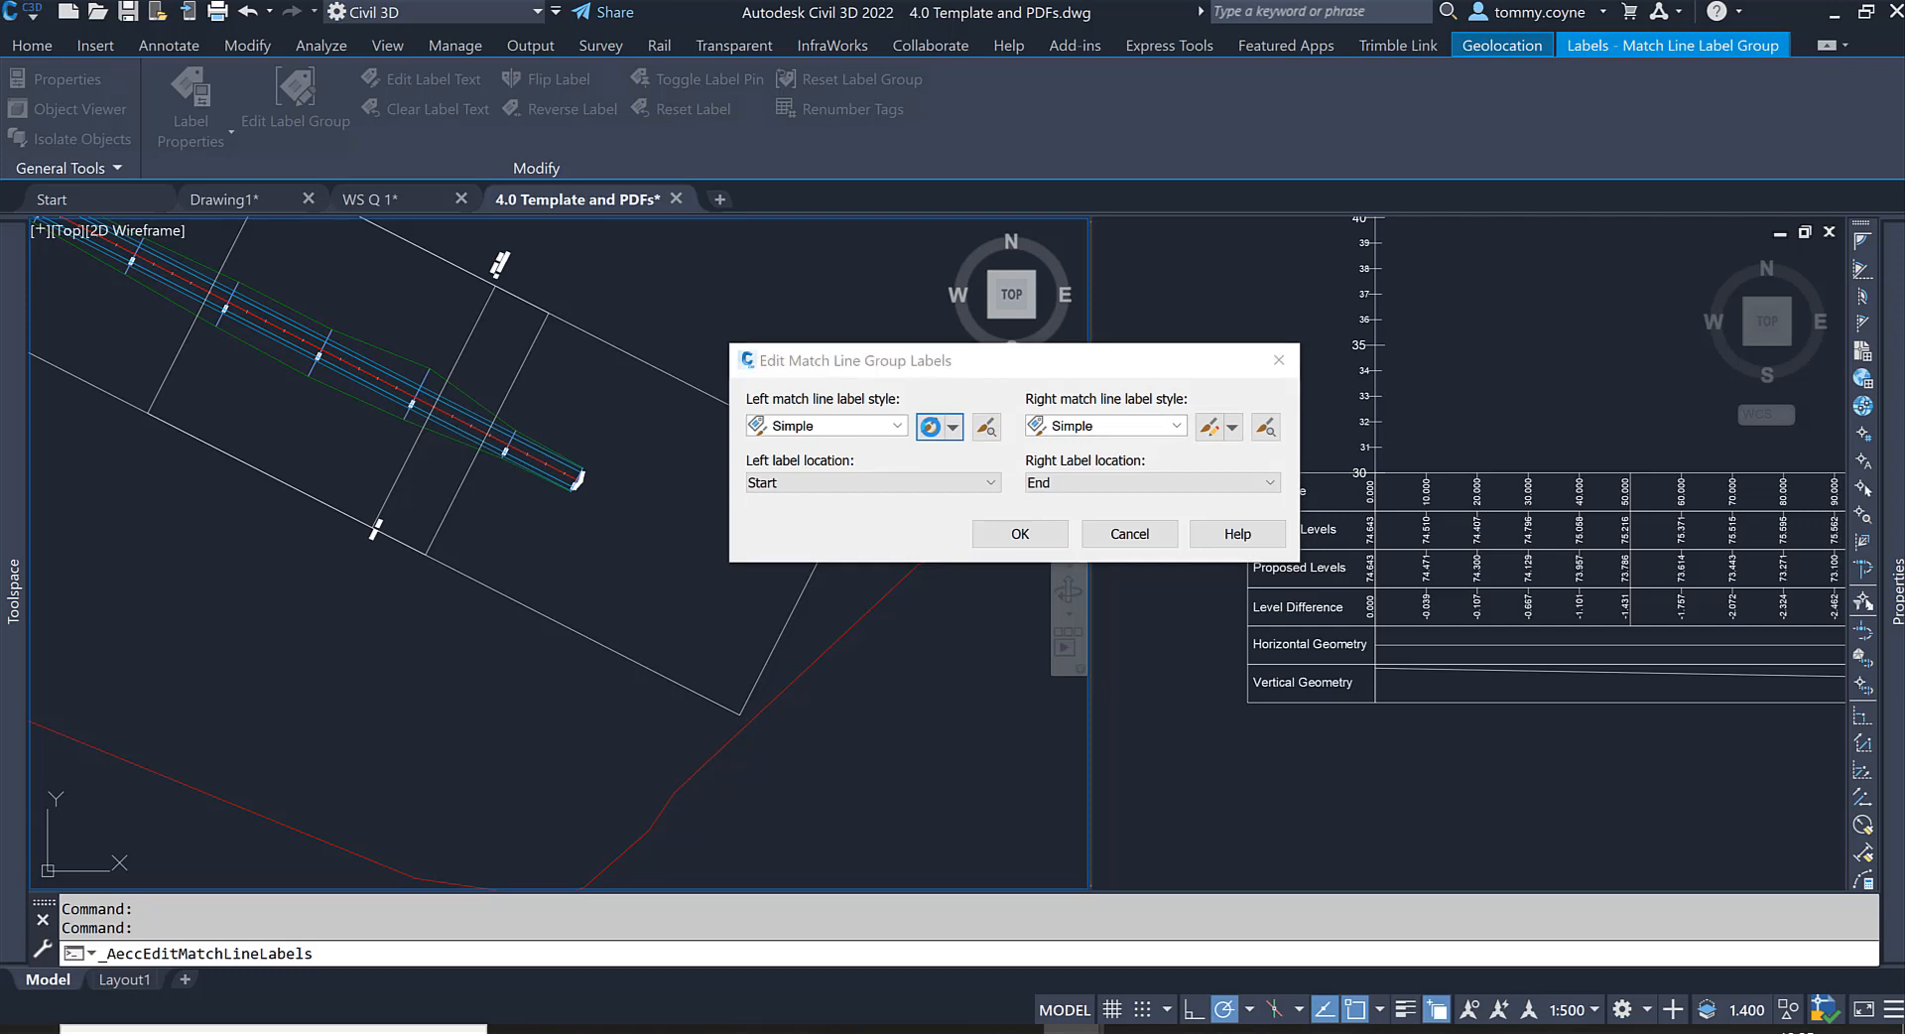
# Step: Edit the left Simple match line label style's text X Offset toward -20 mm on the Layout tab
pyautogui.click(987, 427)
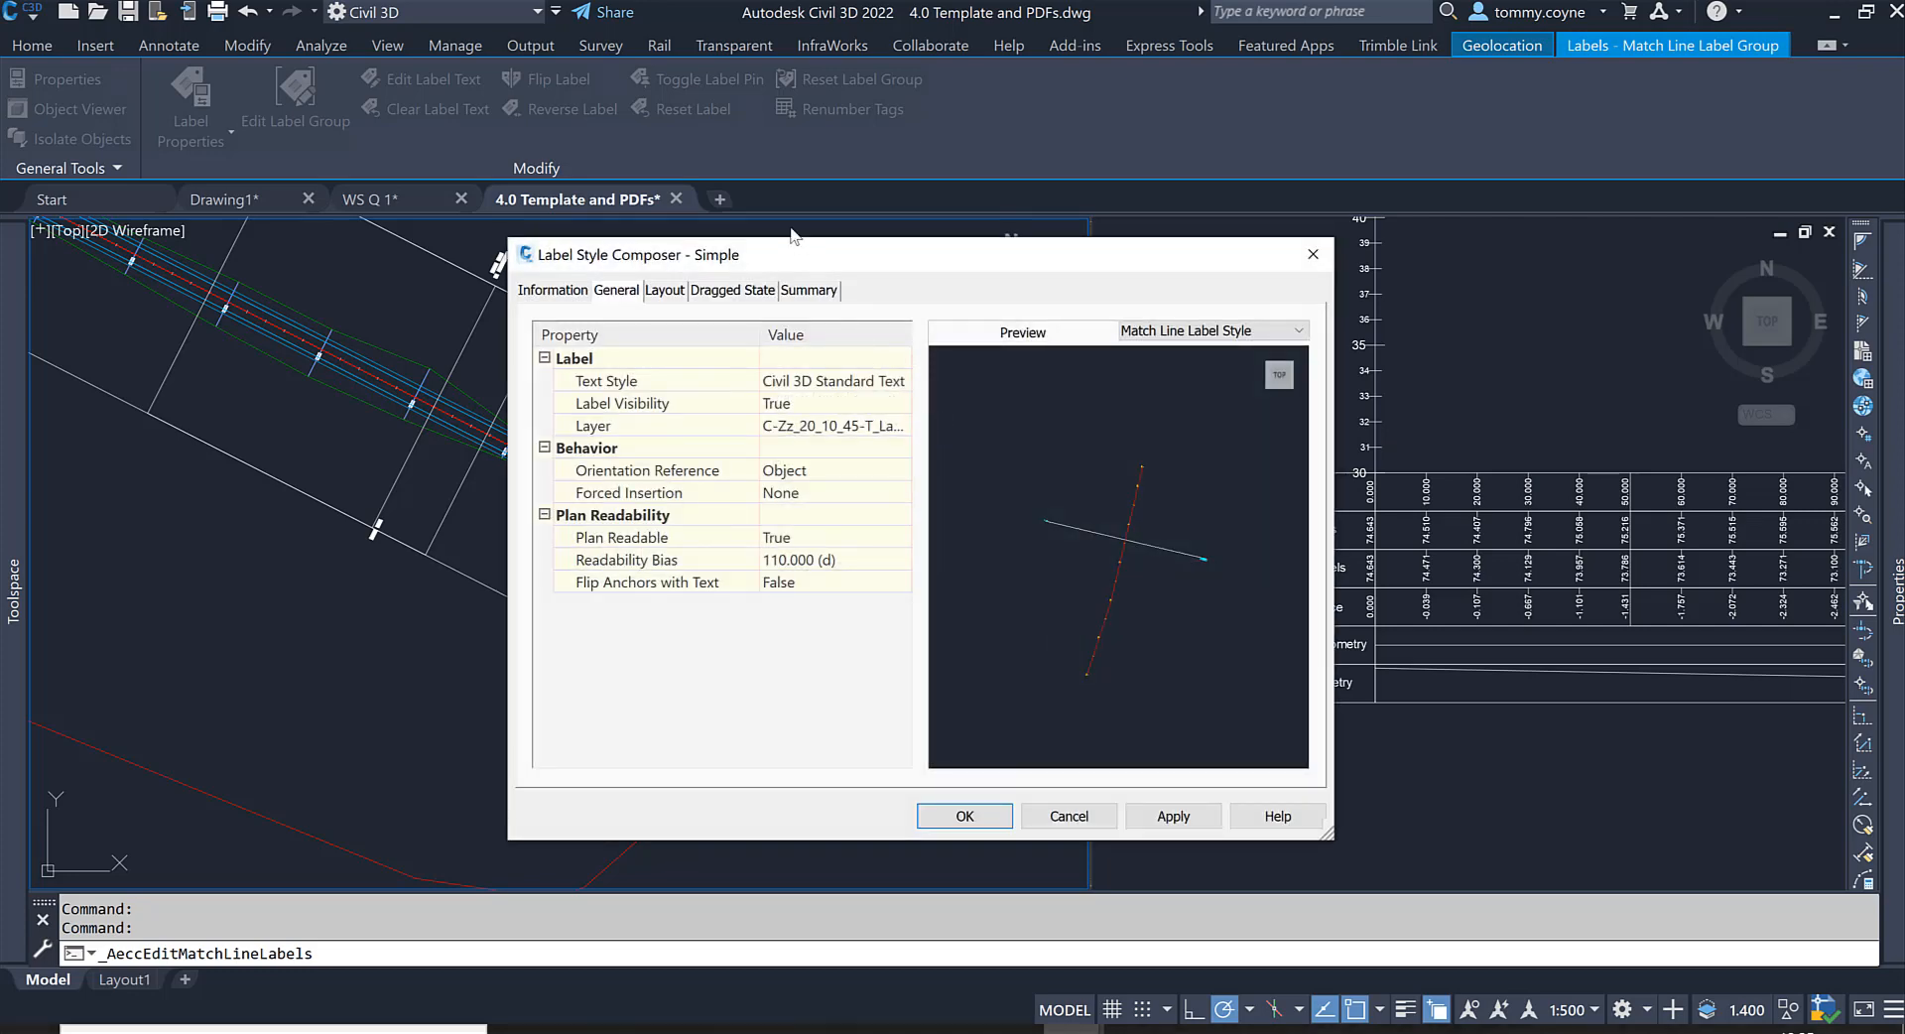
pyautogui.moveTo(776, 274)
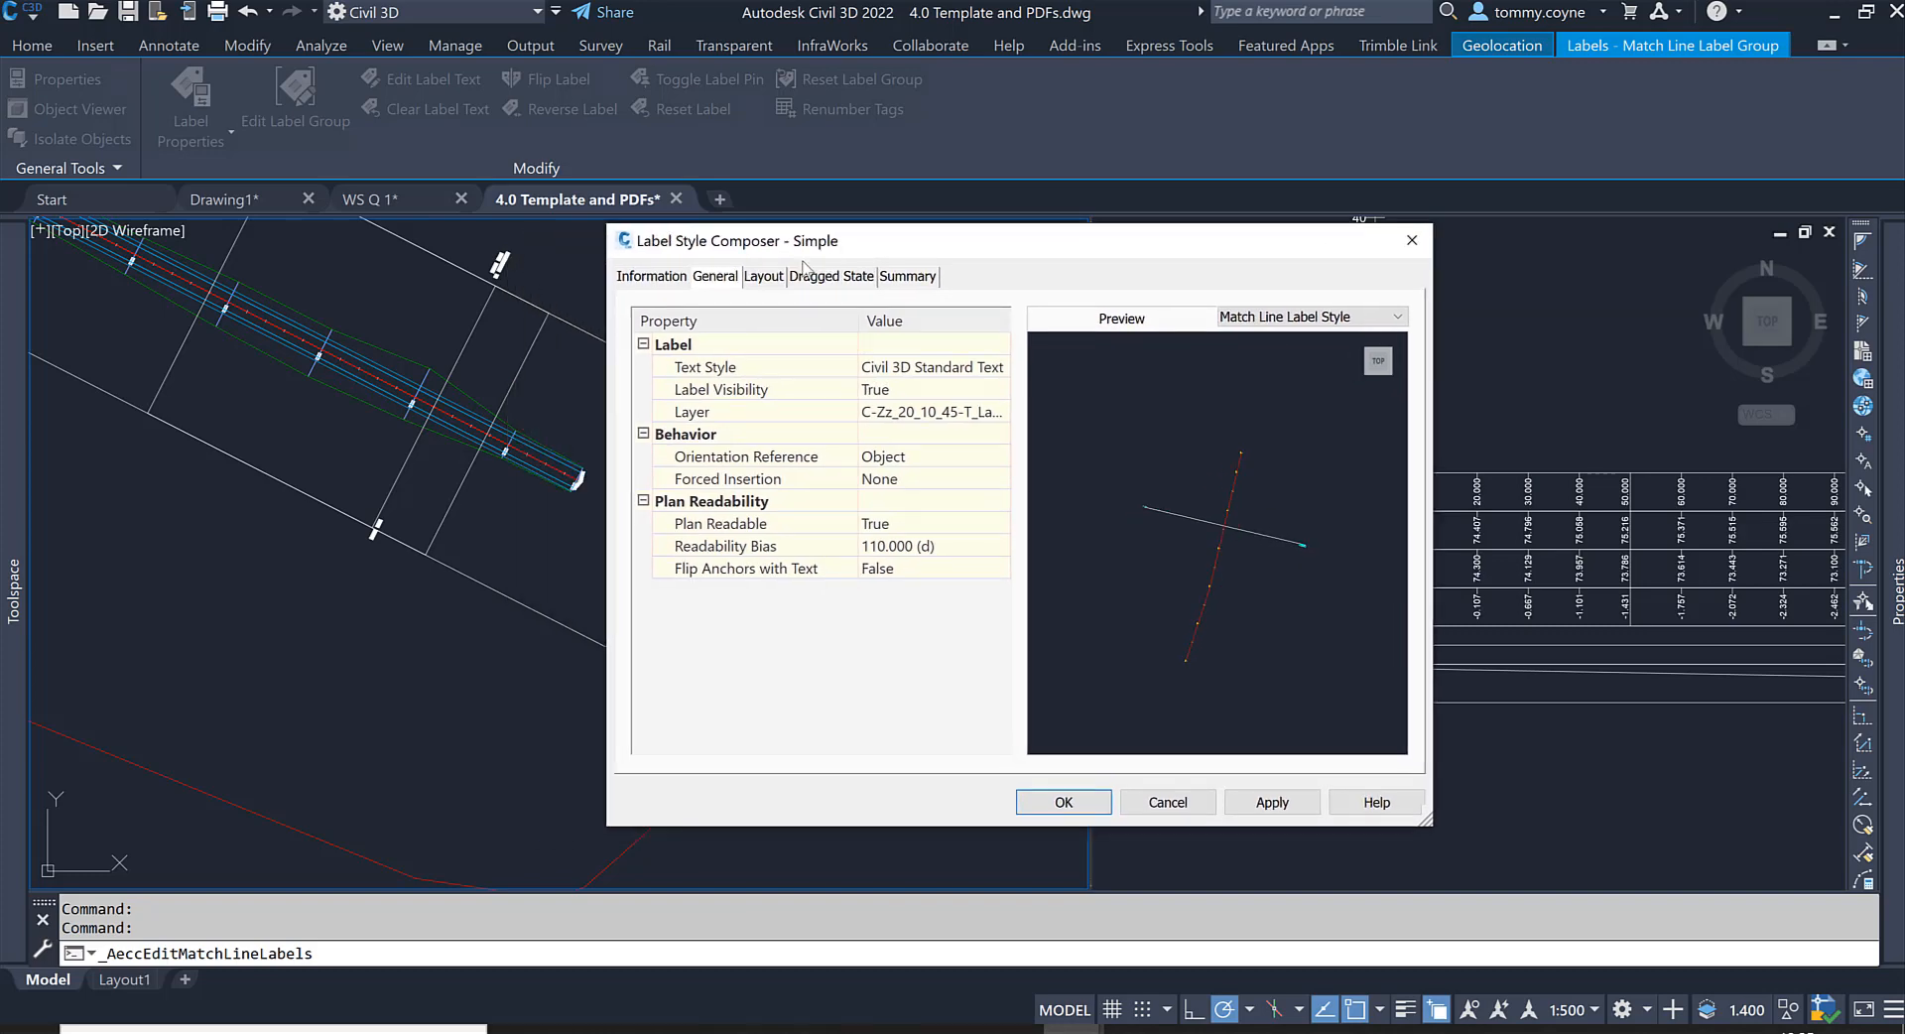
pyautogui.click(762, 275)
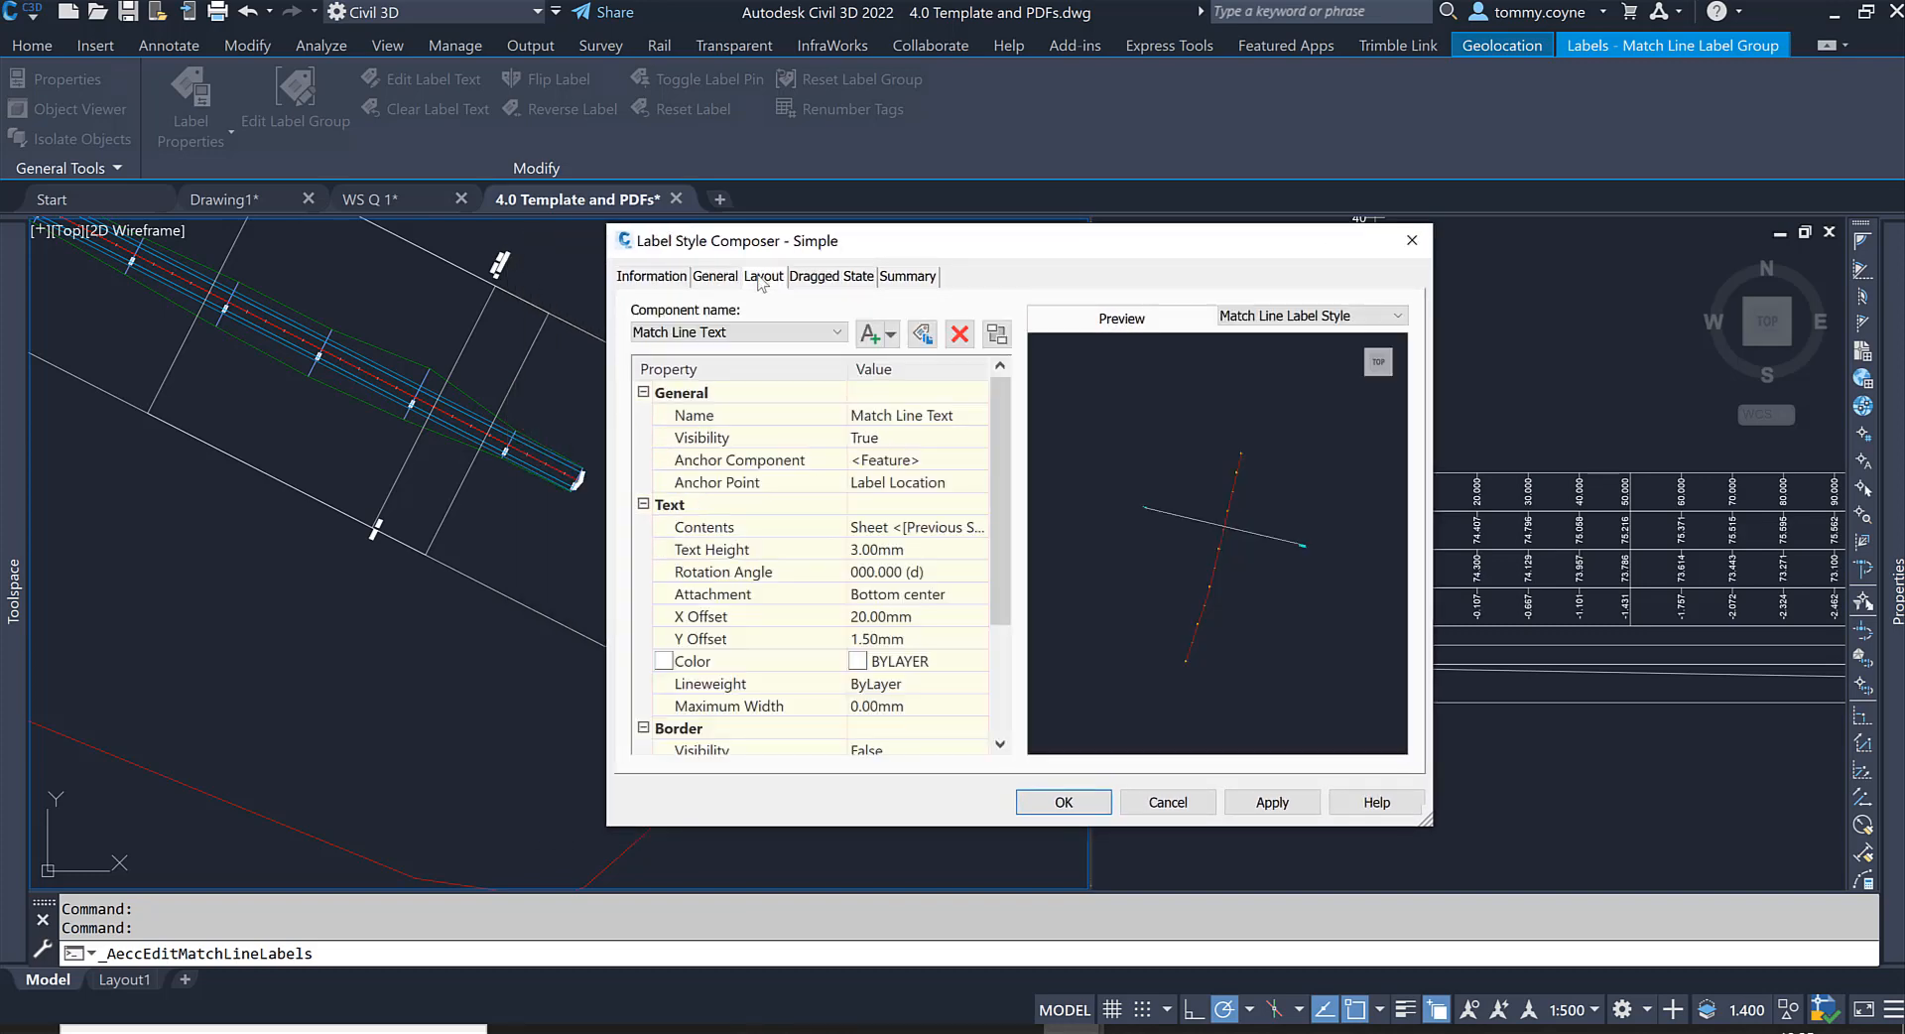
pyautogui.moveTo(782, 316)
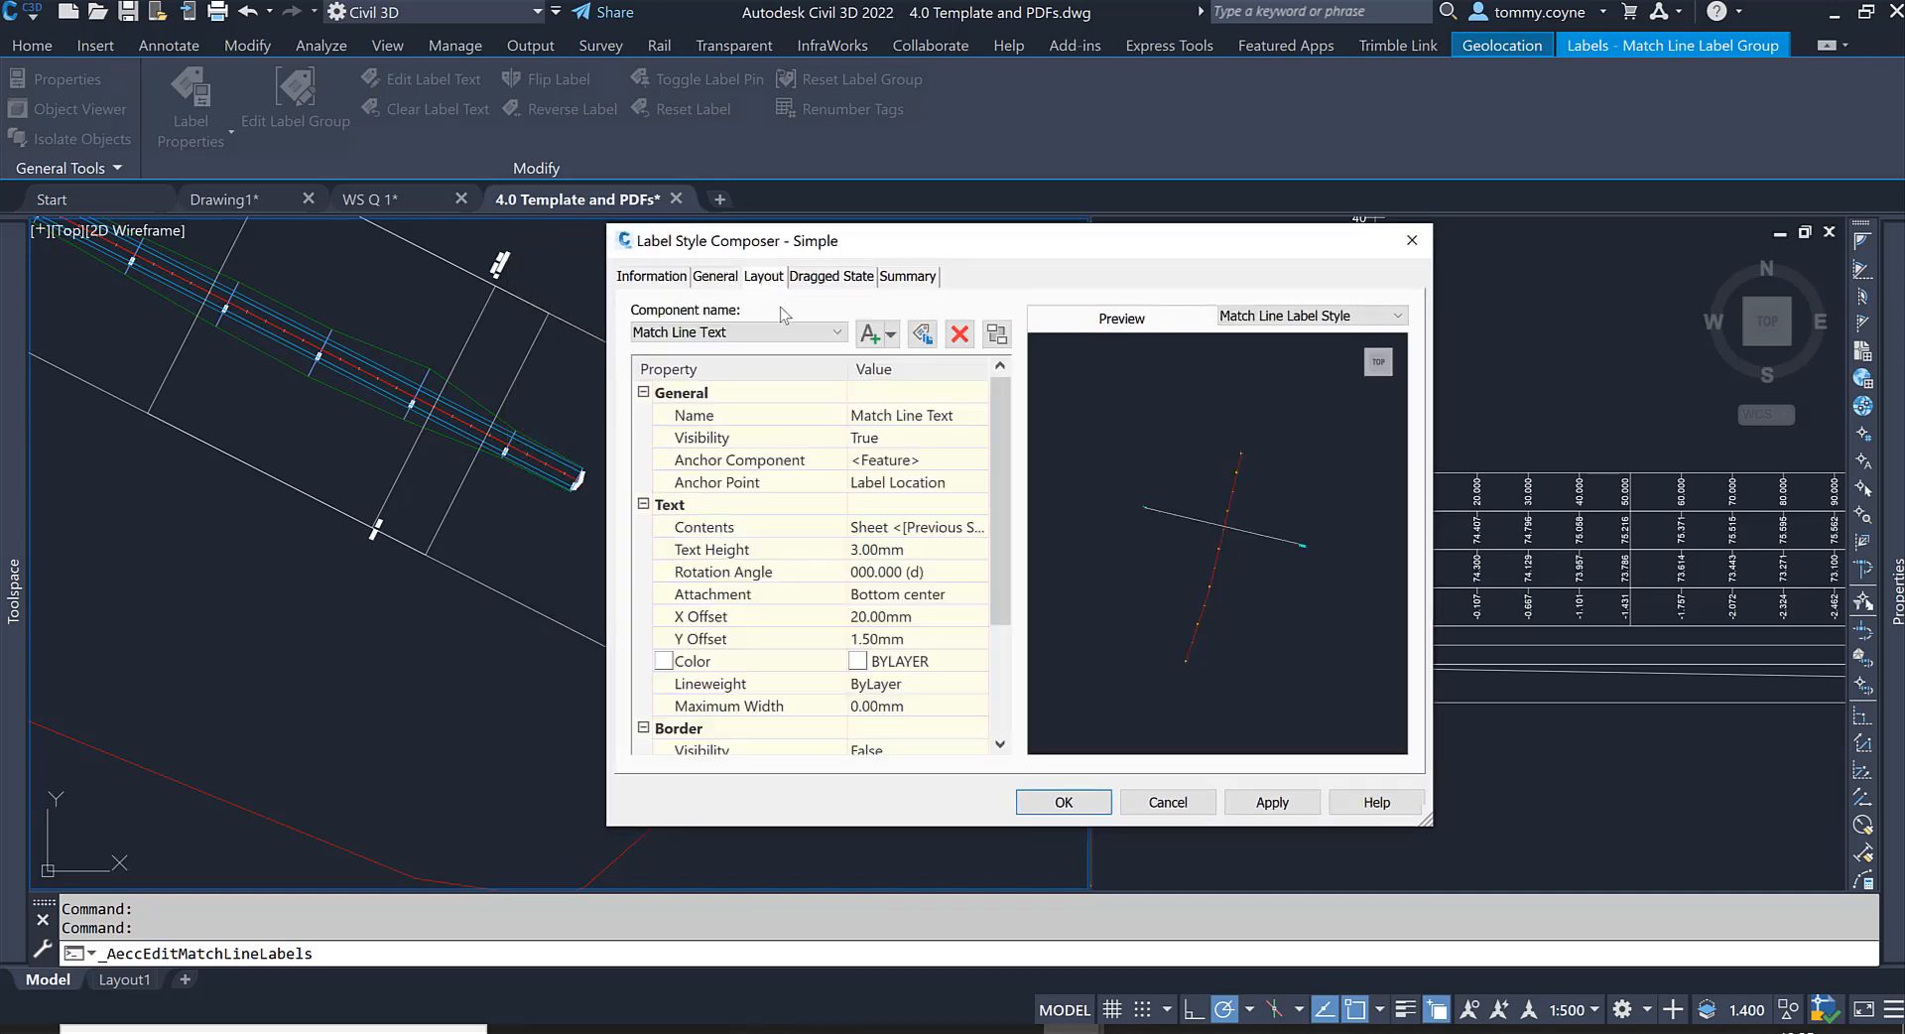
pyautogui.click(701, 616)
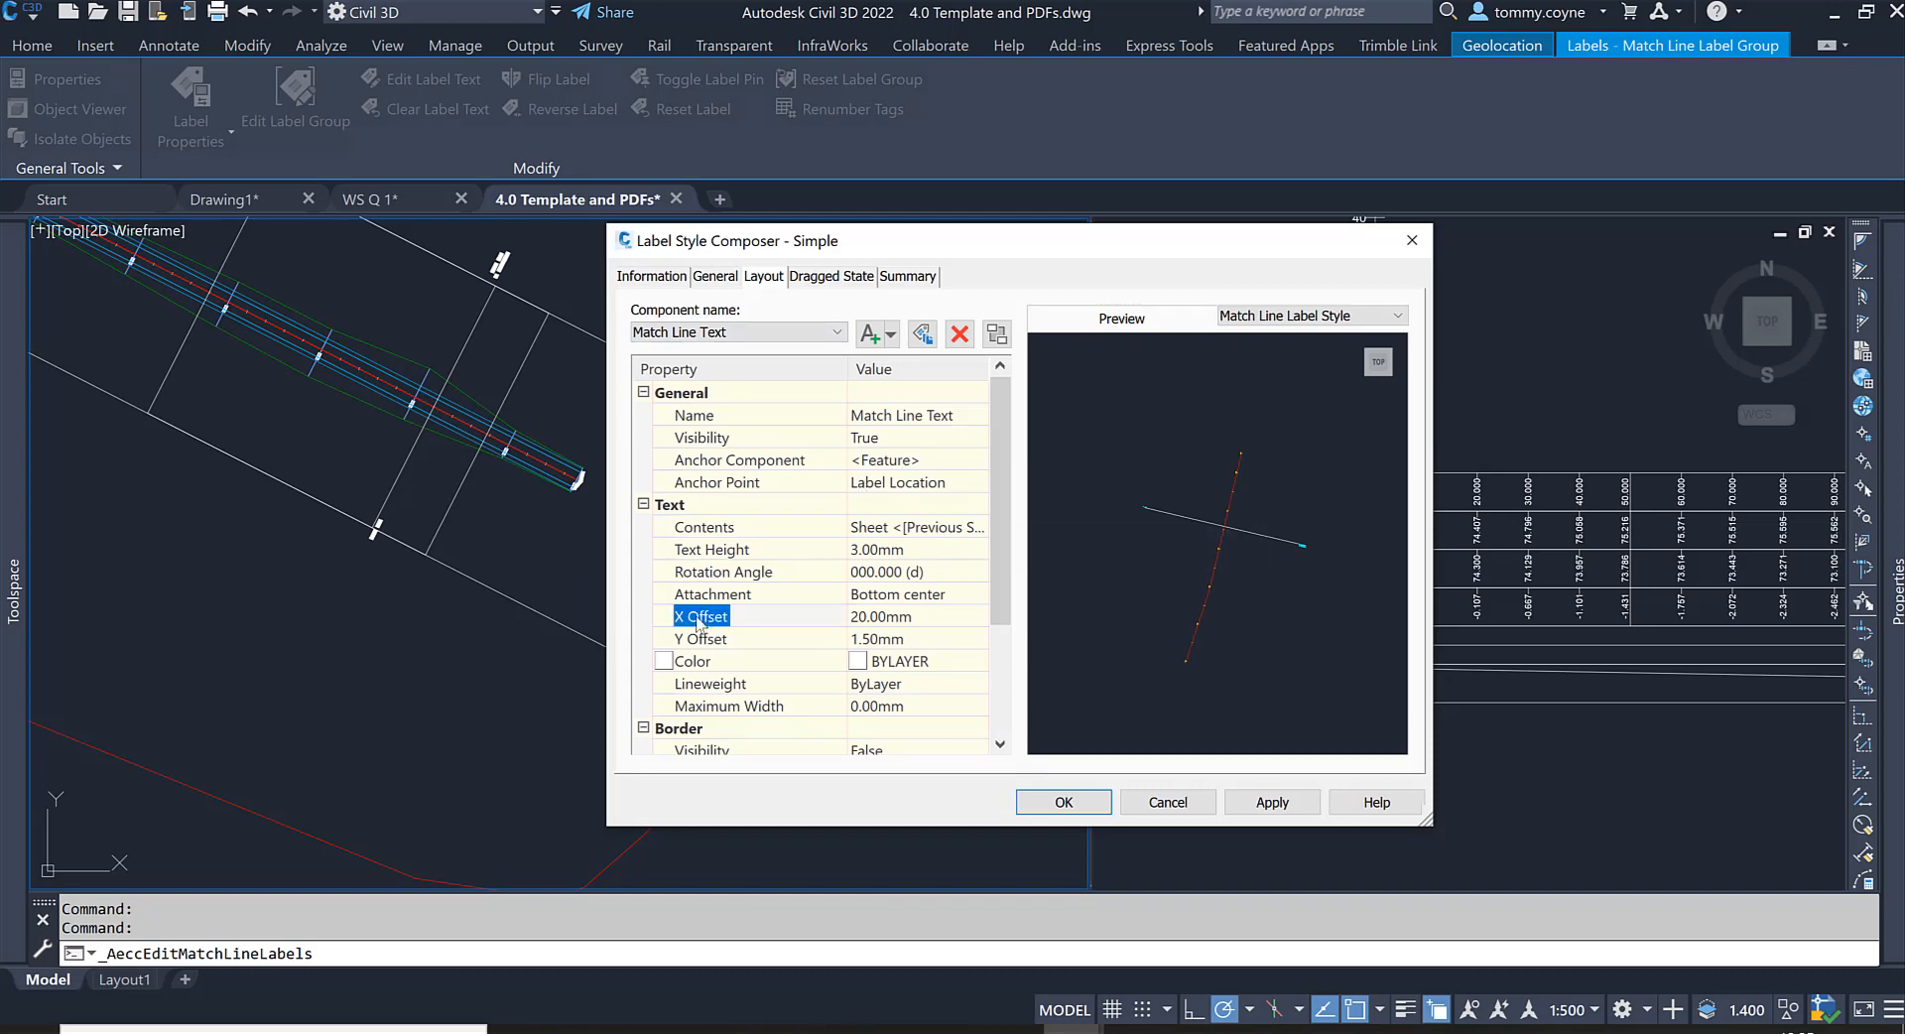
pyautogui.doubleClick(879, 615)
pyautogui.write('-20')
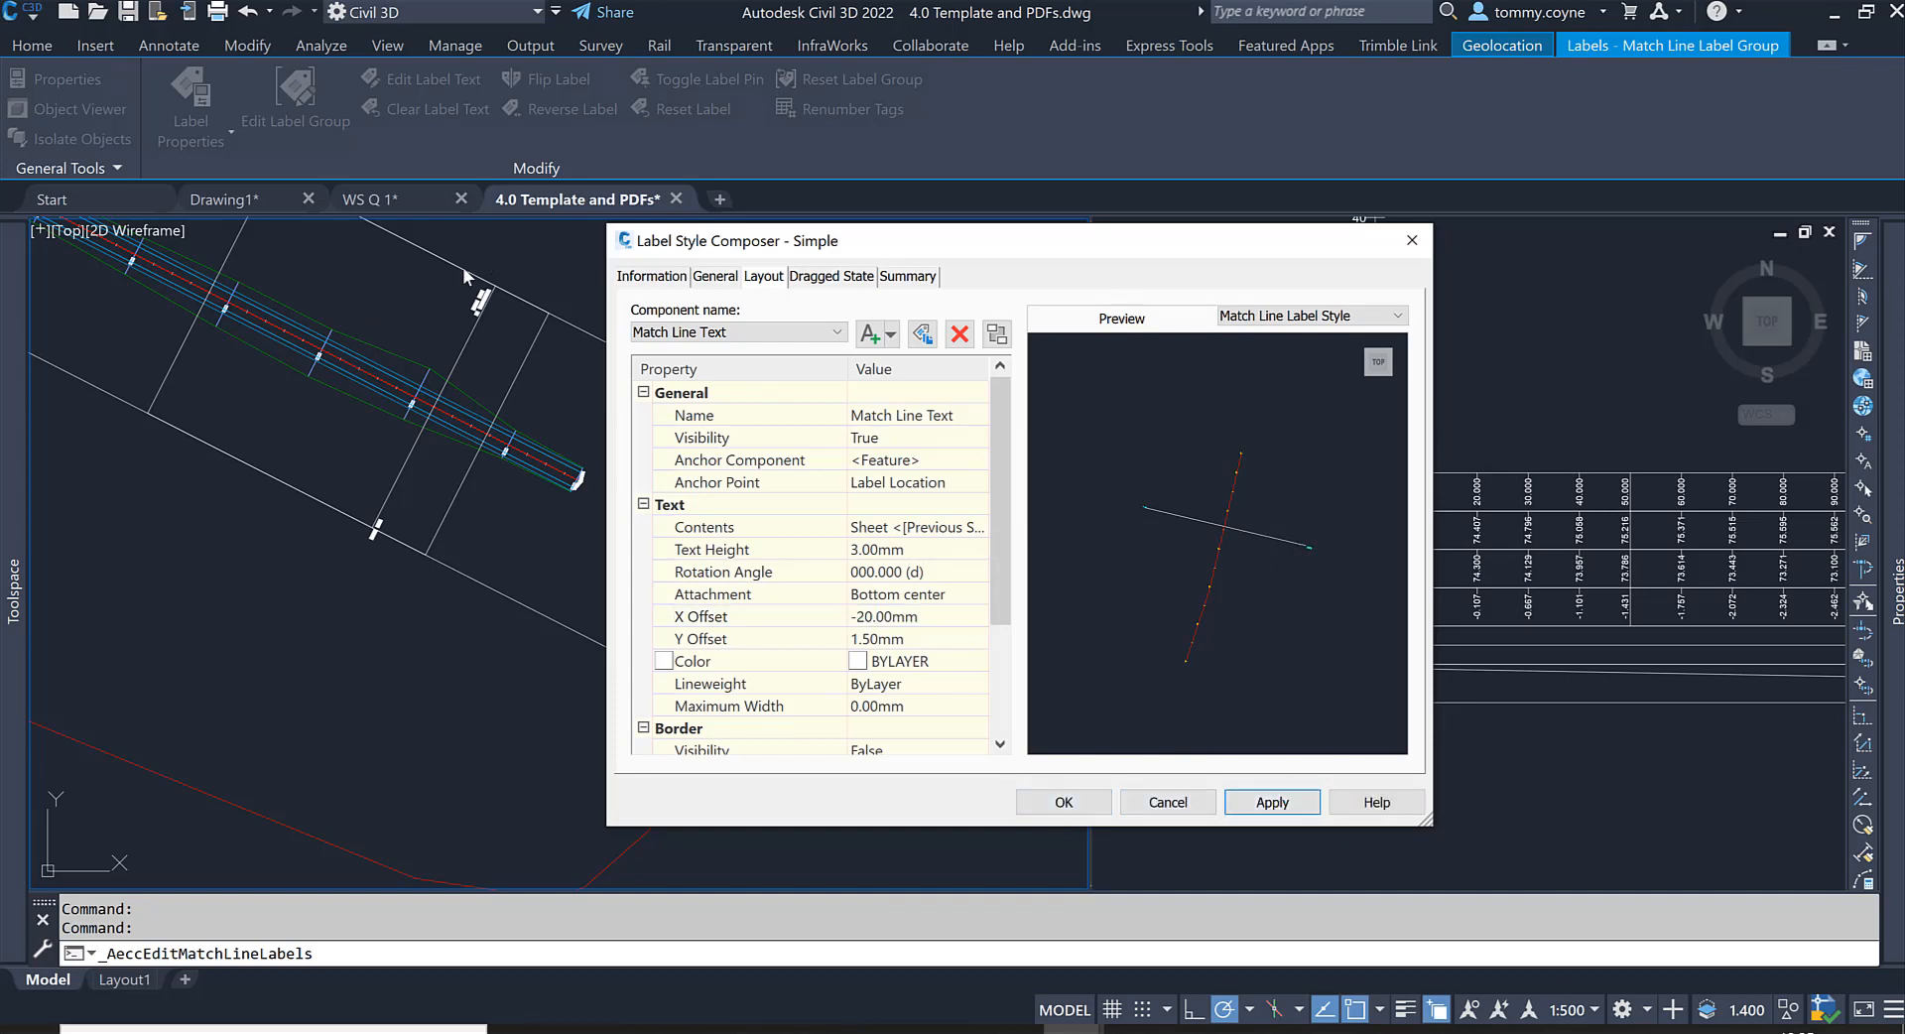
pyautogui.moveTo(538, 323)
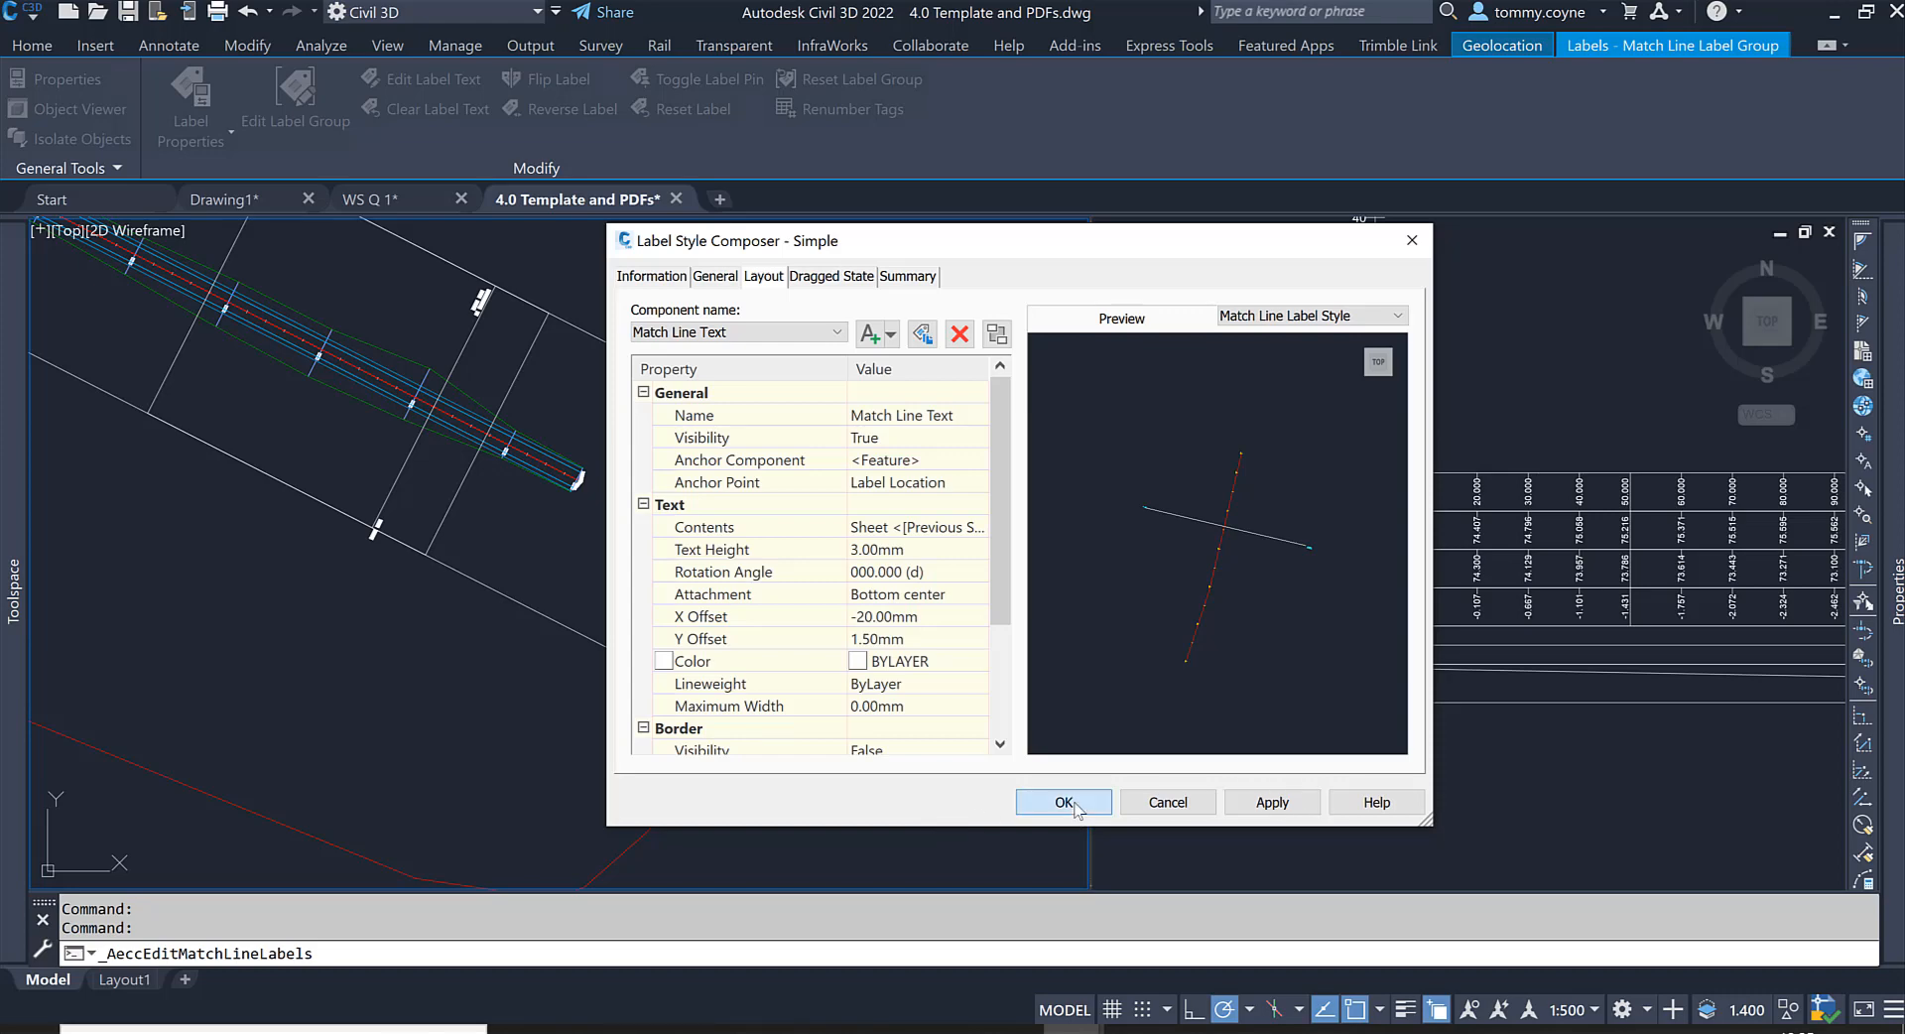
# Step: Give the next-sheet match line text a -20 X offset, apply it and confirm the label group changes
pyautogui.click(1063, 802)
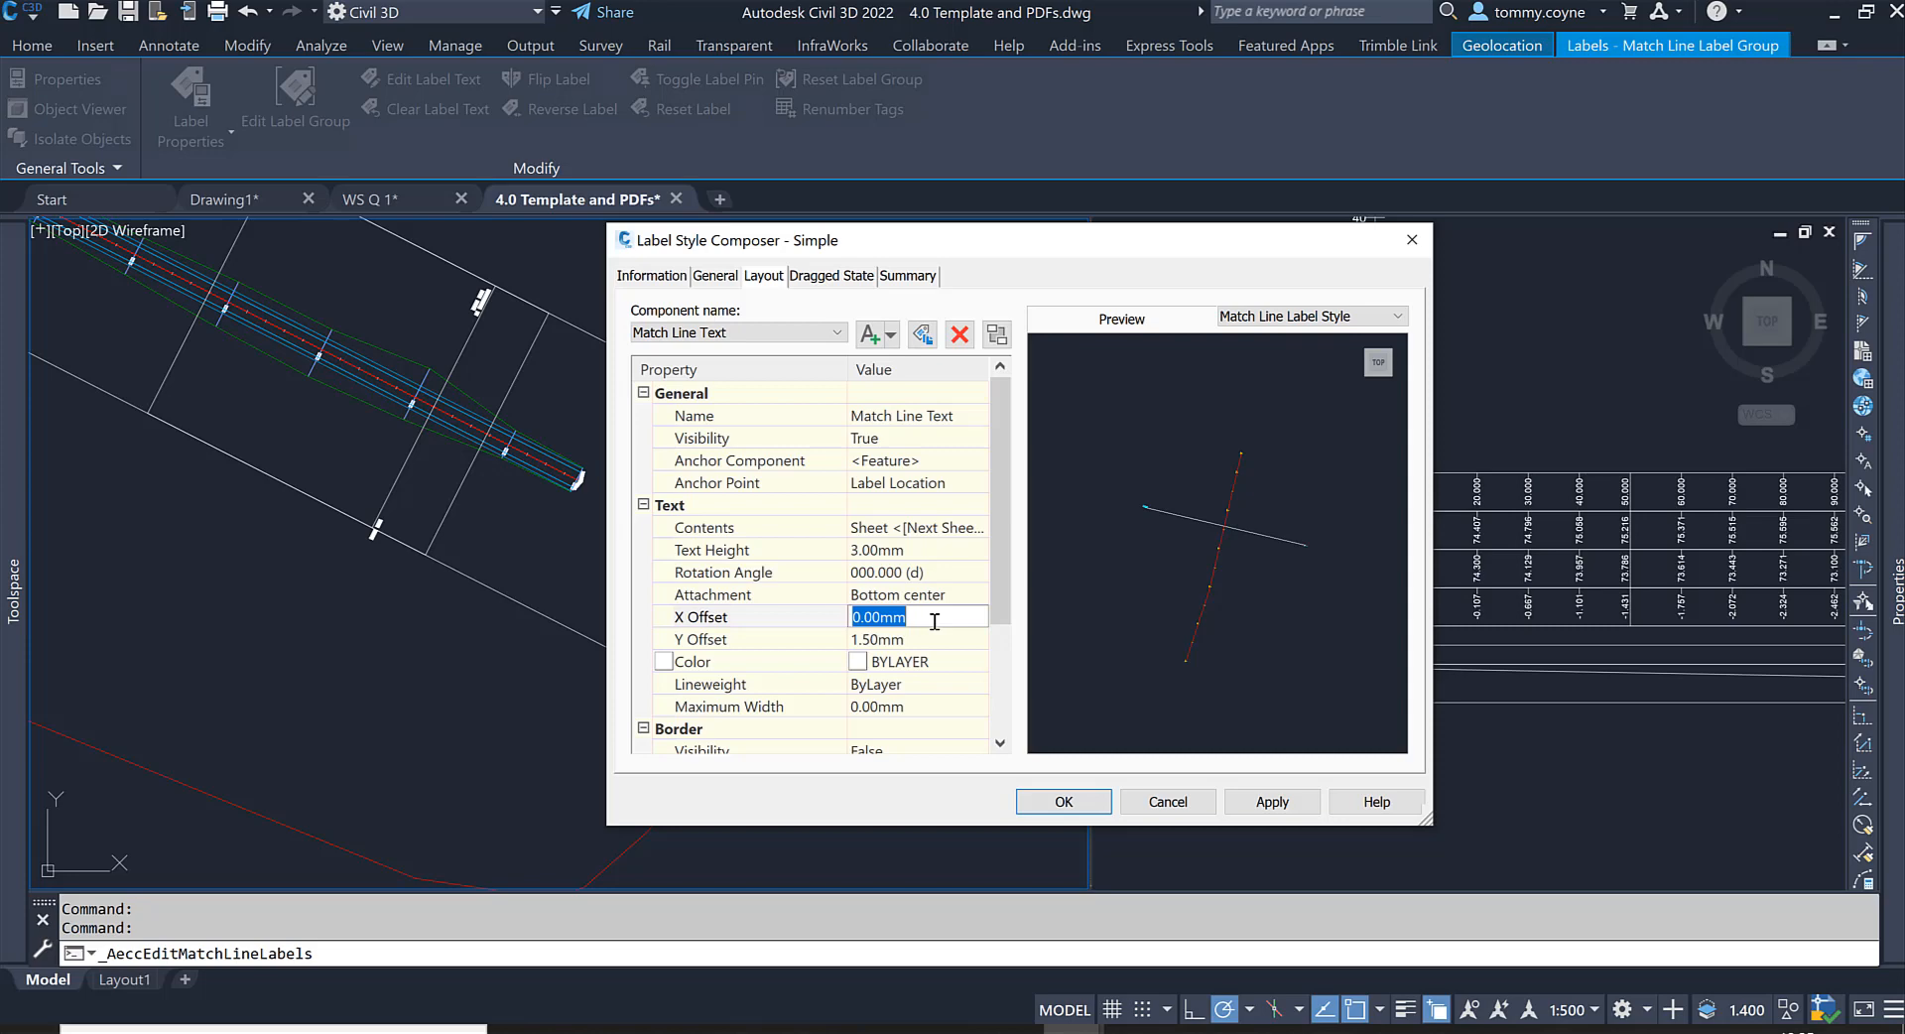
pyautogui.write('-20')
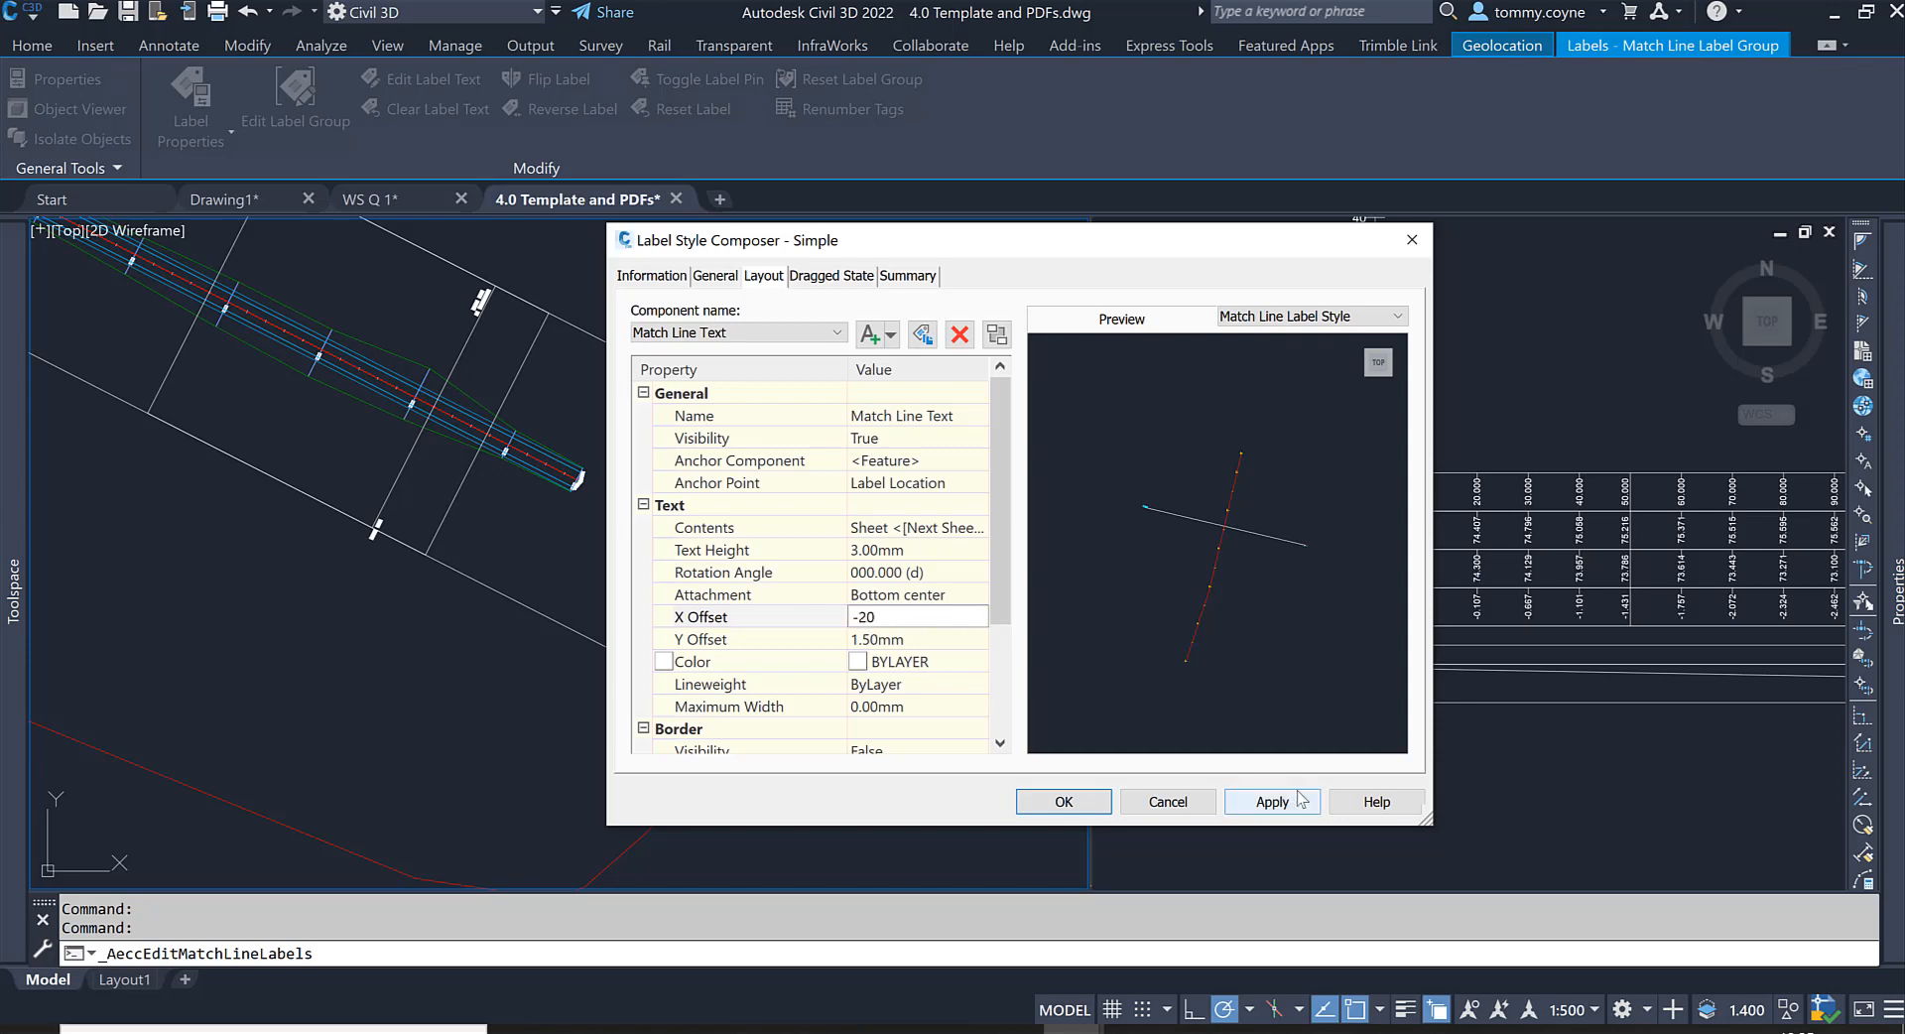
pyautogui.click(1061, 800)
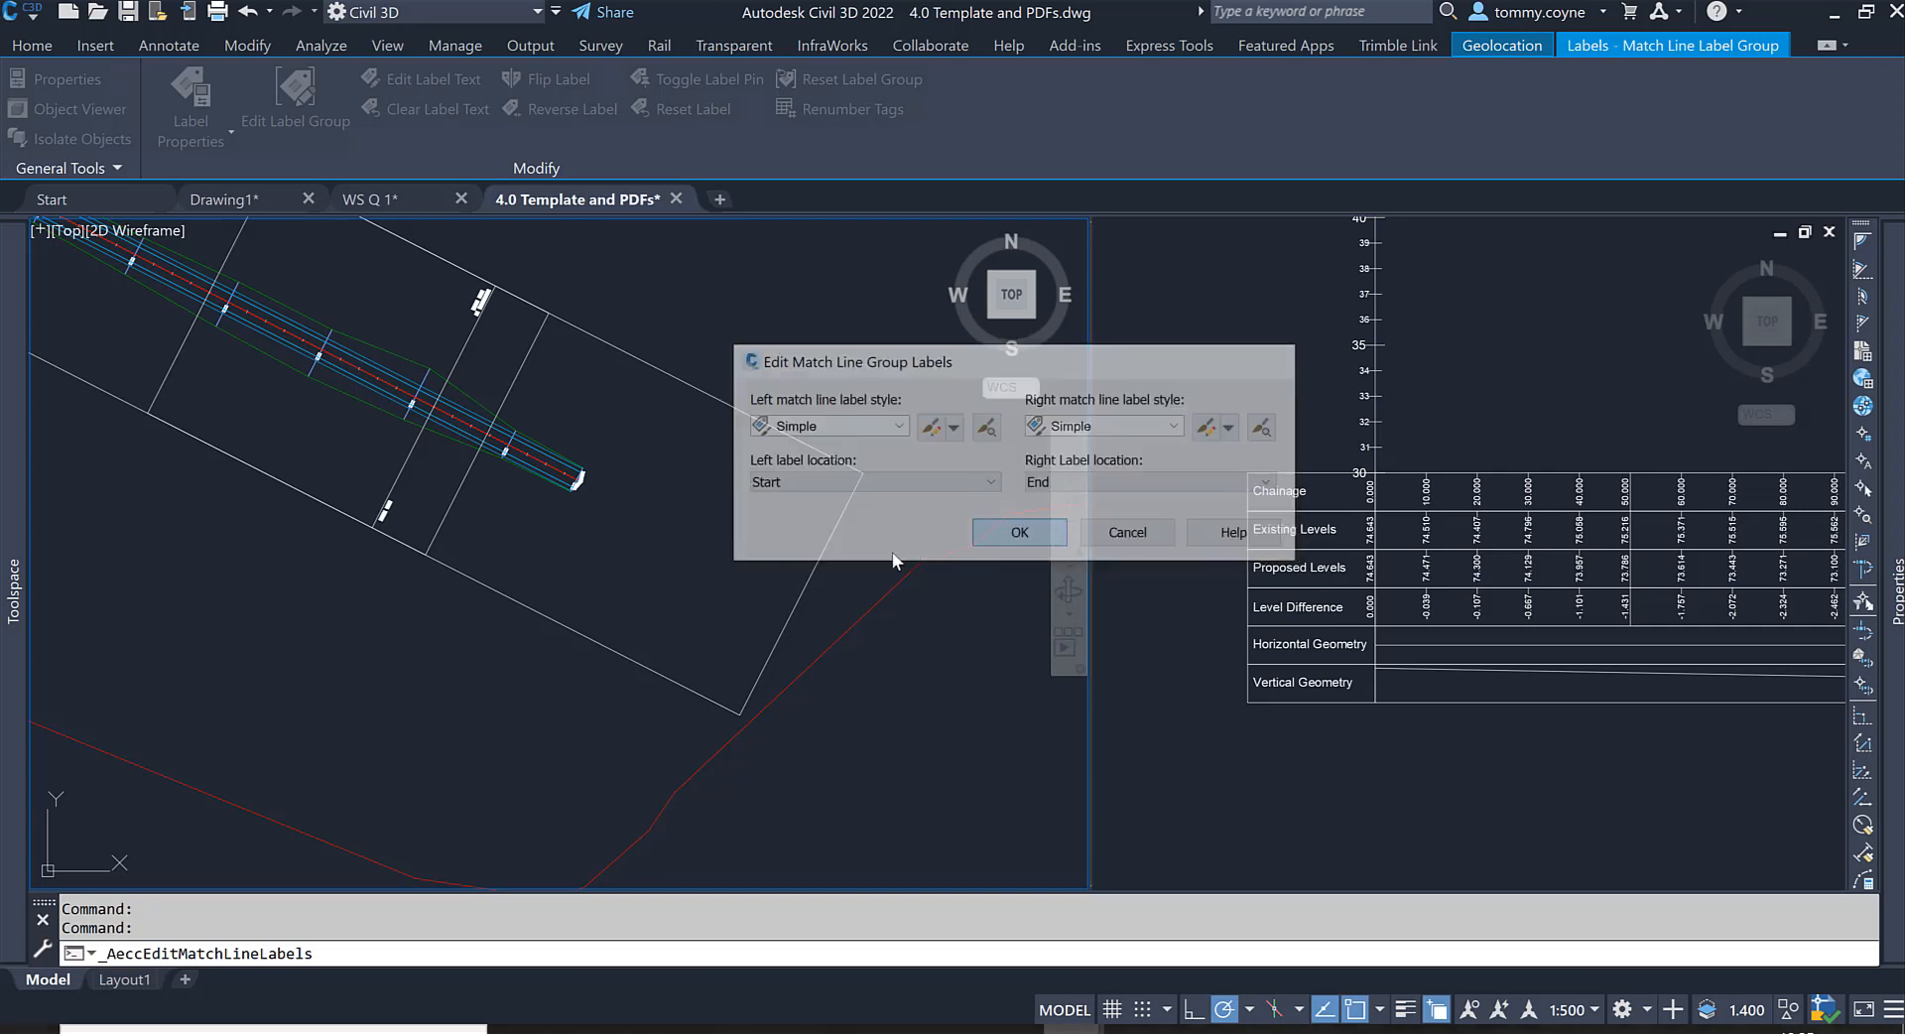
pyautogui.click(1018, 532)
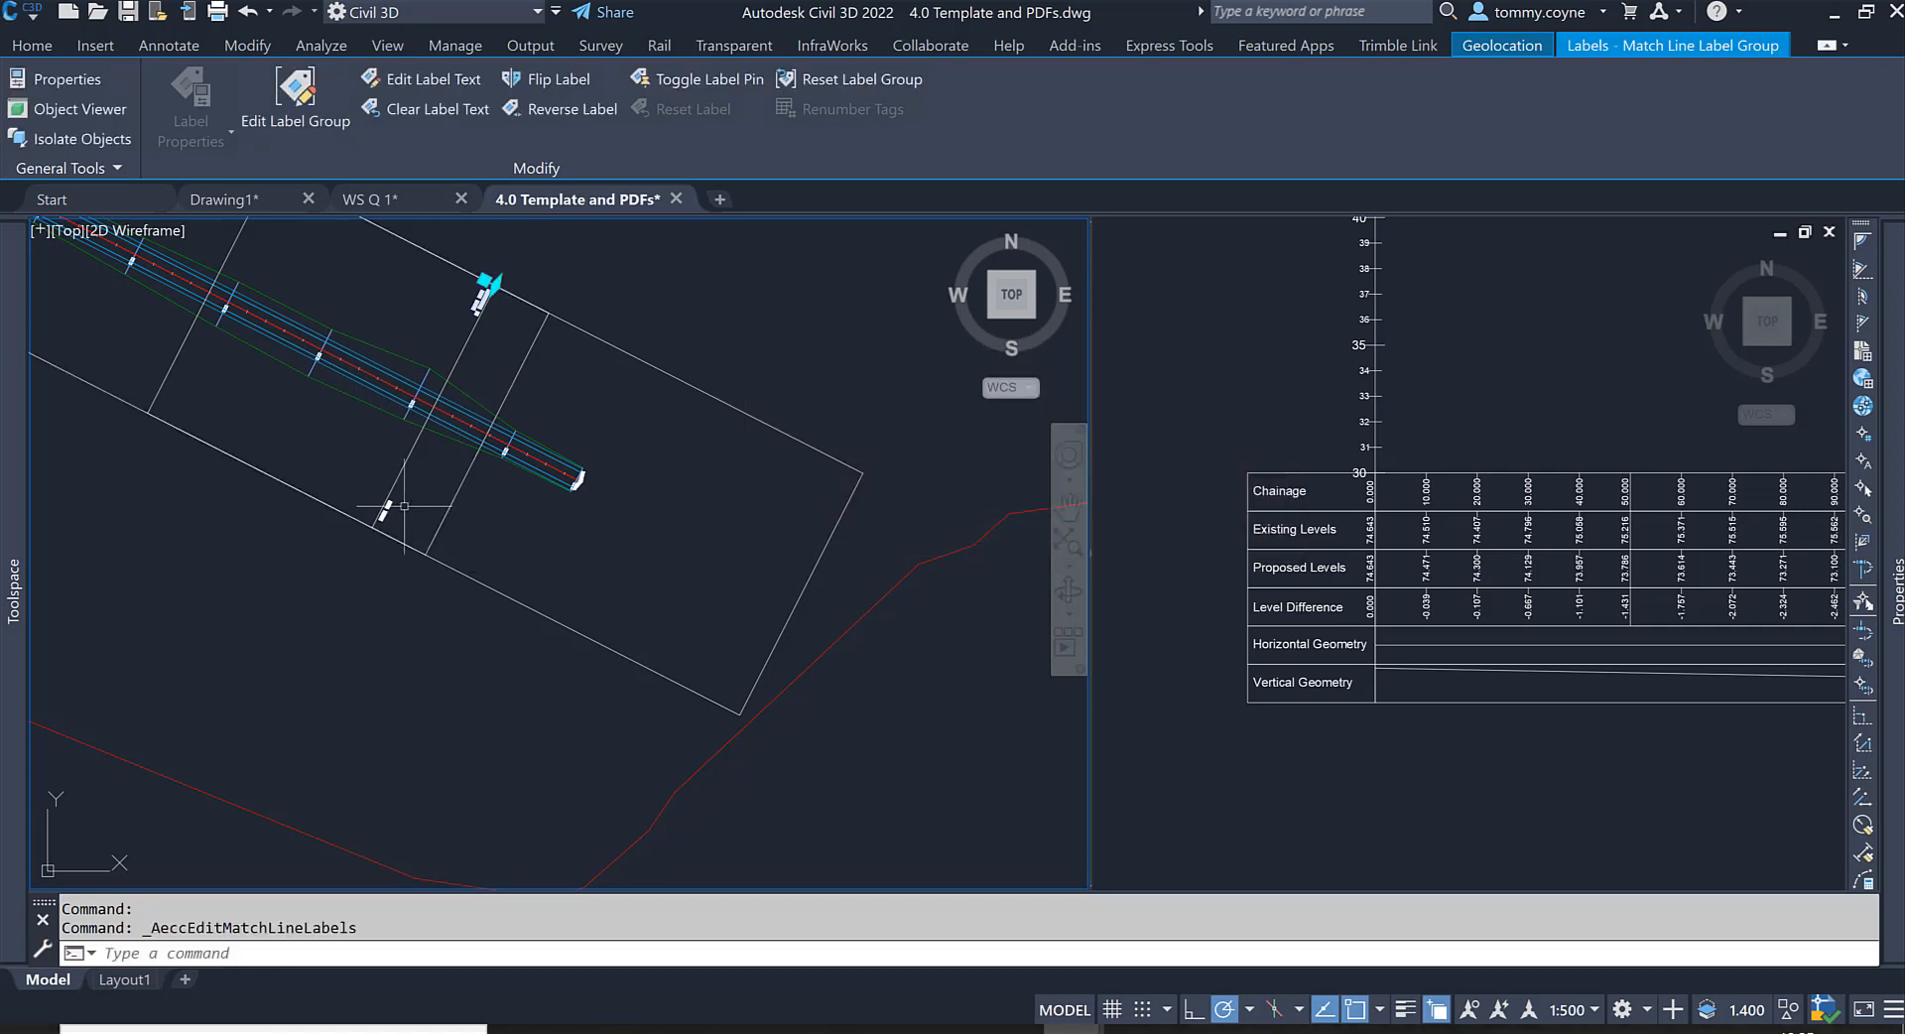